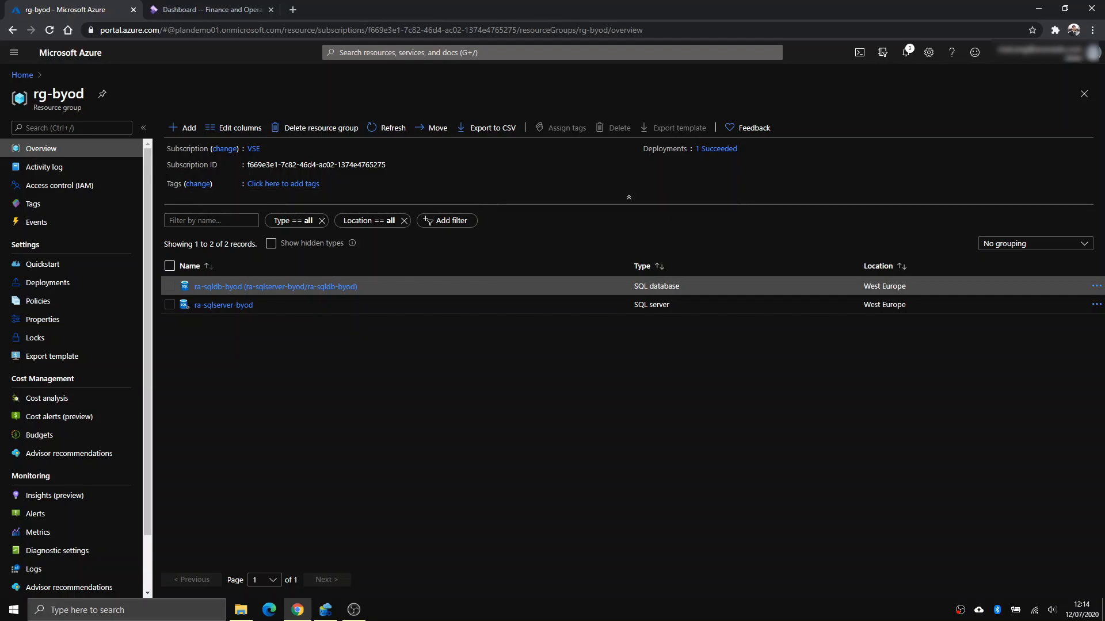
mouse_move(350, 444)
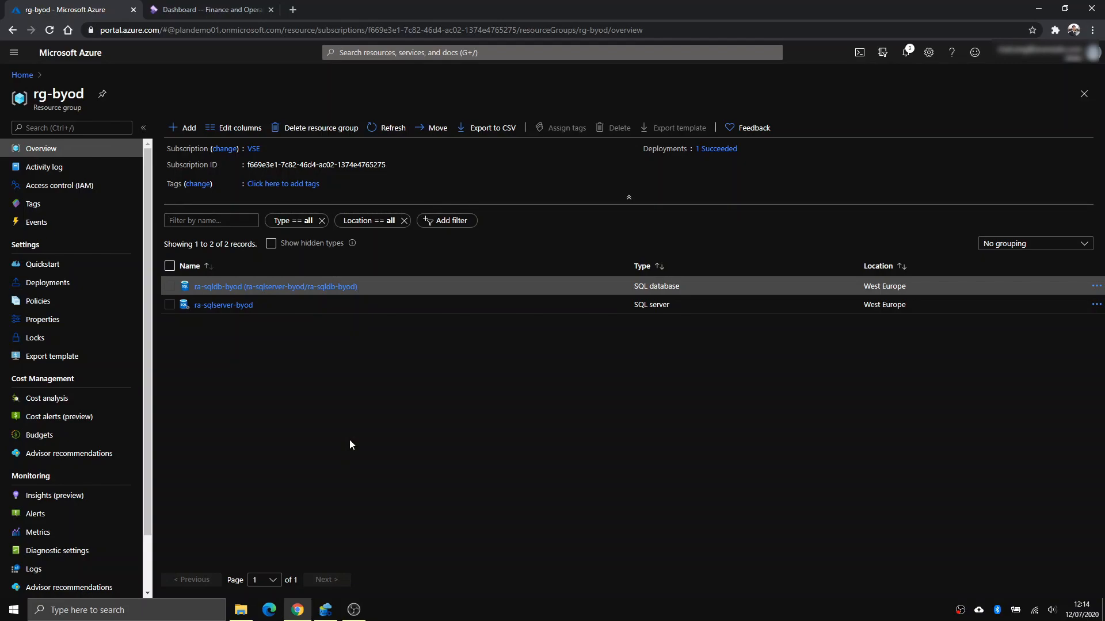
mouse_move(237, 325)
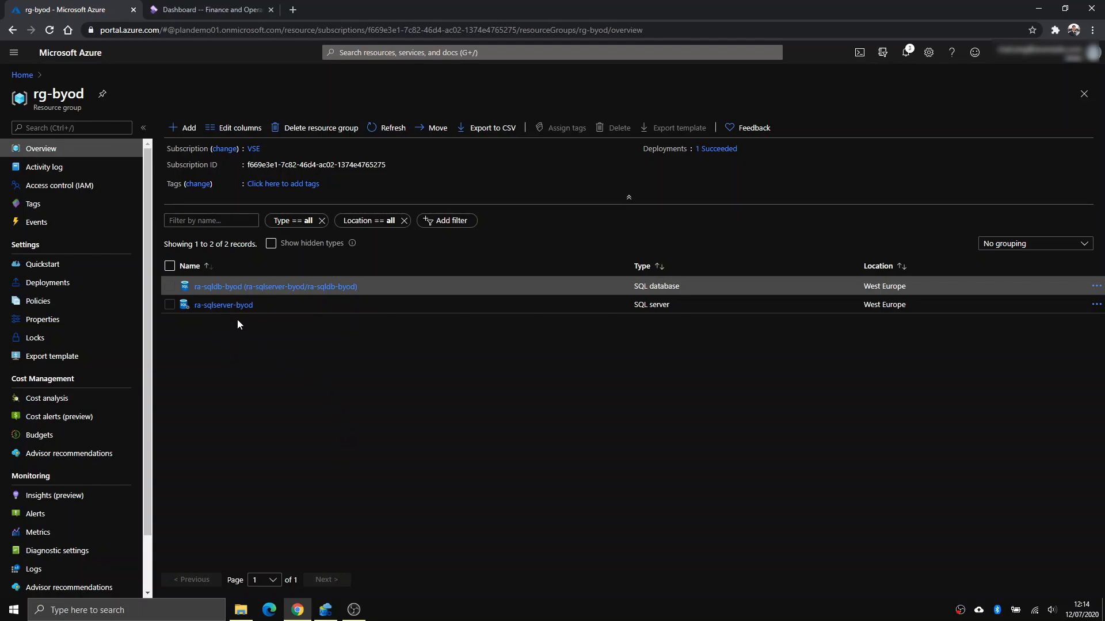
mouse_move(345, 577)
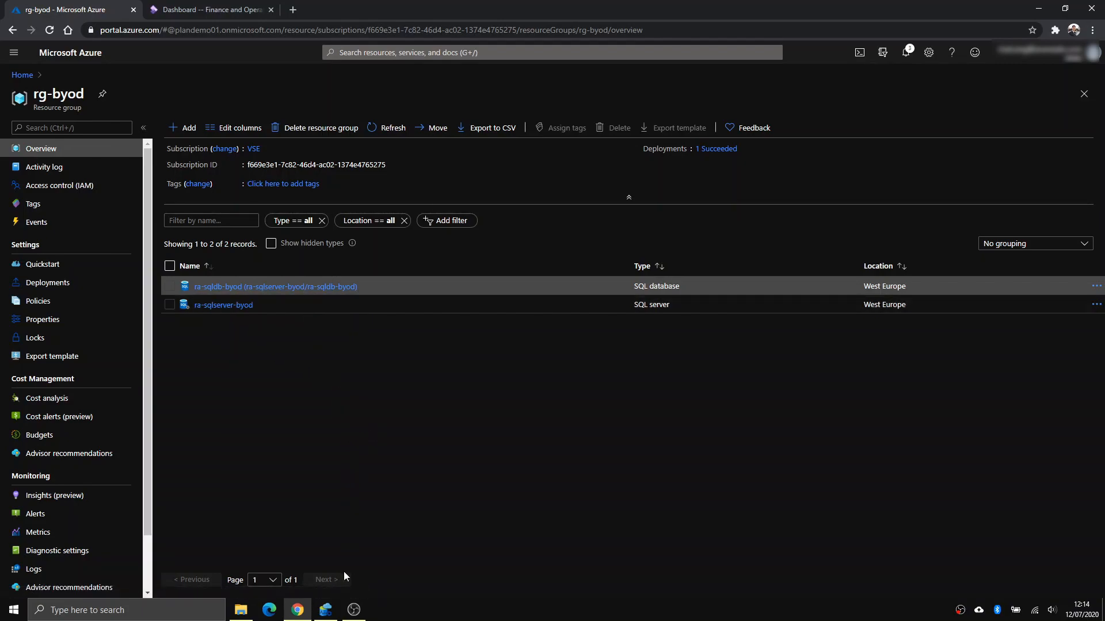
Check the ra-sqldb-byod tables in Azure Data Studio, then return to the rg-byod resource group
click(324, 615)
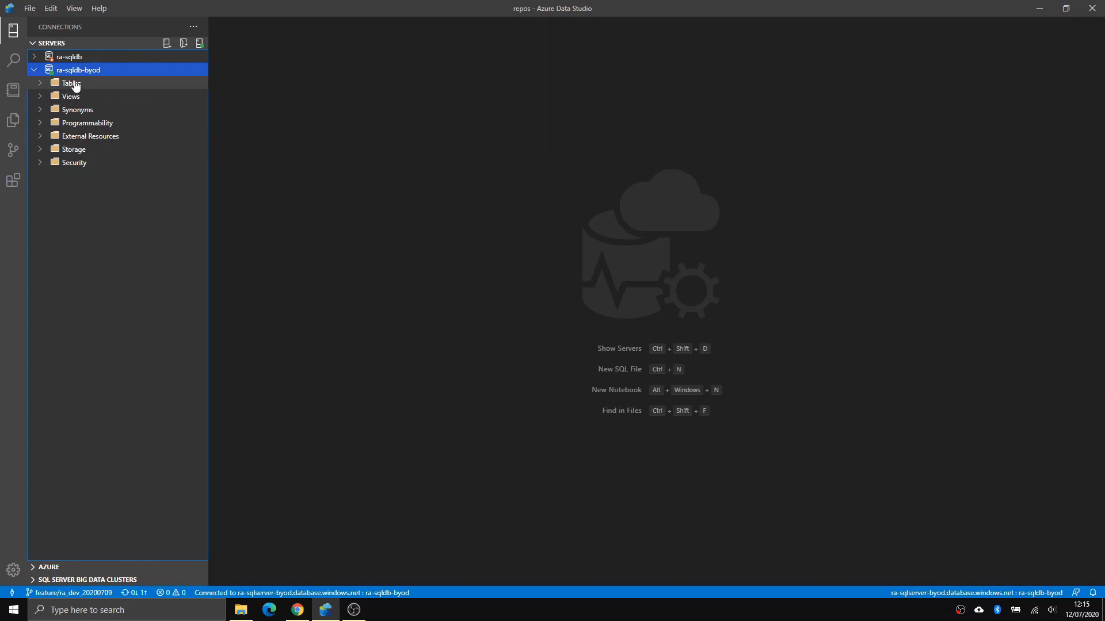
click(70, 82)
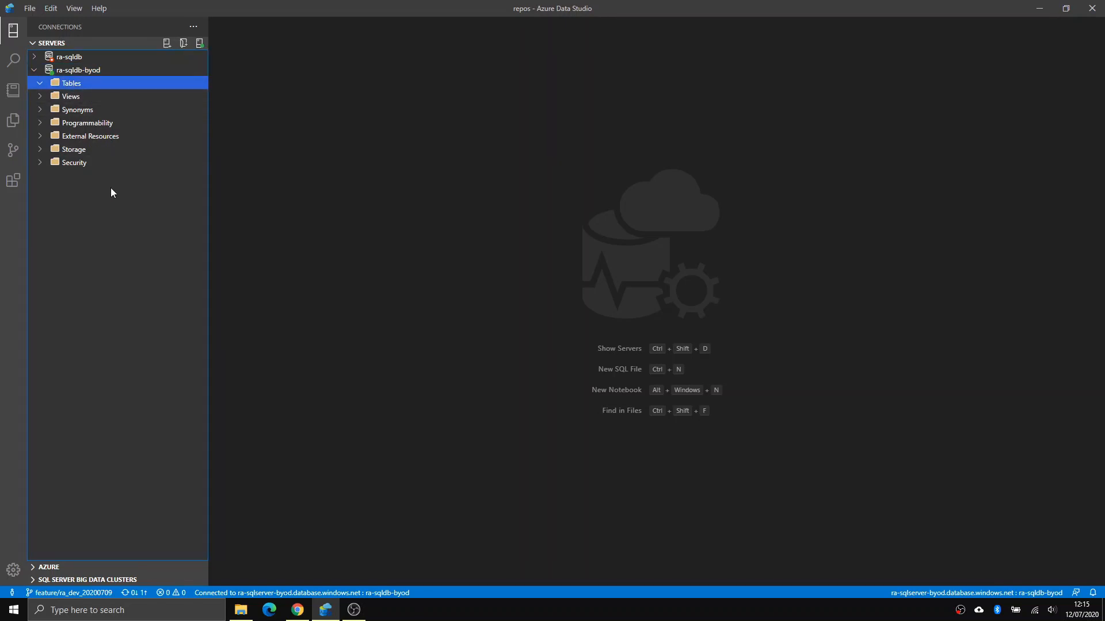
click(72, 83)
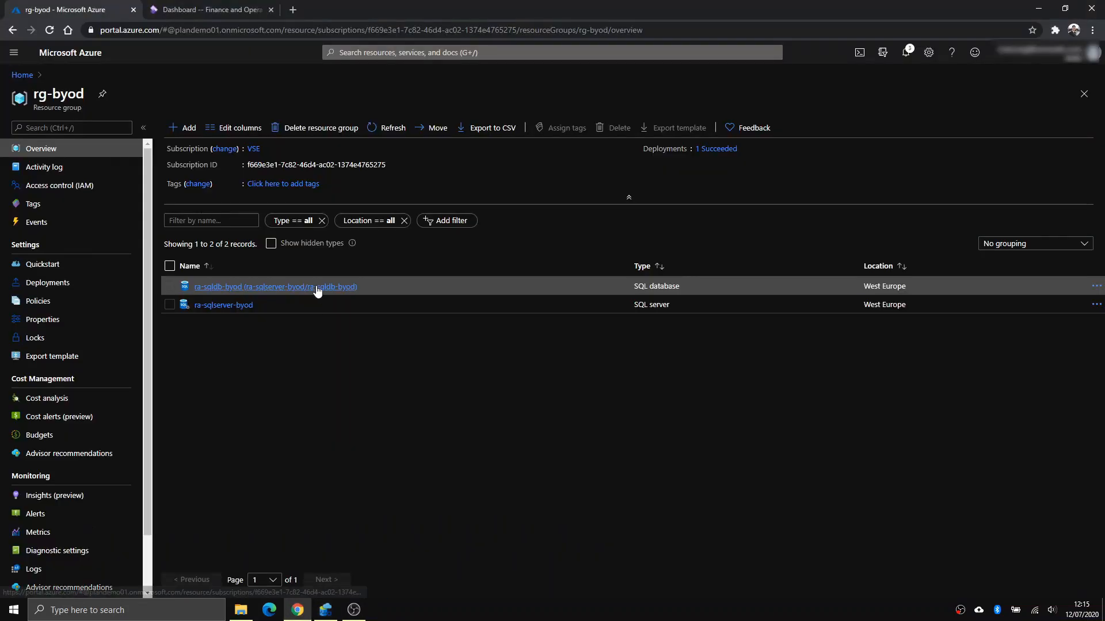
click(209, 10)
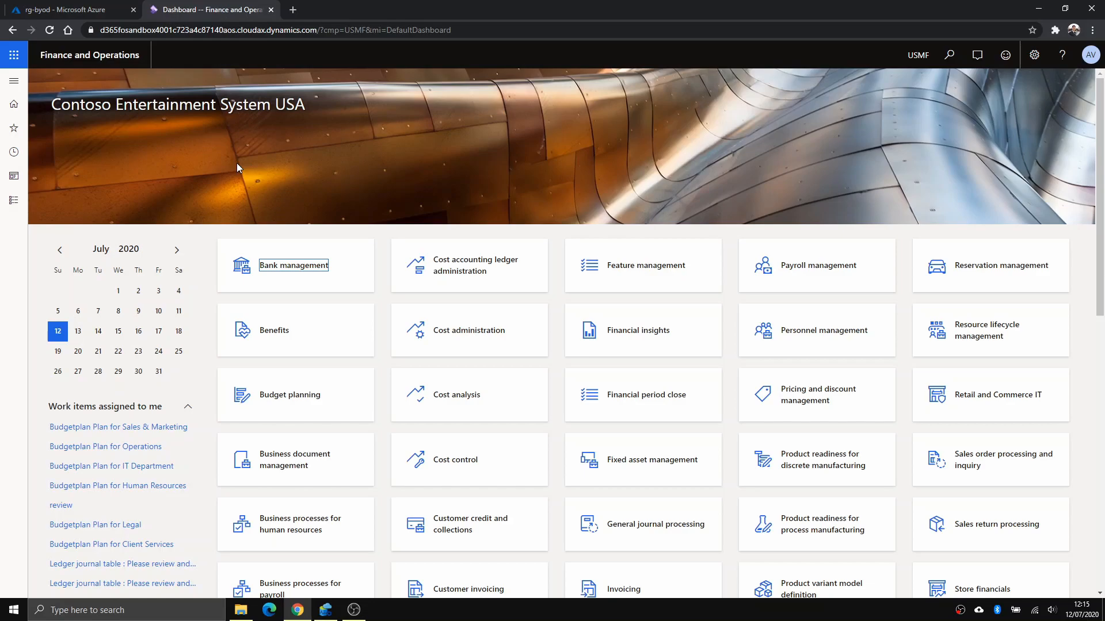
mouse_move(97, 217)
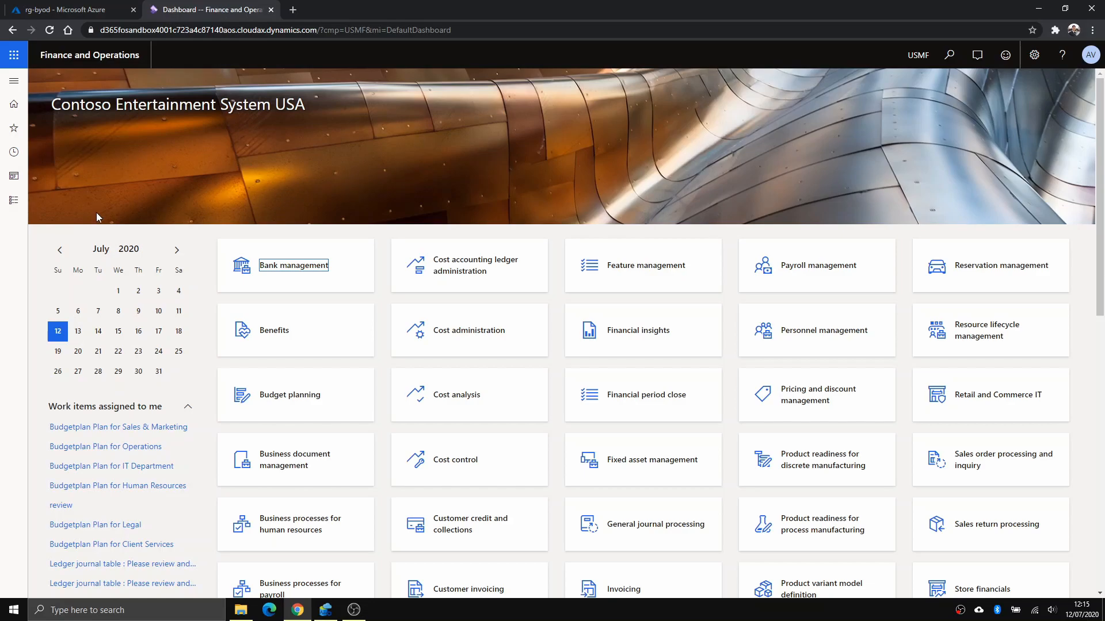
mouse_move(80, 19)
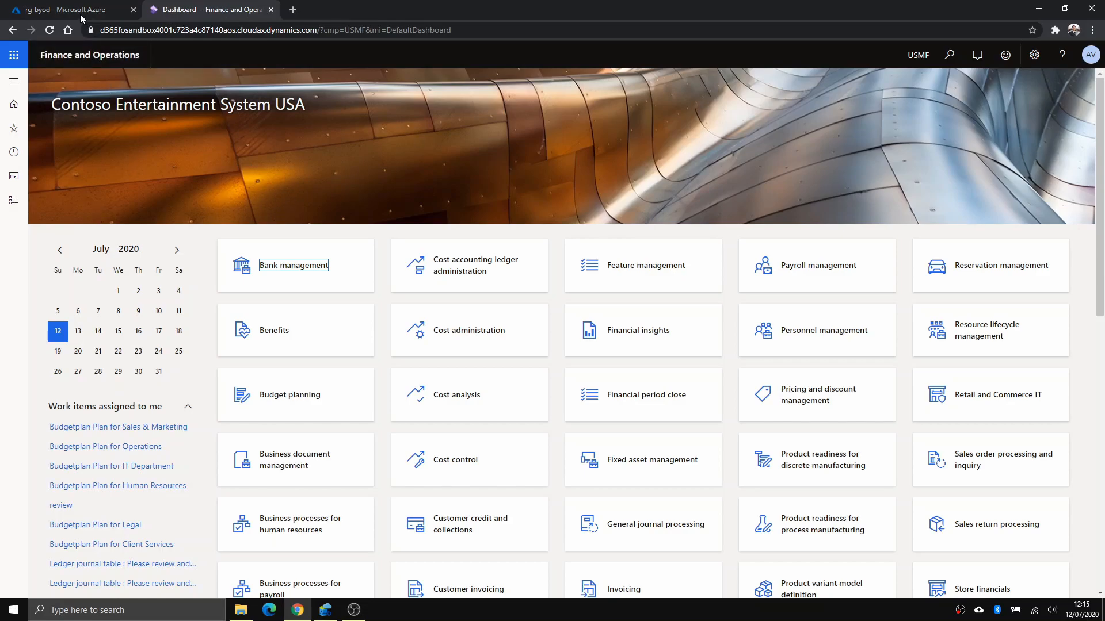
Copy the ADO.NET connection string from the ra-sqldb-byod Connection strings page
click(67, 9)
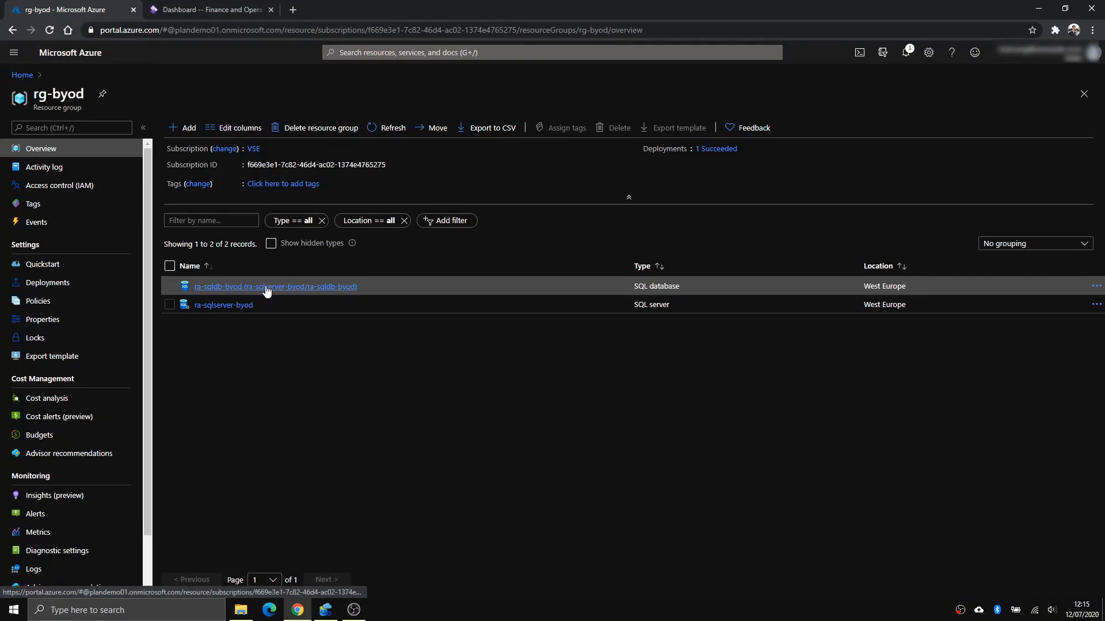
click(275, 286)
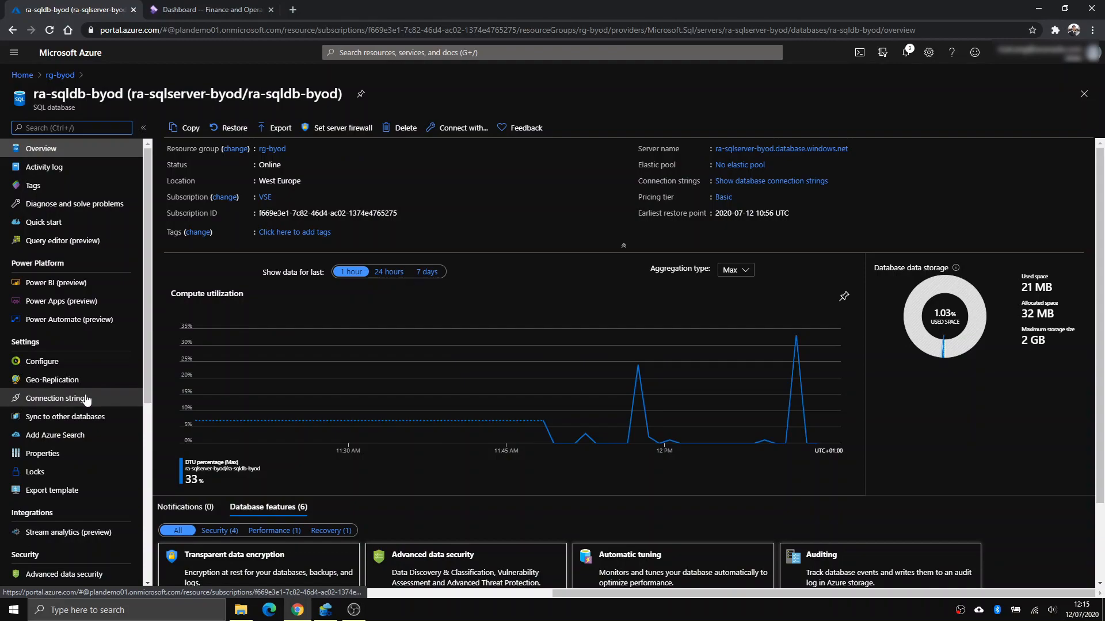
click(54, 398)
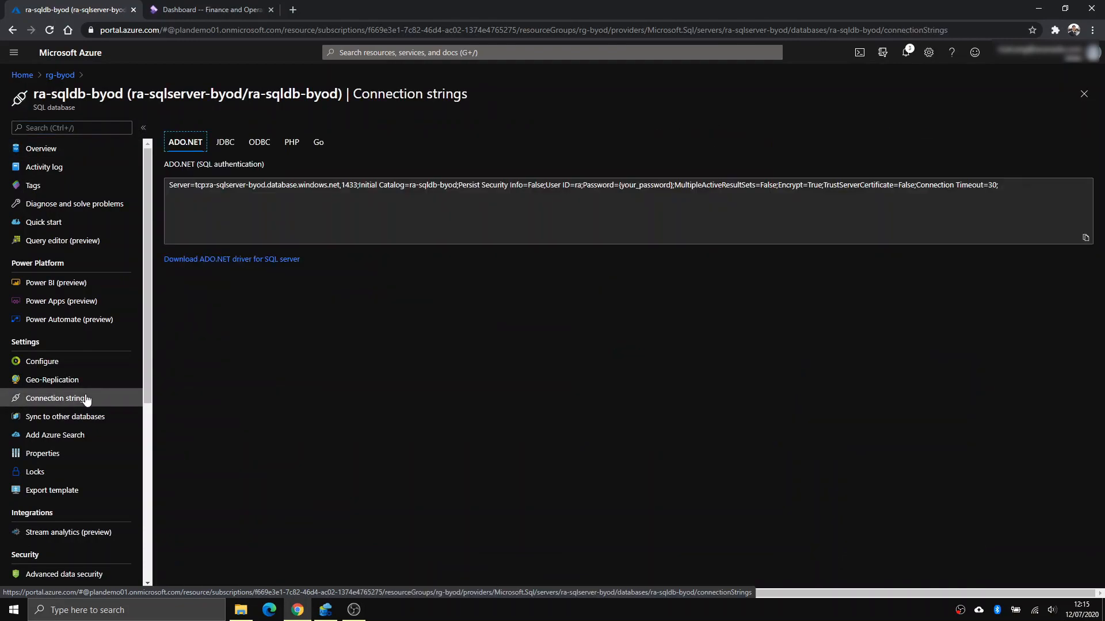
mouse_move(92, 408)
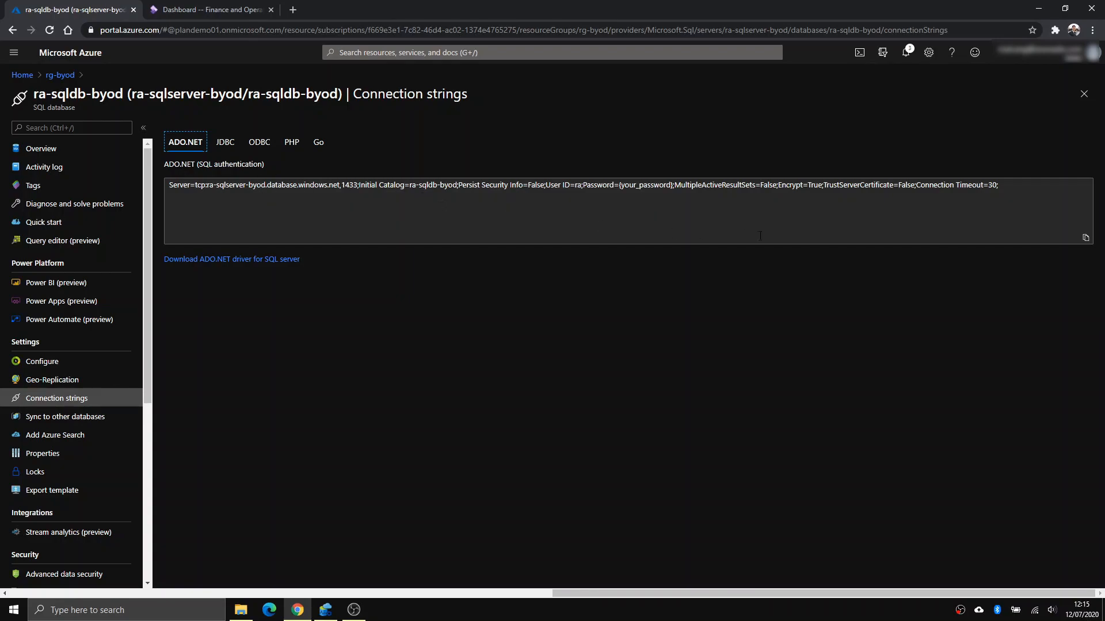
mouse_move(1085, 238)
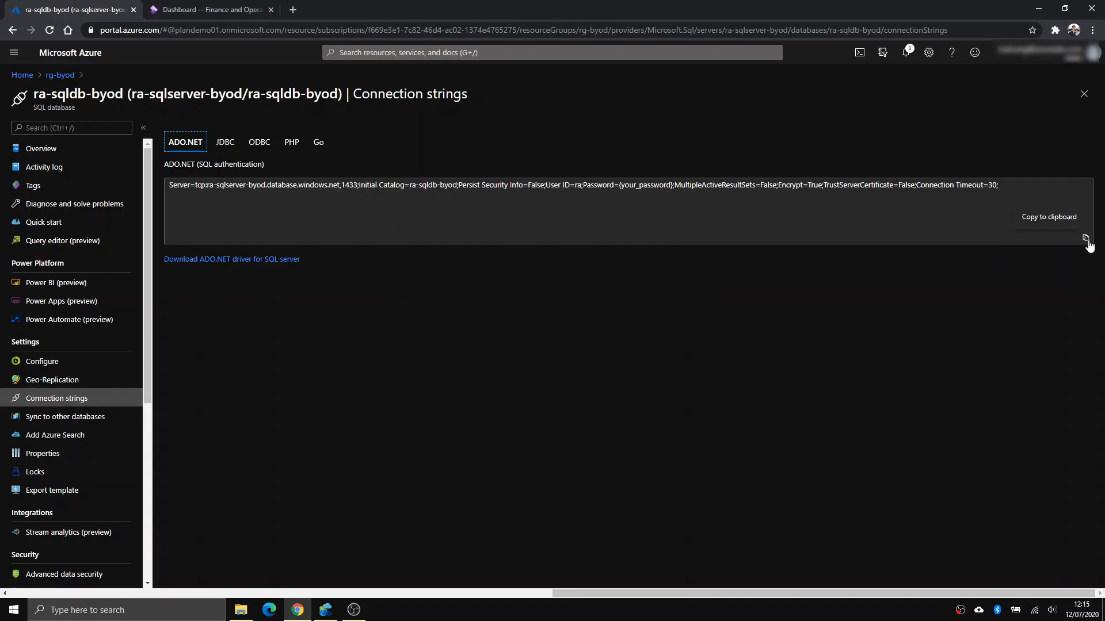
click(208, 9)
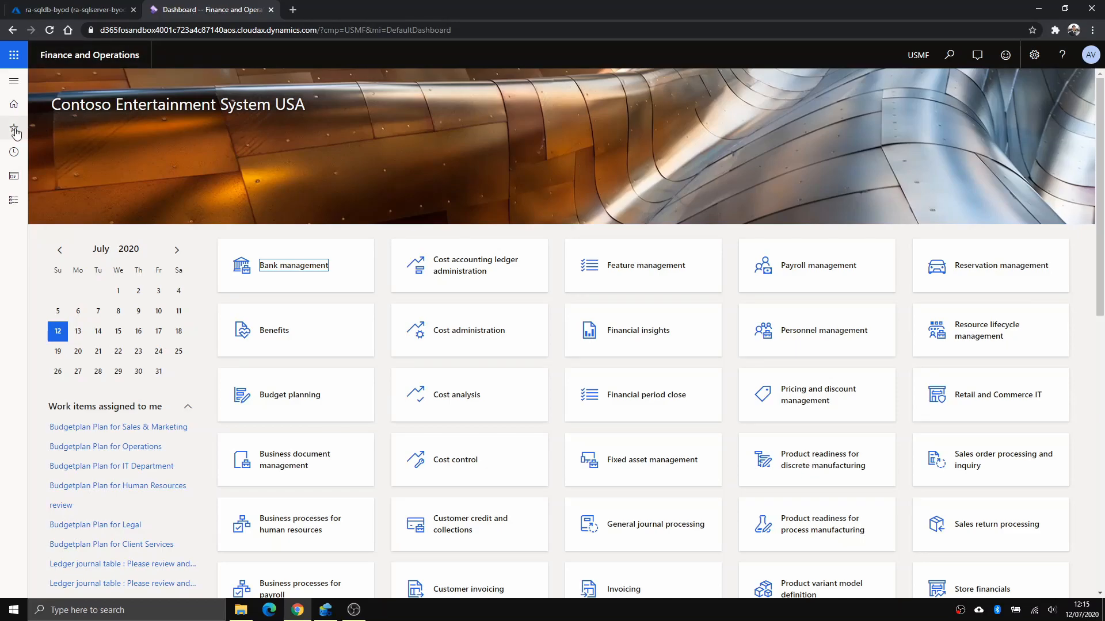
mouse_move(13, 199)
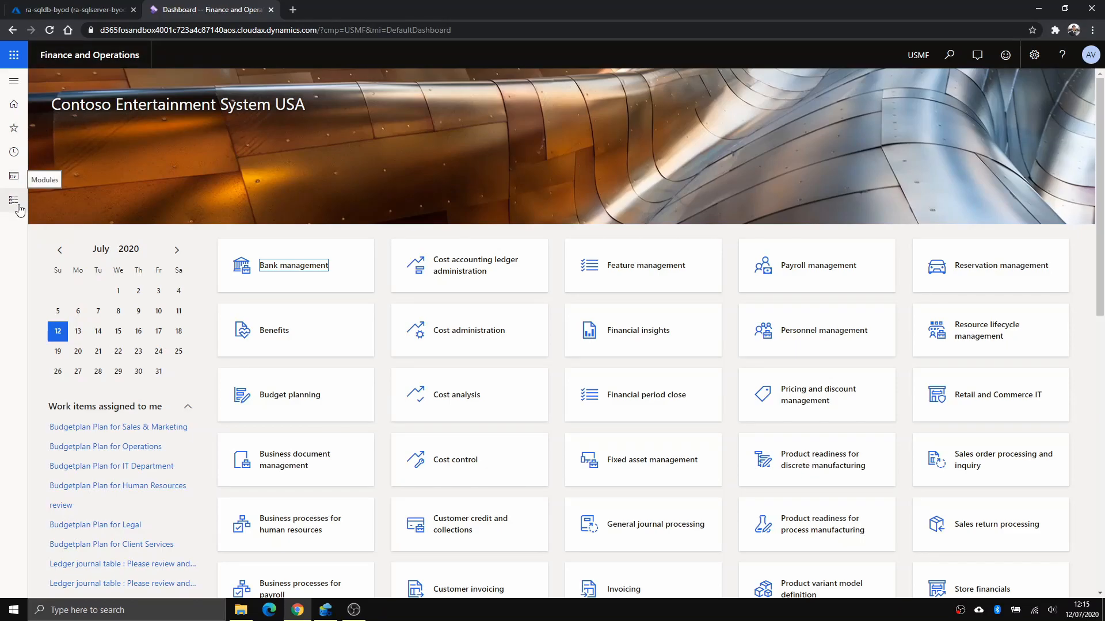
Reach the Data management workspace through Modules > System administration
click(12, 200)
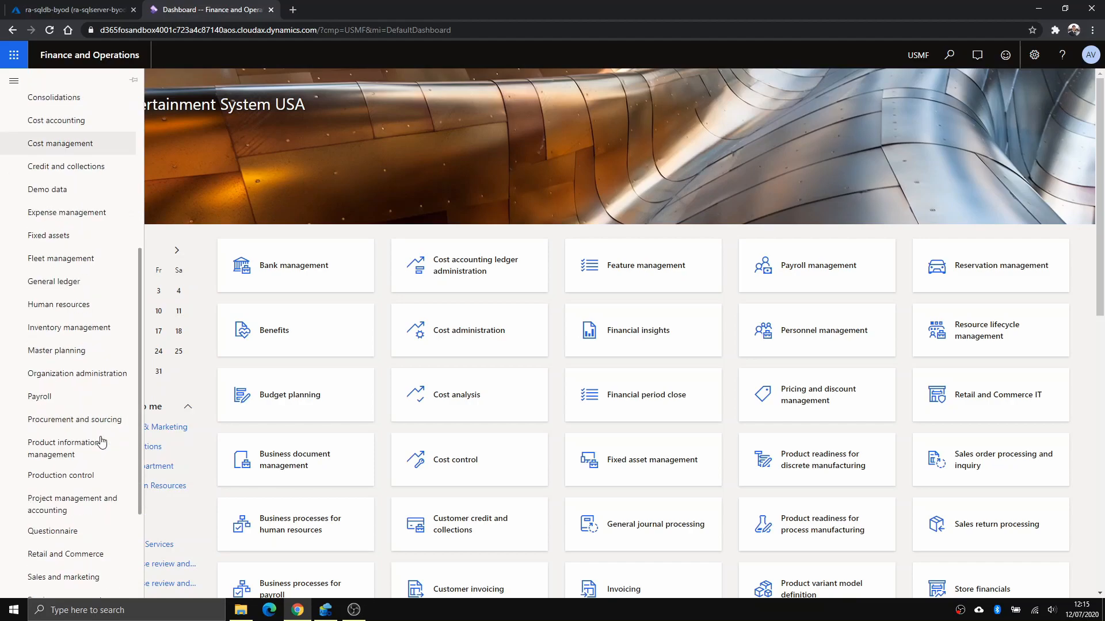
click(67, 449)
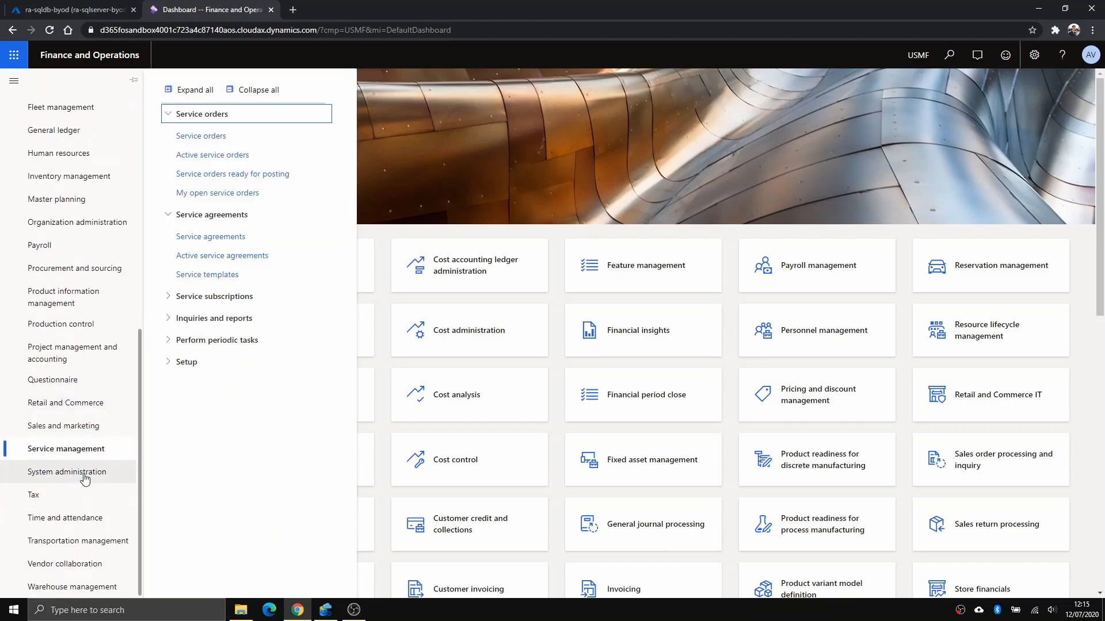
click(66, 472)
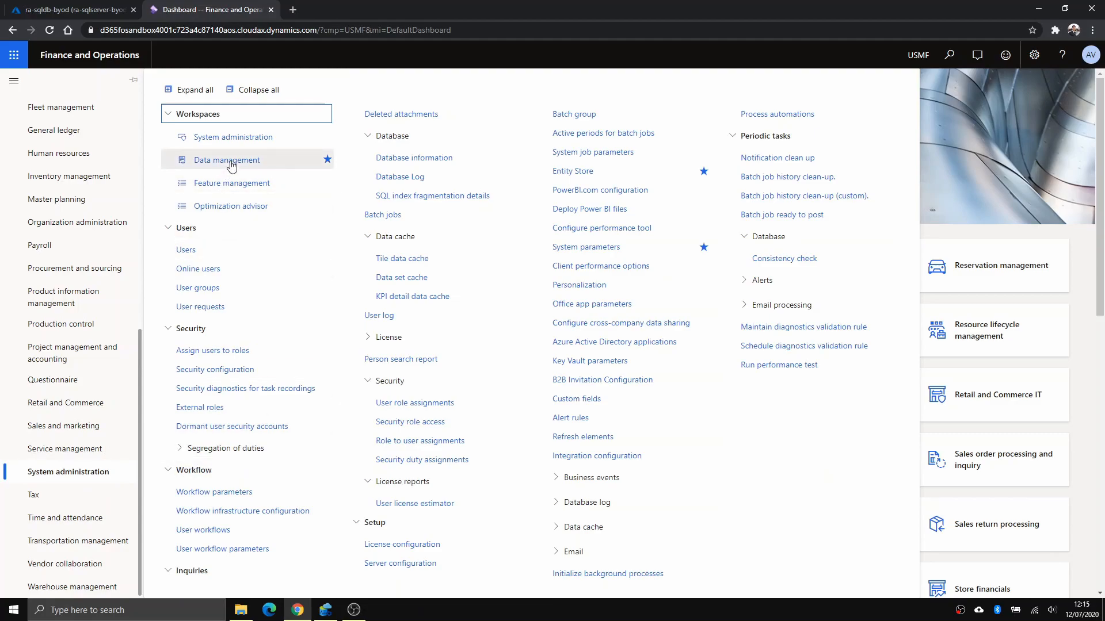
click(226, 159)
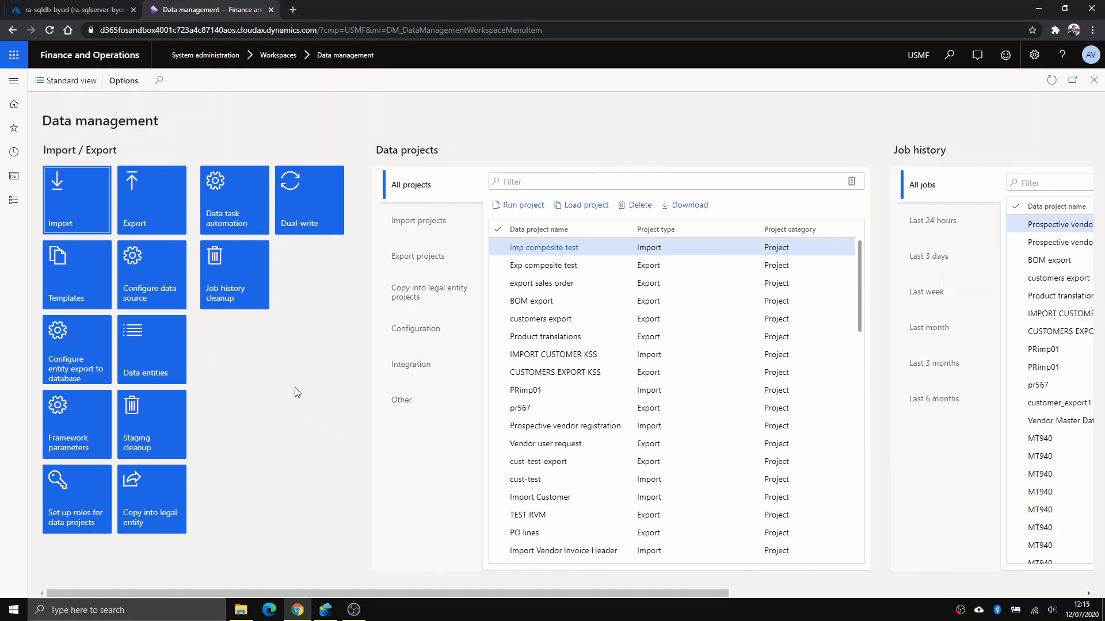
mouse_move(266, 378)
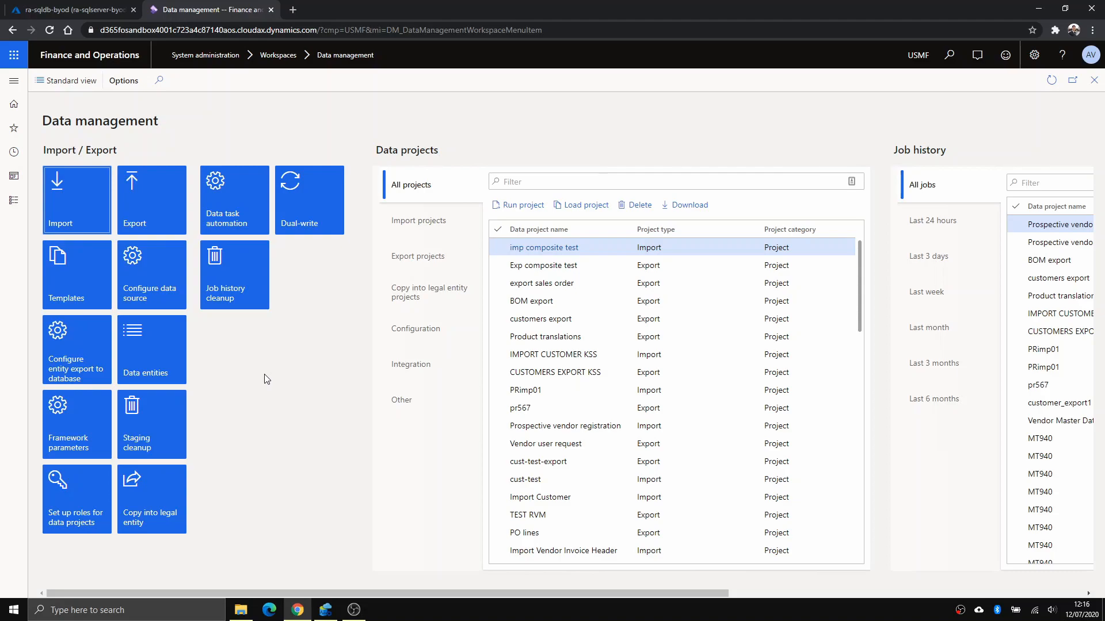
mouse_move(84, 386)
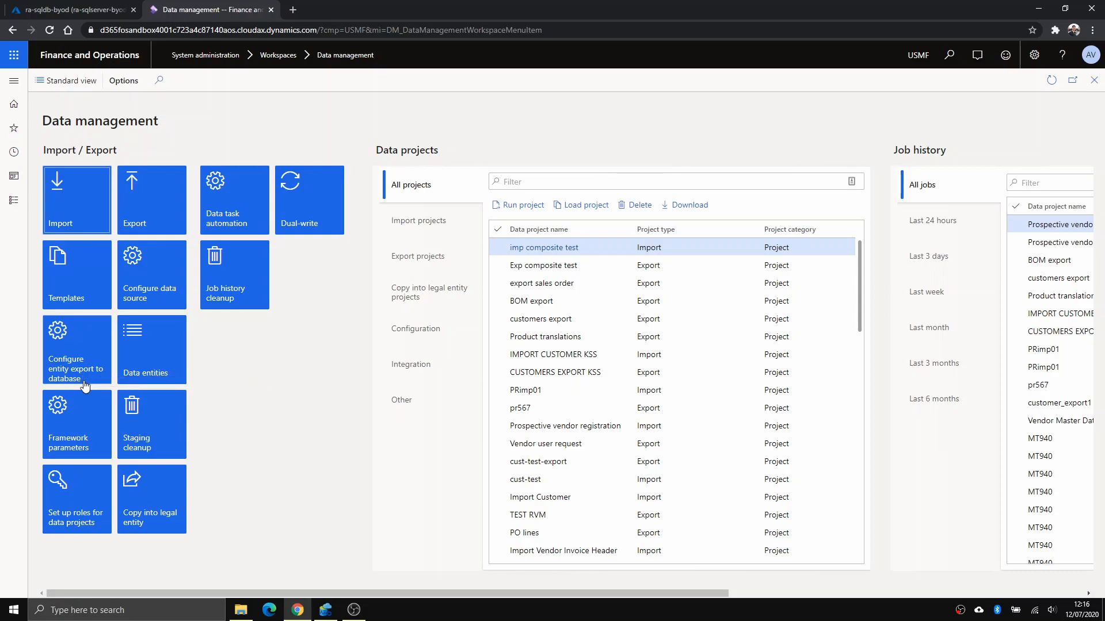
mouse_move(76, 359)
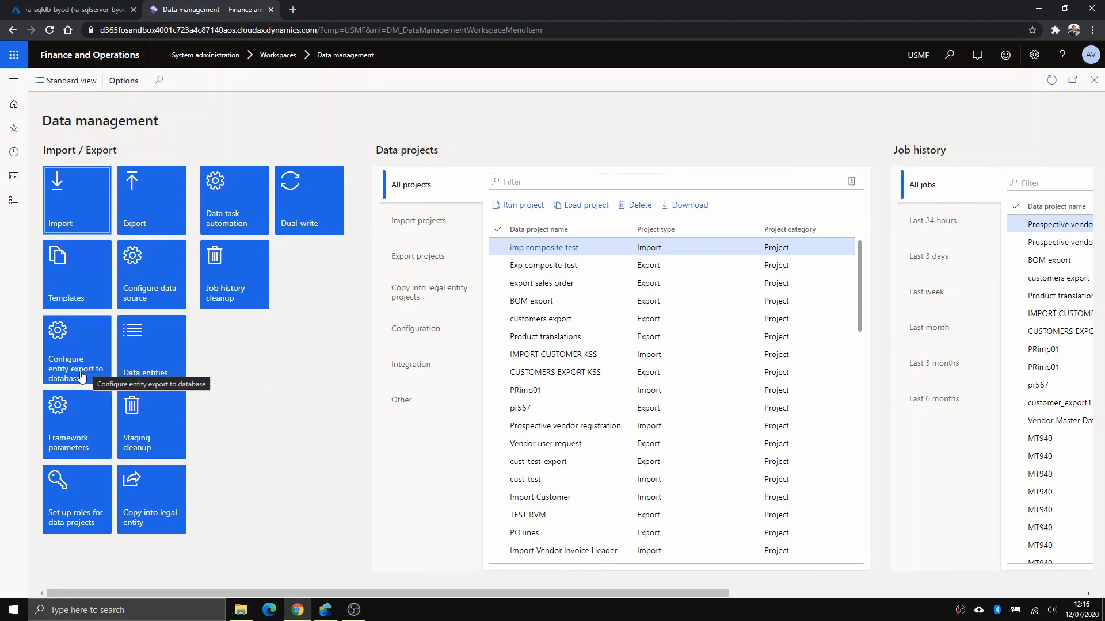
mouse_move(86, 375)
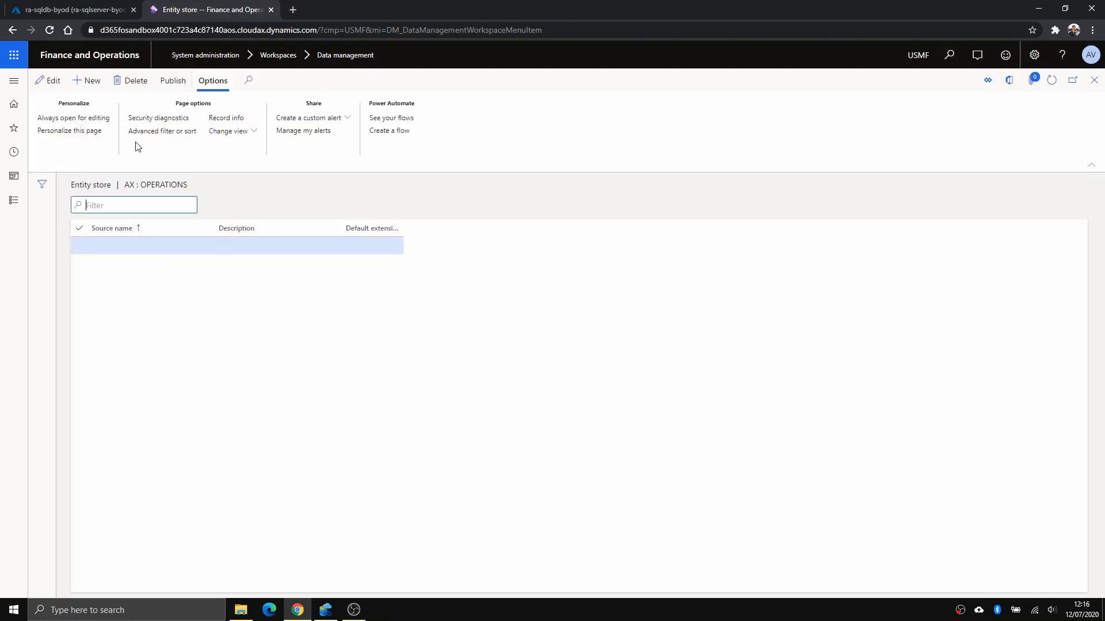
Create entity store ra-byod with the pasted ADO.NET connection string and validate it
click(90, 81)
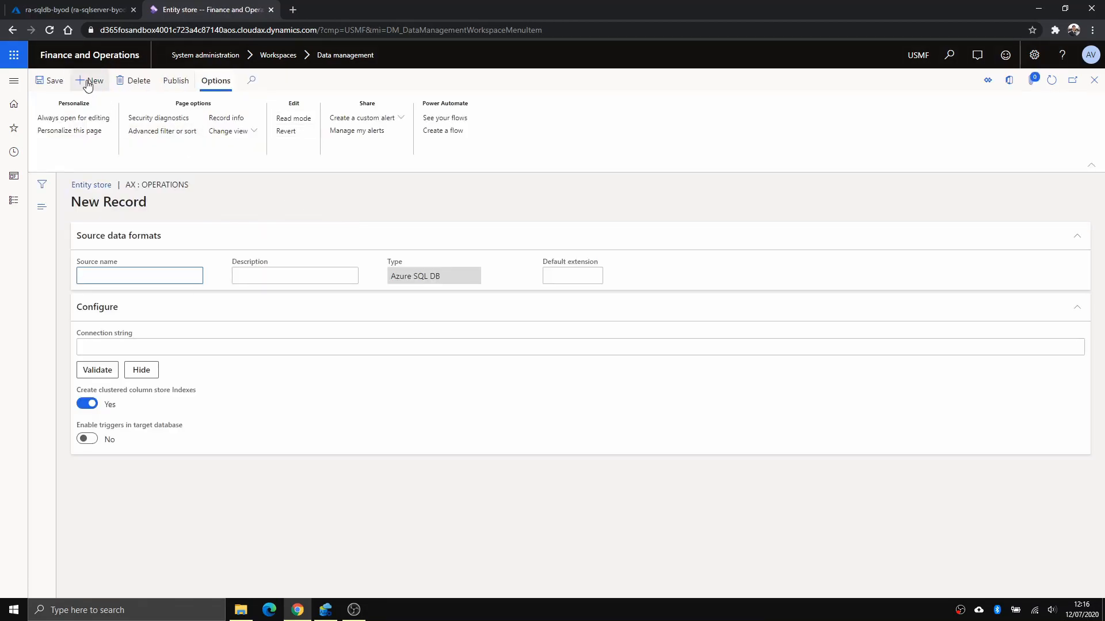
text(ra-)
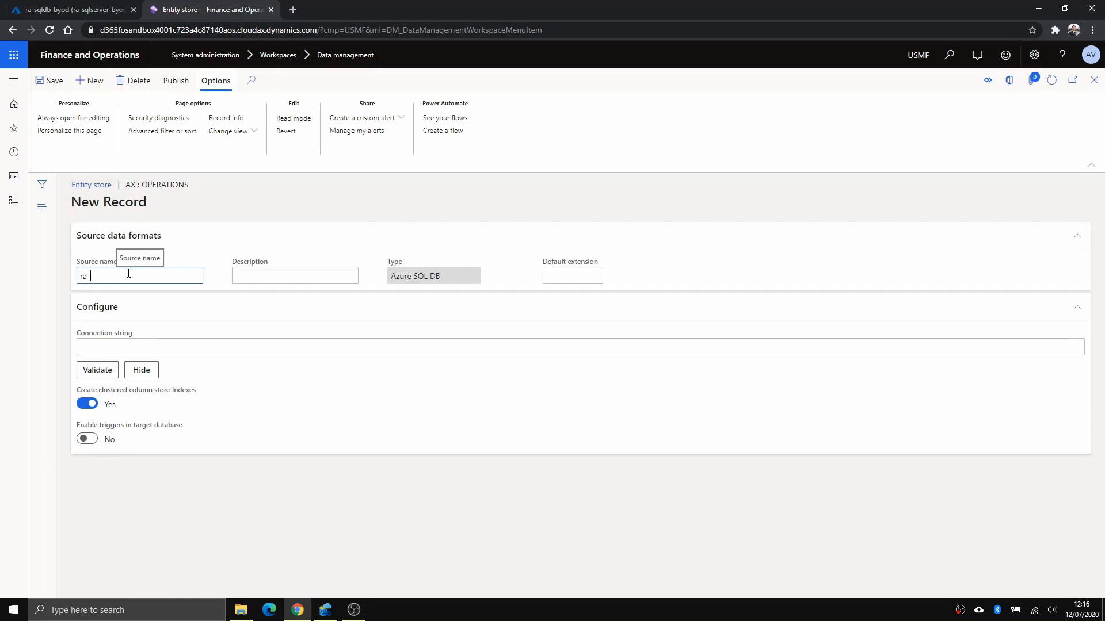
click(564, 346)
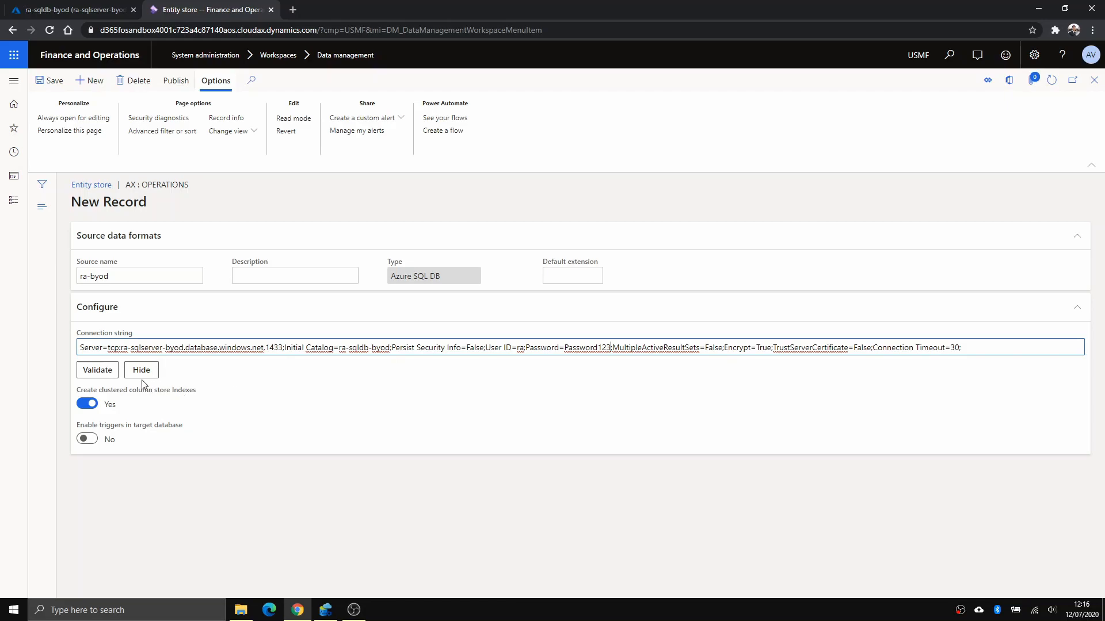
click(97, 369)
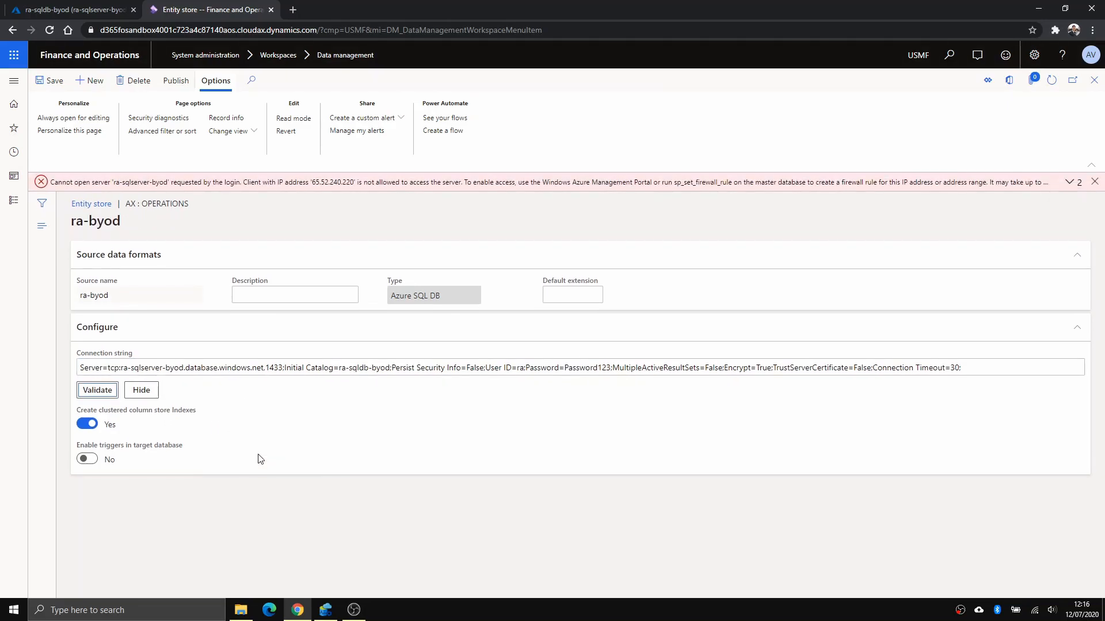
mouse_move(295, 210)
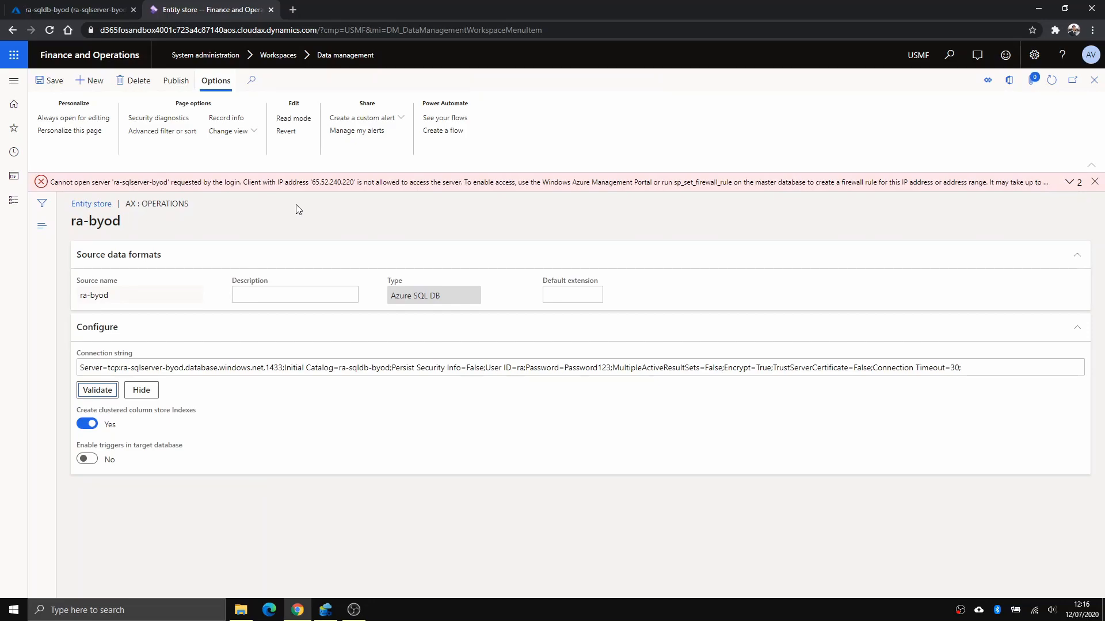
mouse_move(312, 192)
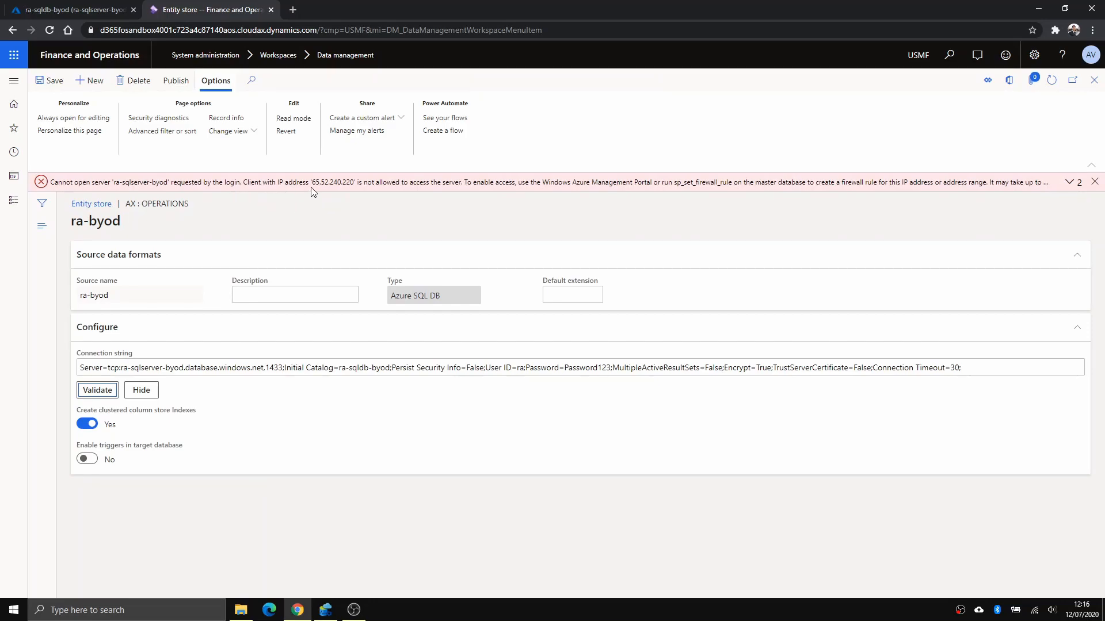
mouse_move(312, 182)
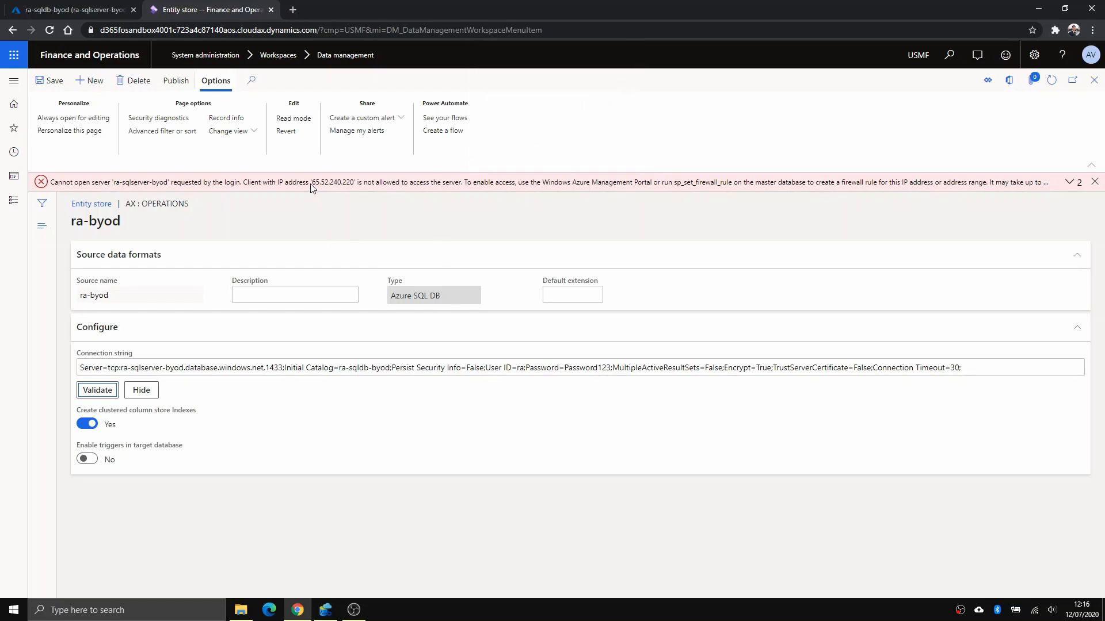
Copy blocked IP 65.52.240.220 from the error and go to the ra-sqlserver-byod server page
double_click(331, 182)
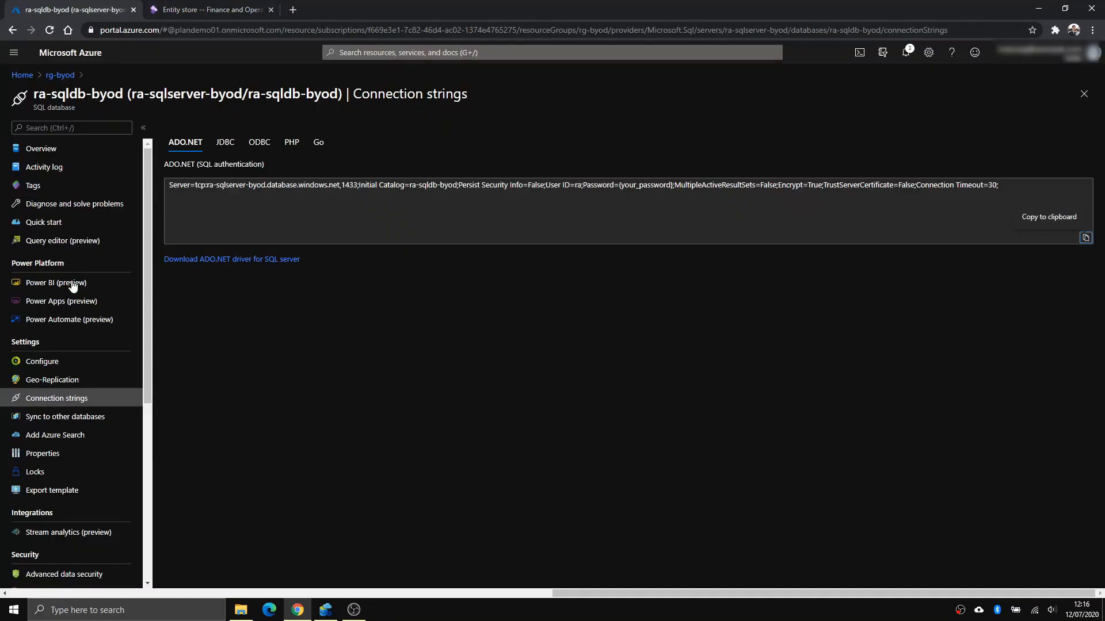
click(42, 149)
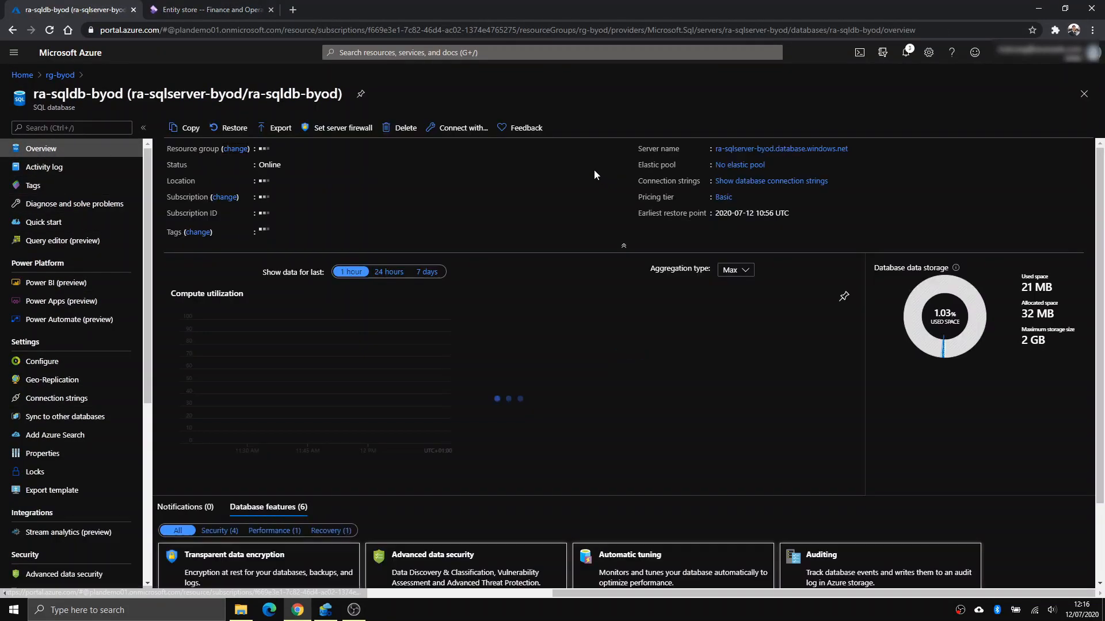
click(780, 148)
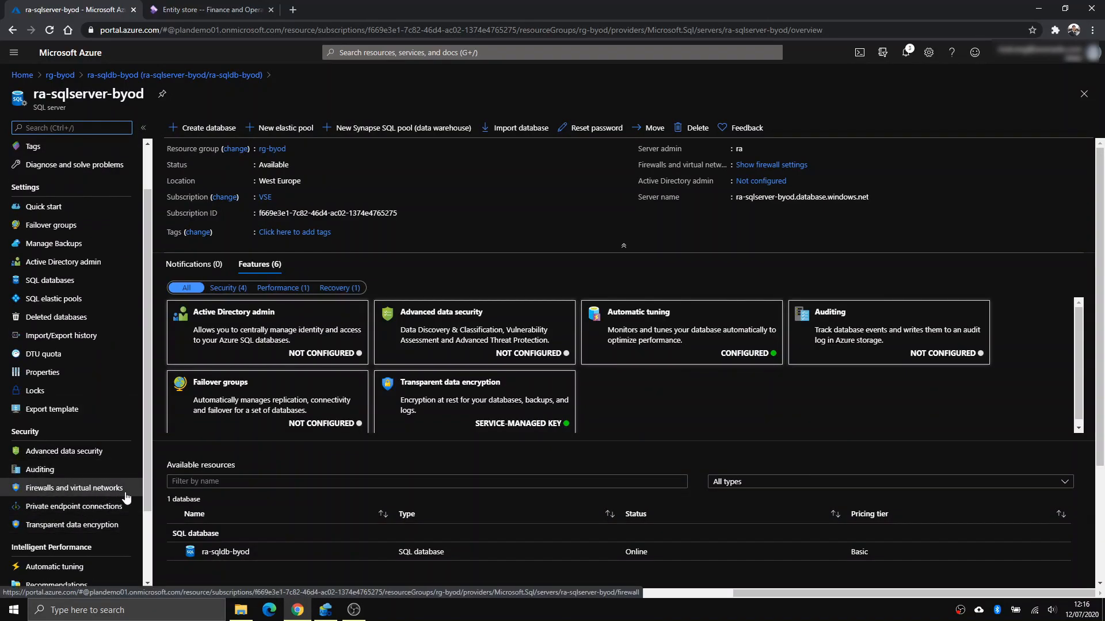
Save firewall rule 'fo' allowing 65.52.240.220 on ra-sqlserver-byod
click(73, 488)
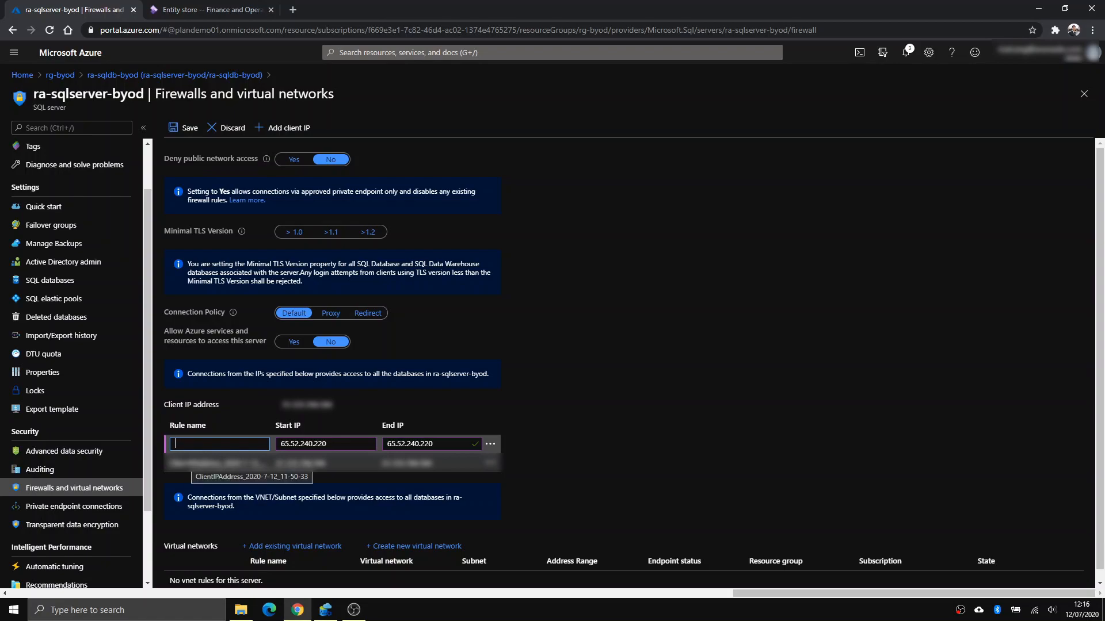
text(fo)
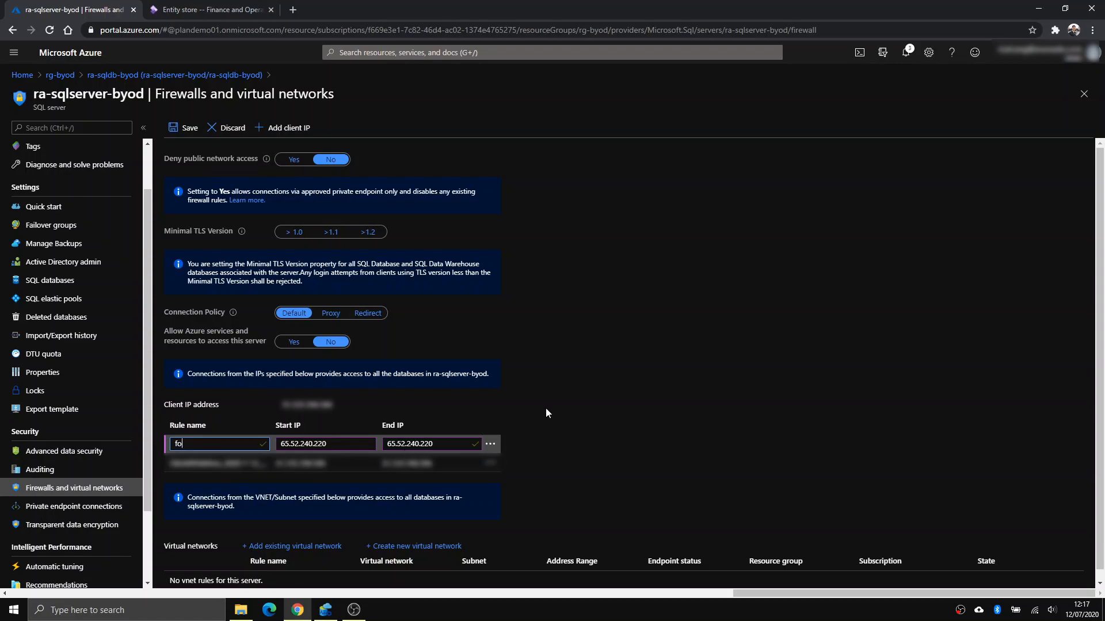
click(183, 128)
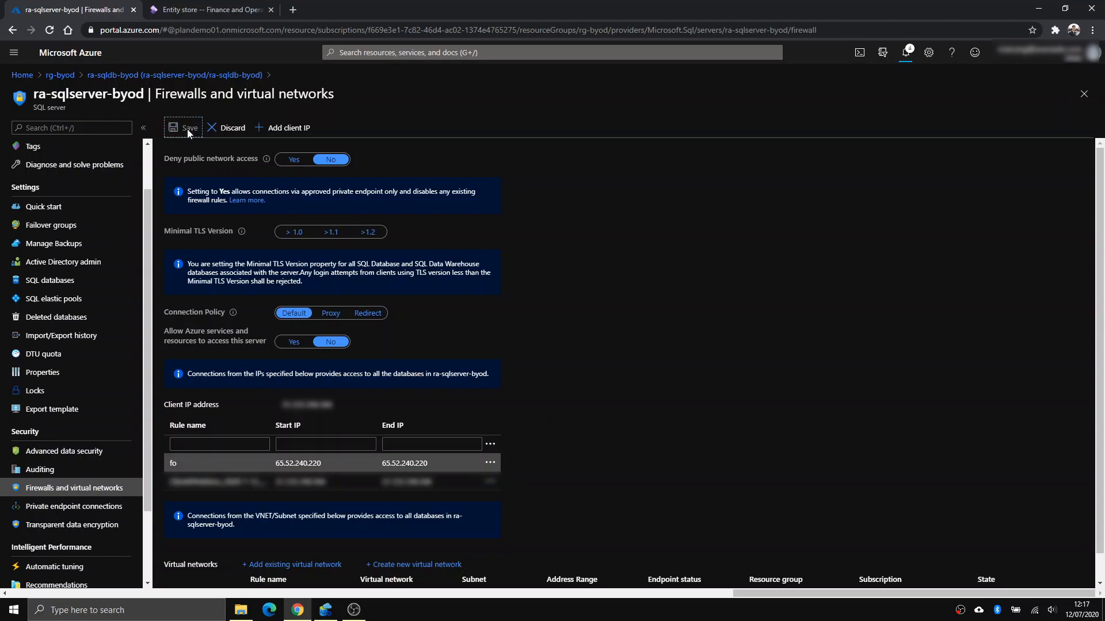
click(184, 128)
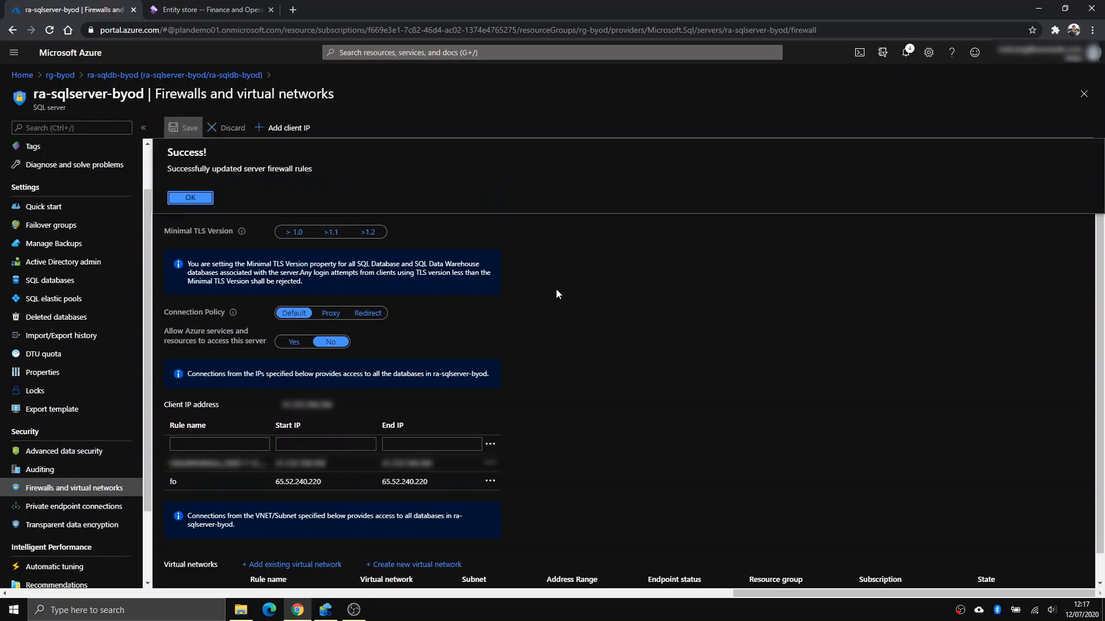
click(190, 197)
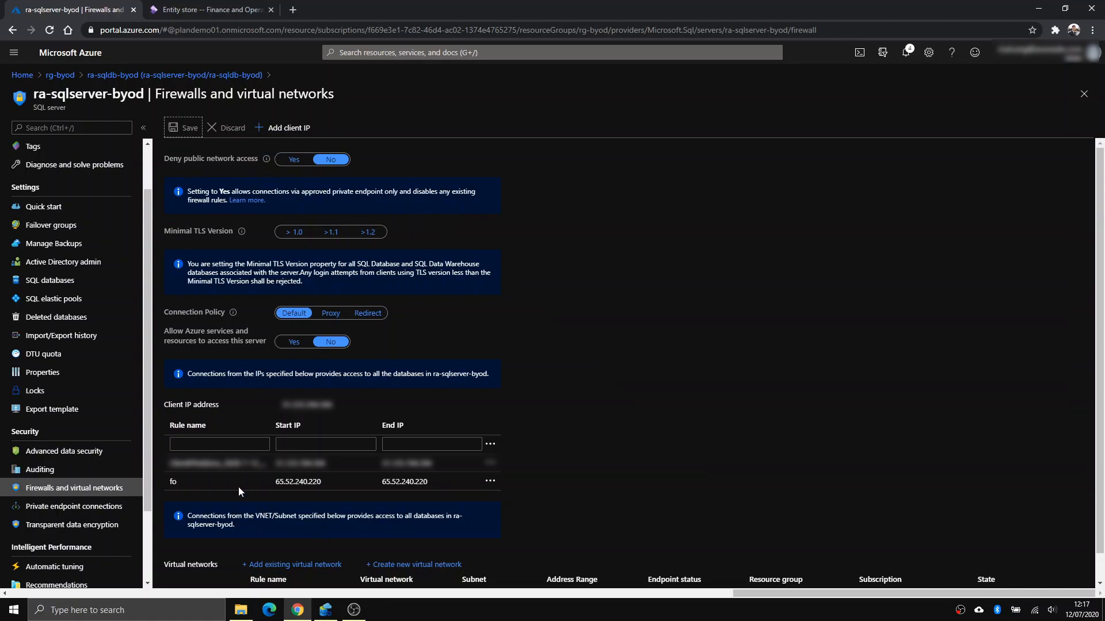
Re-validate ra-byod successfully and set Create clustered column store indexes to No
click(212, 9)
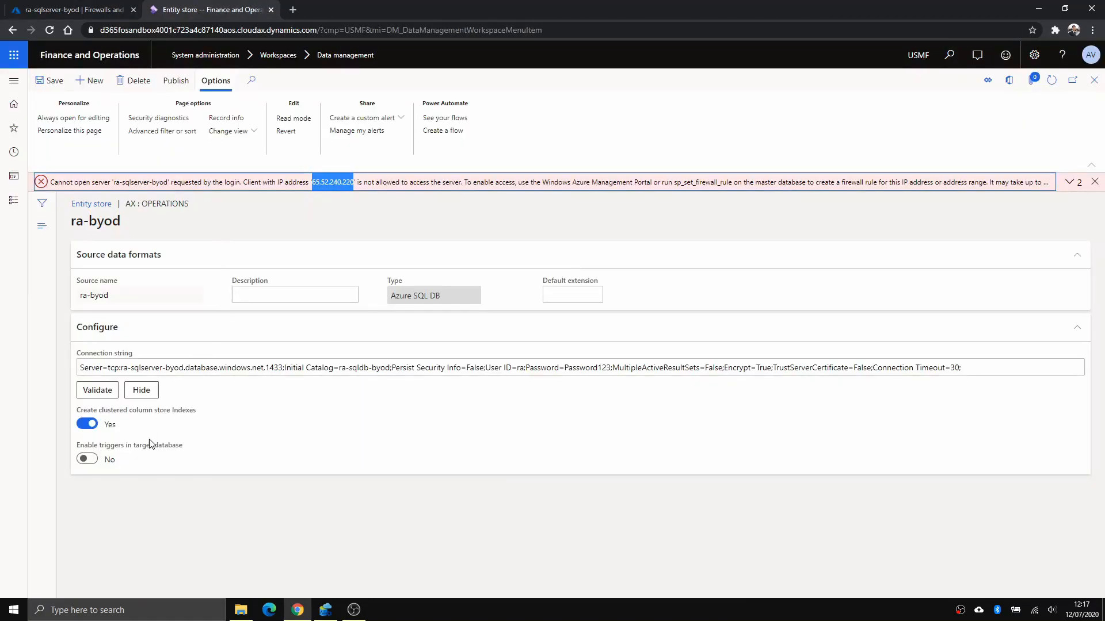
click(97, 390)
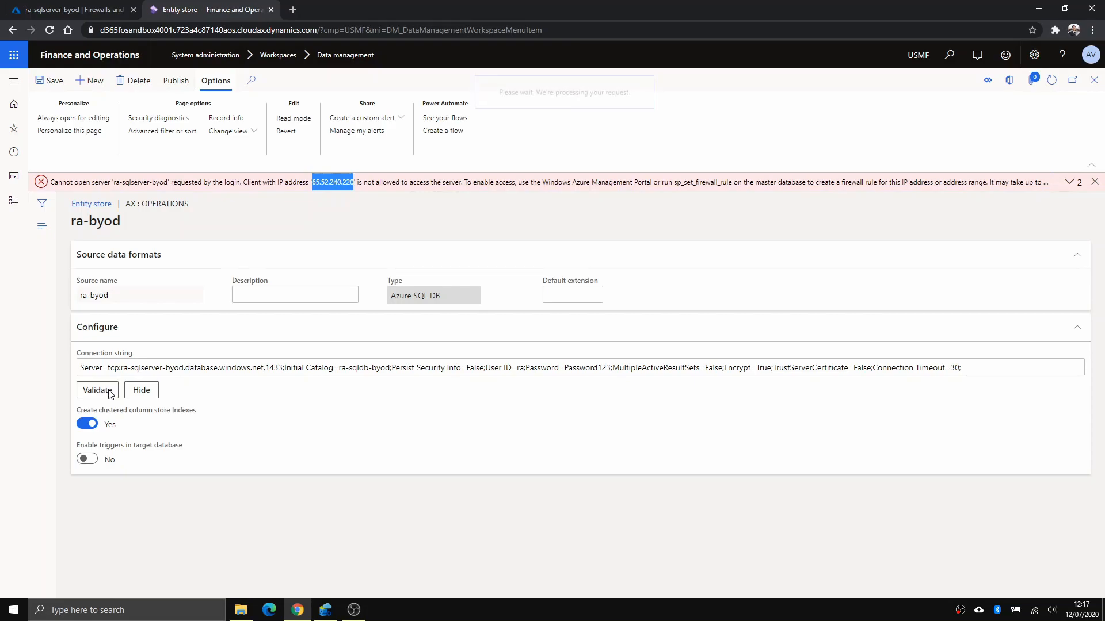
click(96, 390)
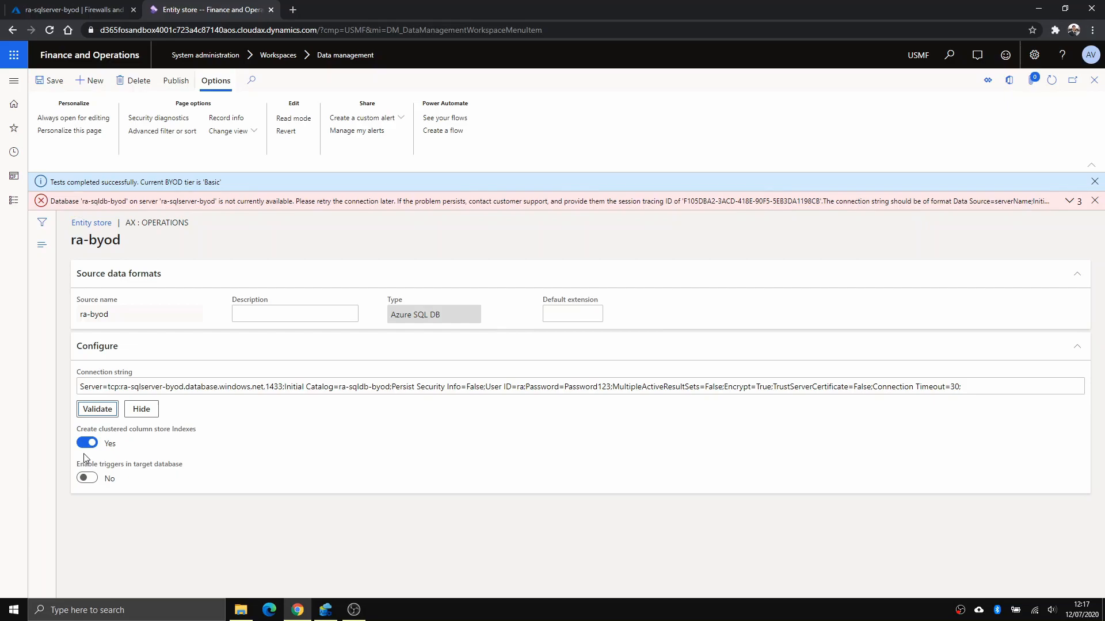
mouse_move(181, 441)
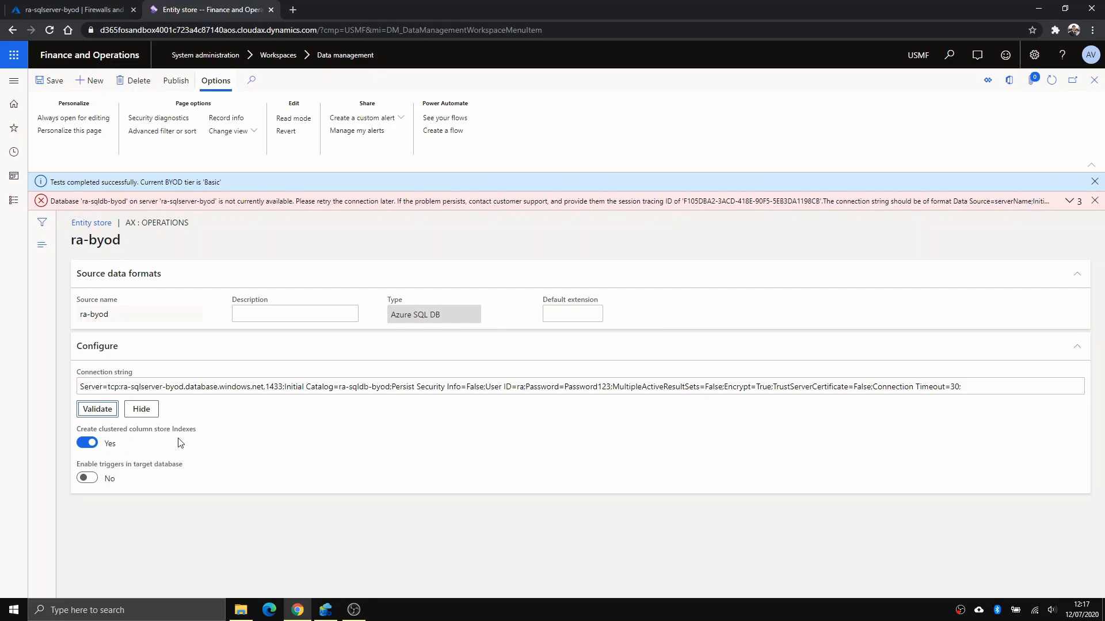
mouse_move(86, 463)
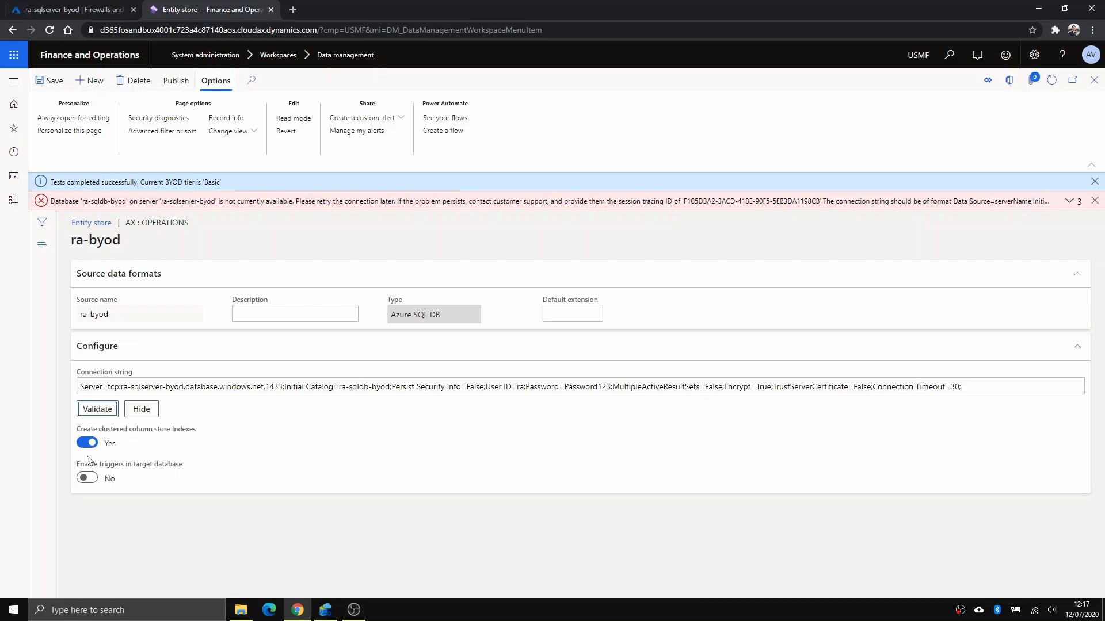
click(86, 442)
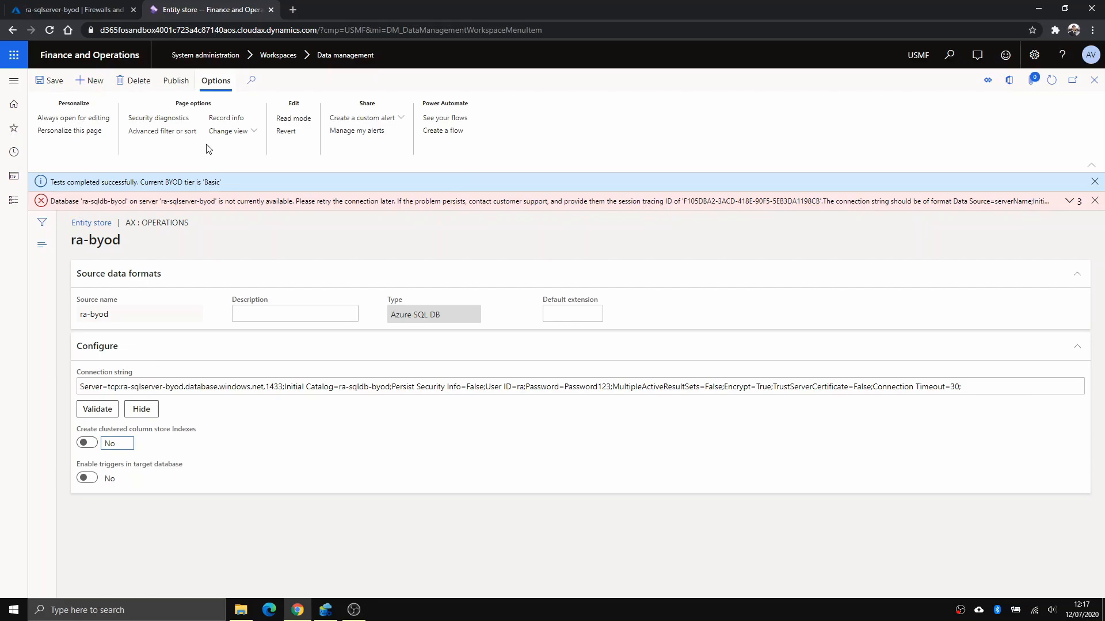
mouse_move(228, 193)
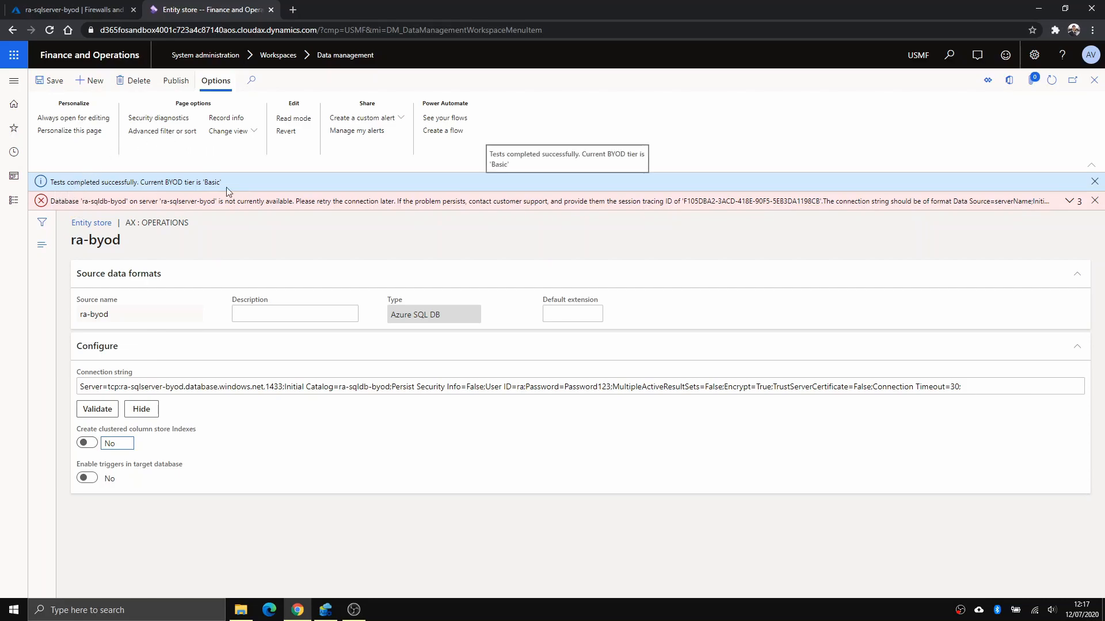
mouse_move(196, 104)
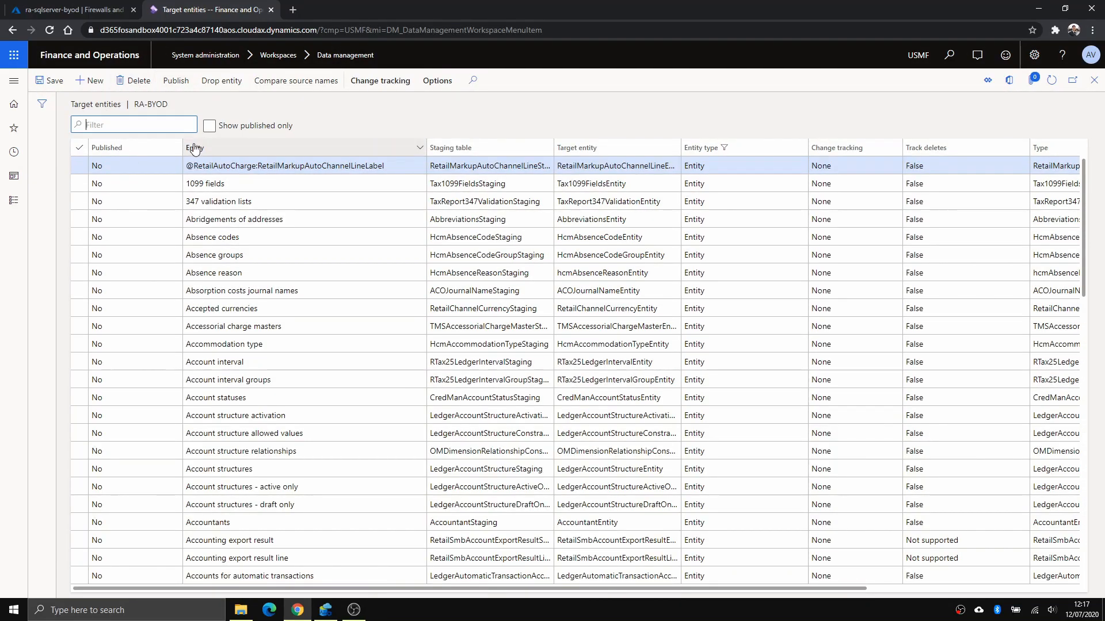
Schedule a publish of the 1099 fields entity to RA-BYOD and dismiss the confirmation
click(193, 148)
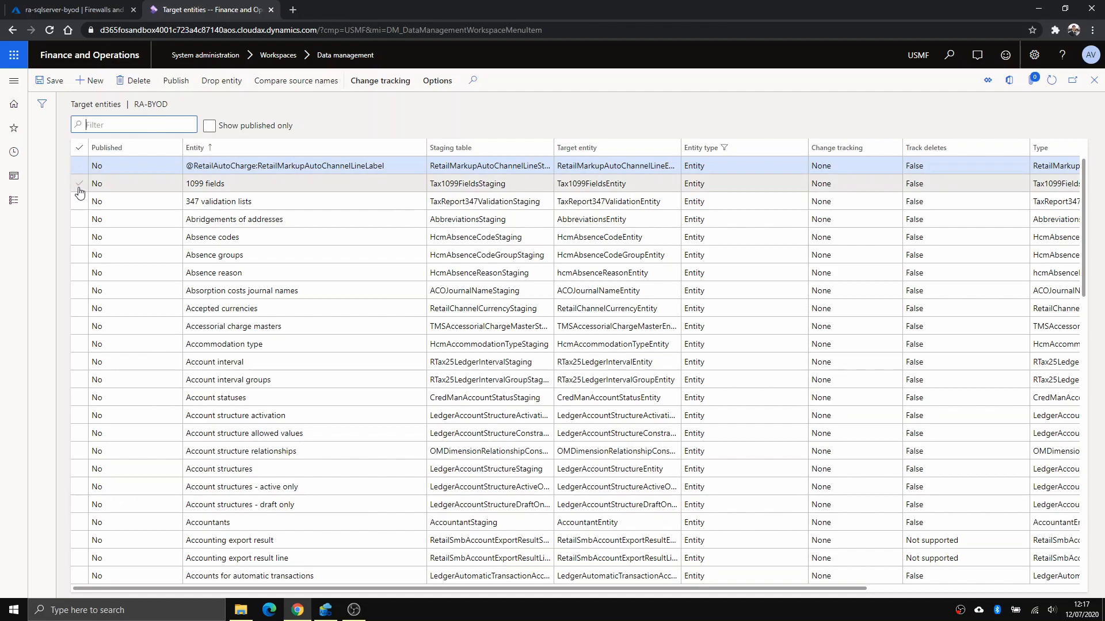
click(80, 183)
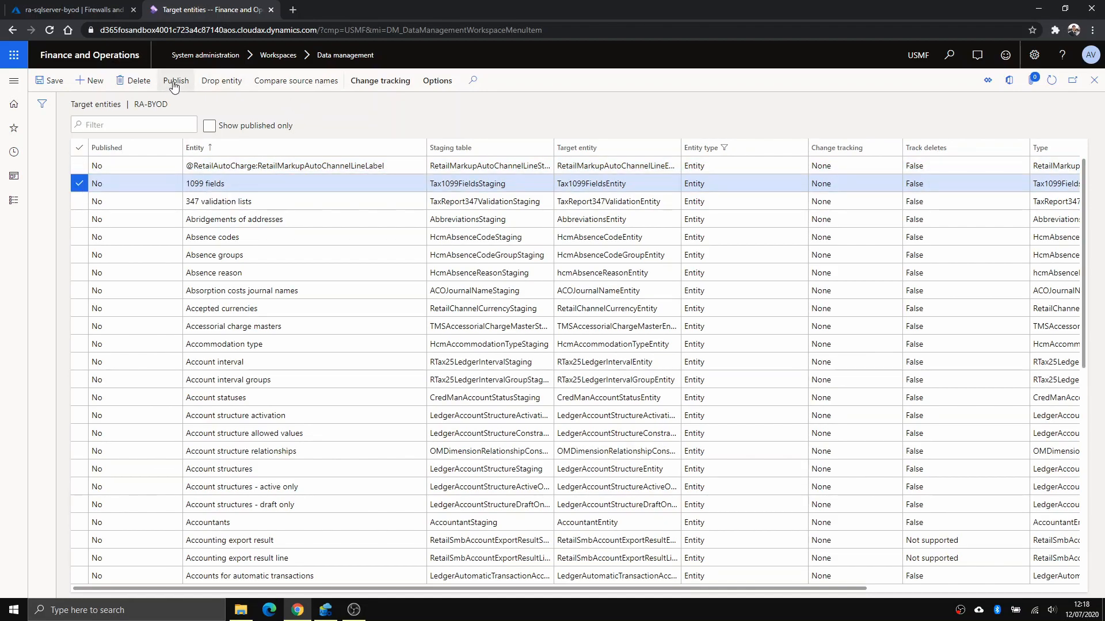
click(175, 80)
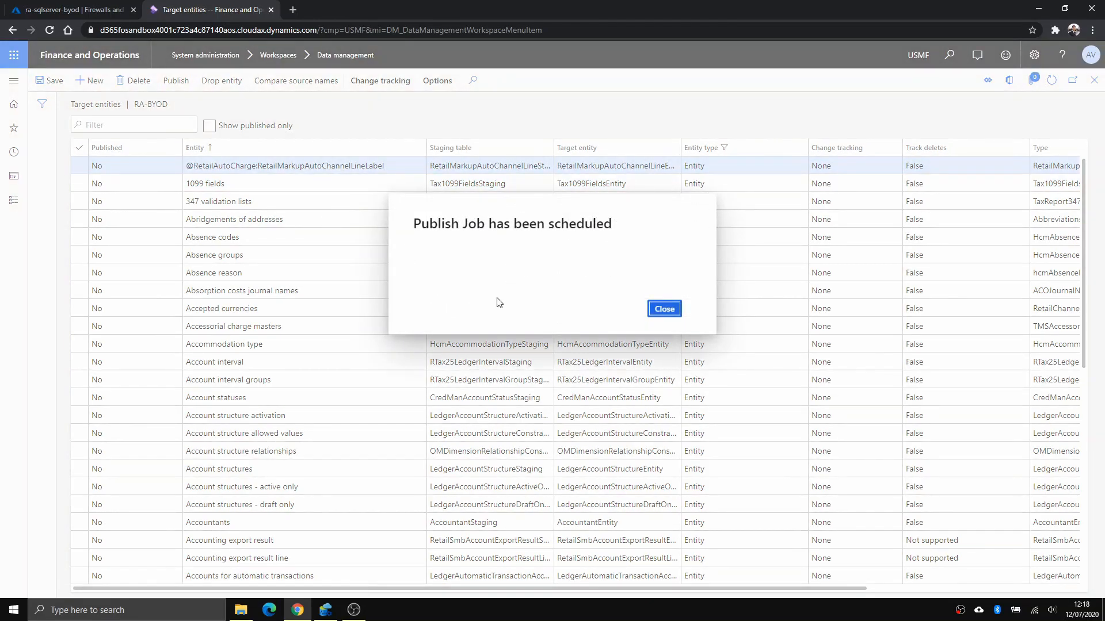
click(662, 309)
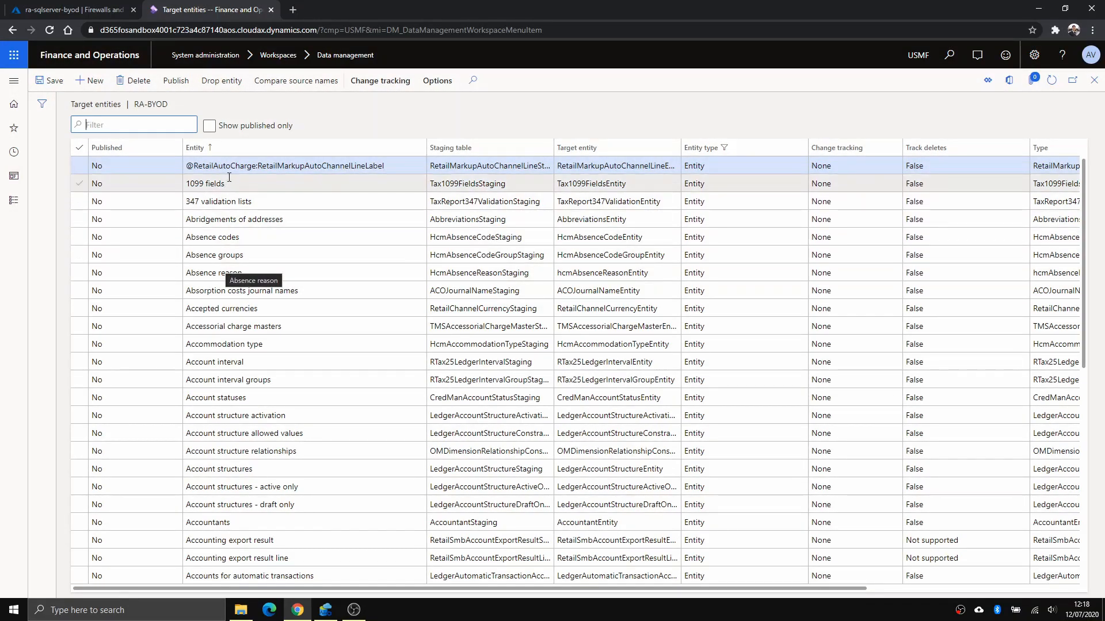
mouse_move(224, 183)
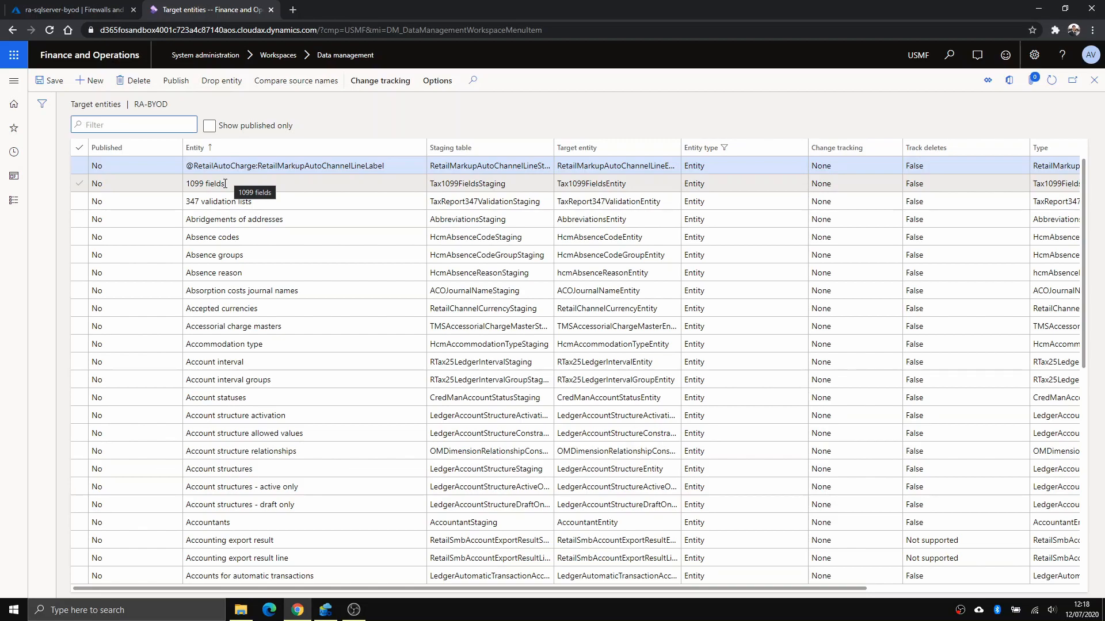
mouse_move(346, 79)
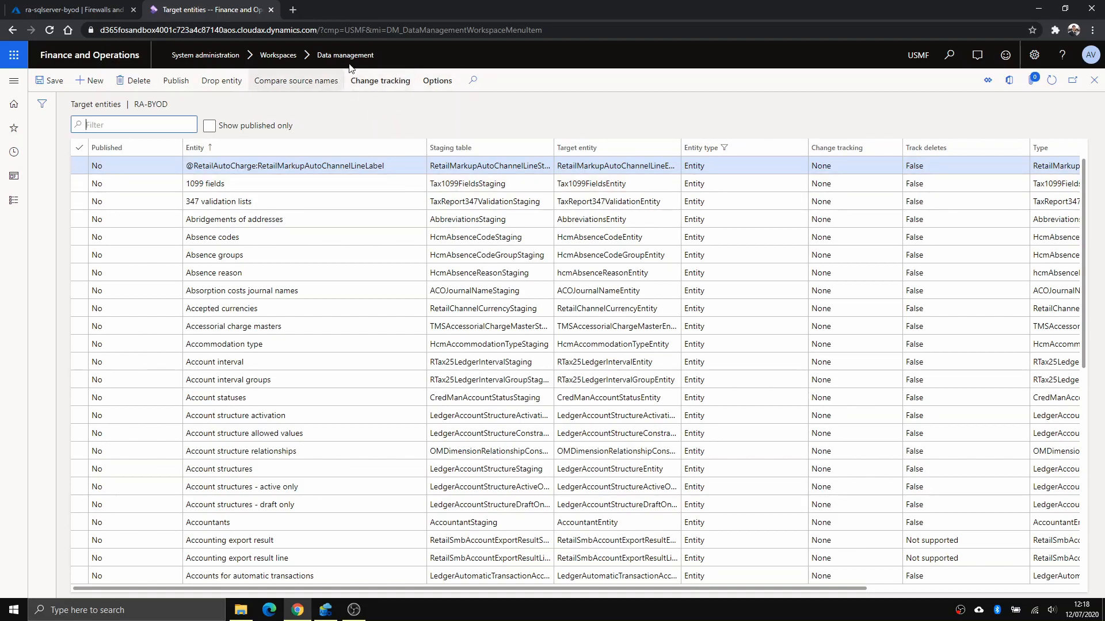
Glance at the Change tracking options while 1099 fields publishes to ra-byod
click(379, 81)
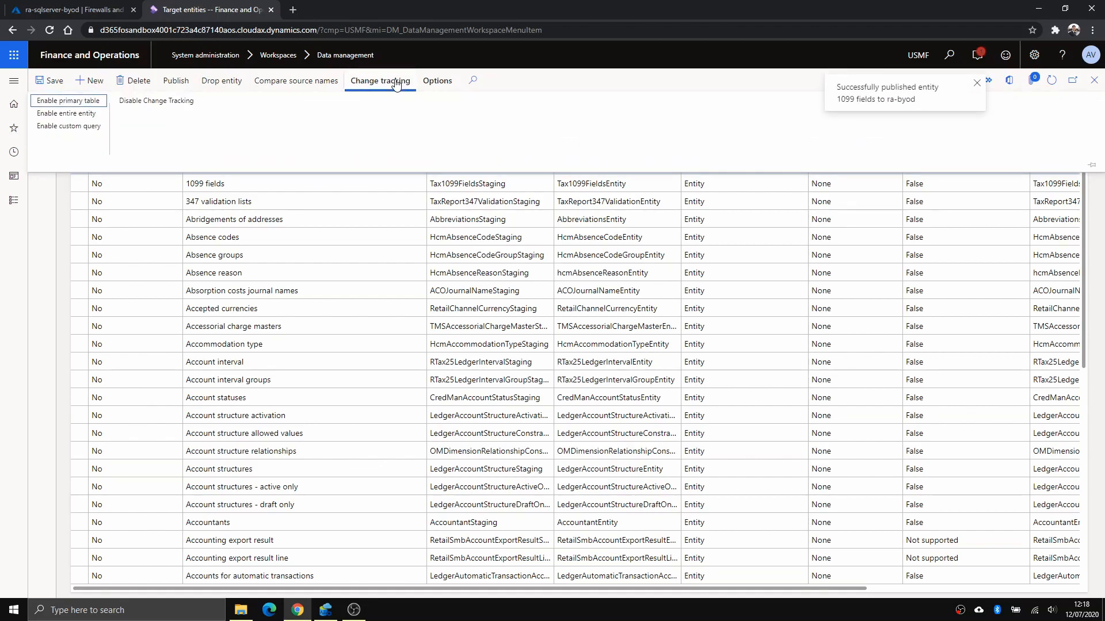
mouse_move(74, 120)
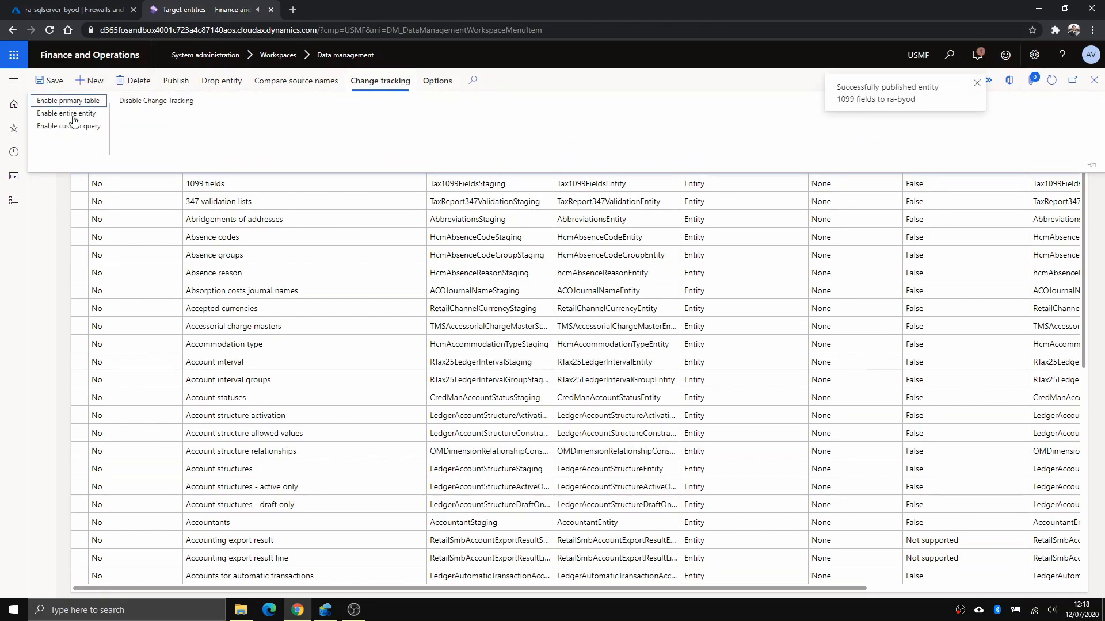
mouse_move(233, 168)
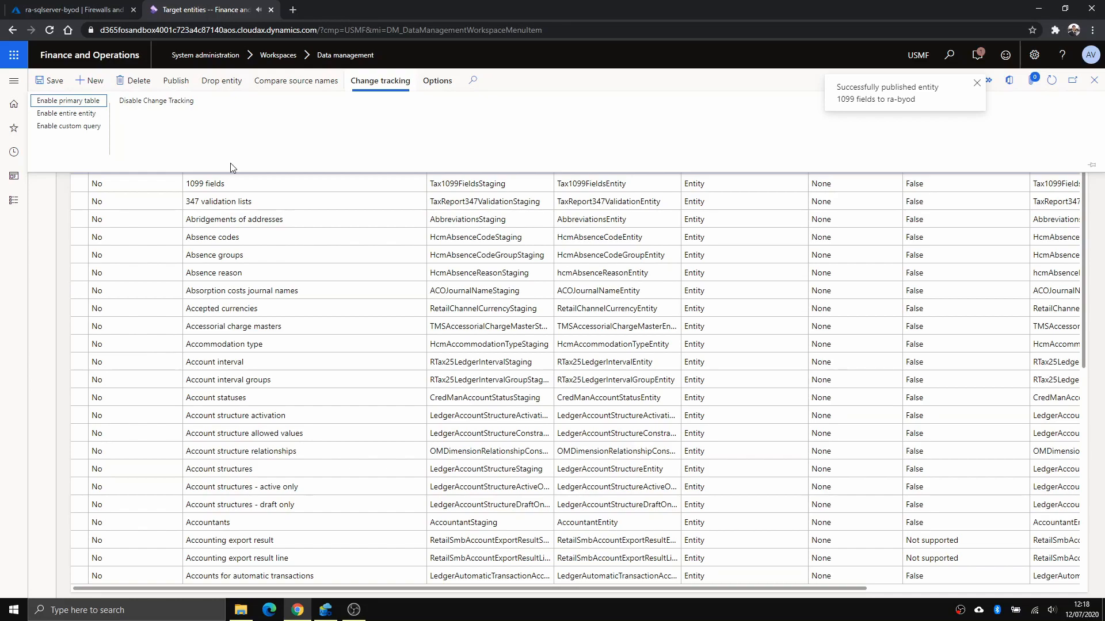
mouse_move(41, 159)
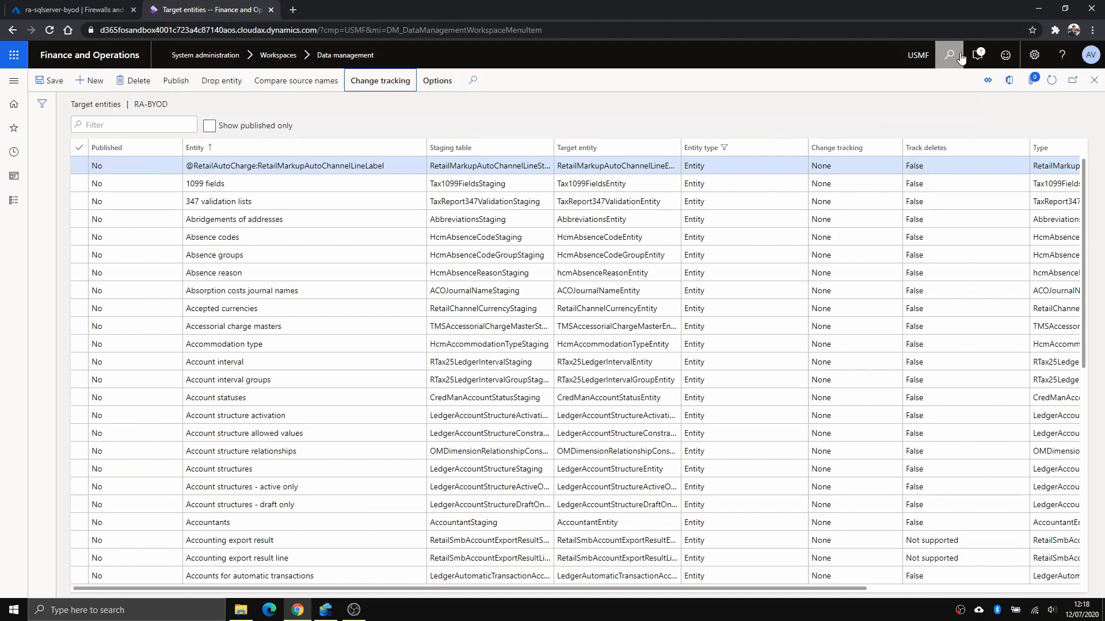
Confirm the publish notification and filter target entities to Show published only
click(976, 56)
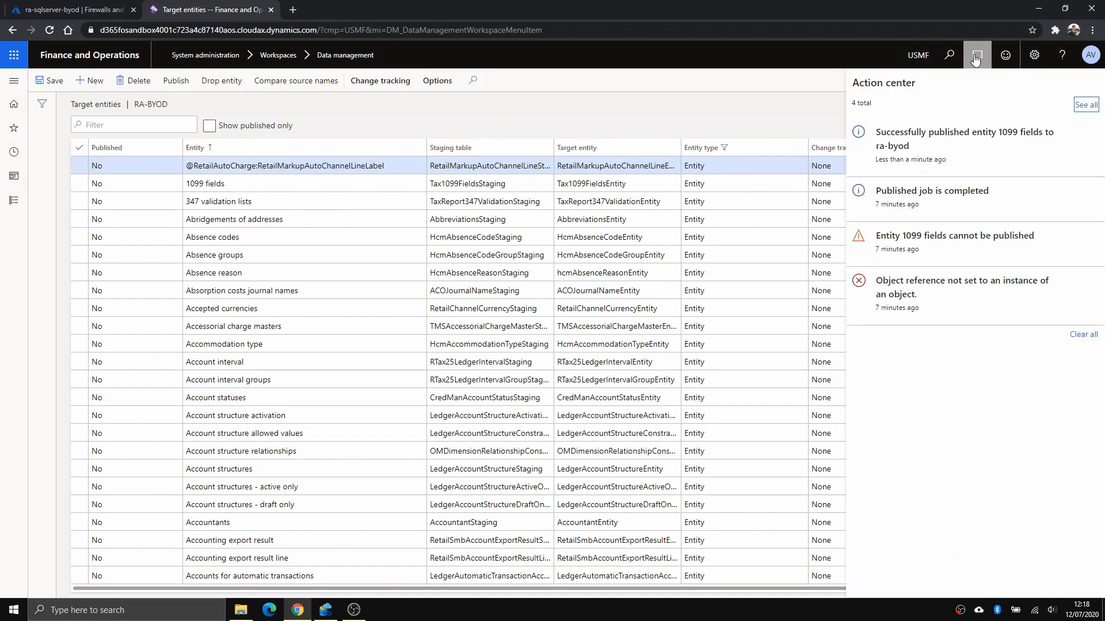
click(977, 55)
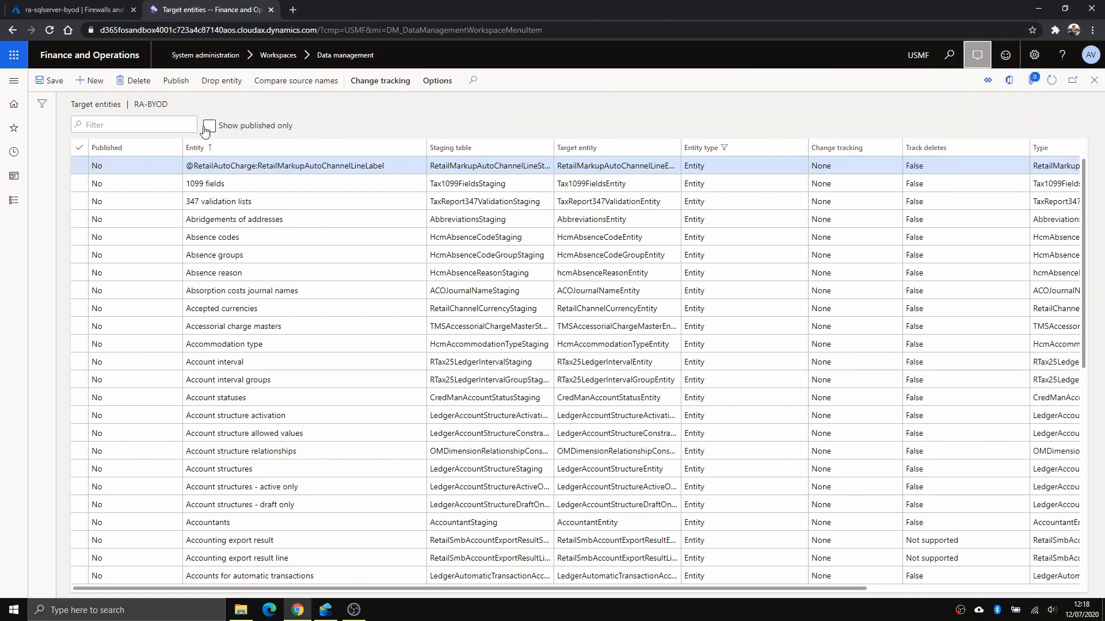
click(208, 125)
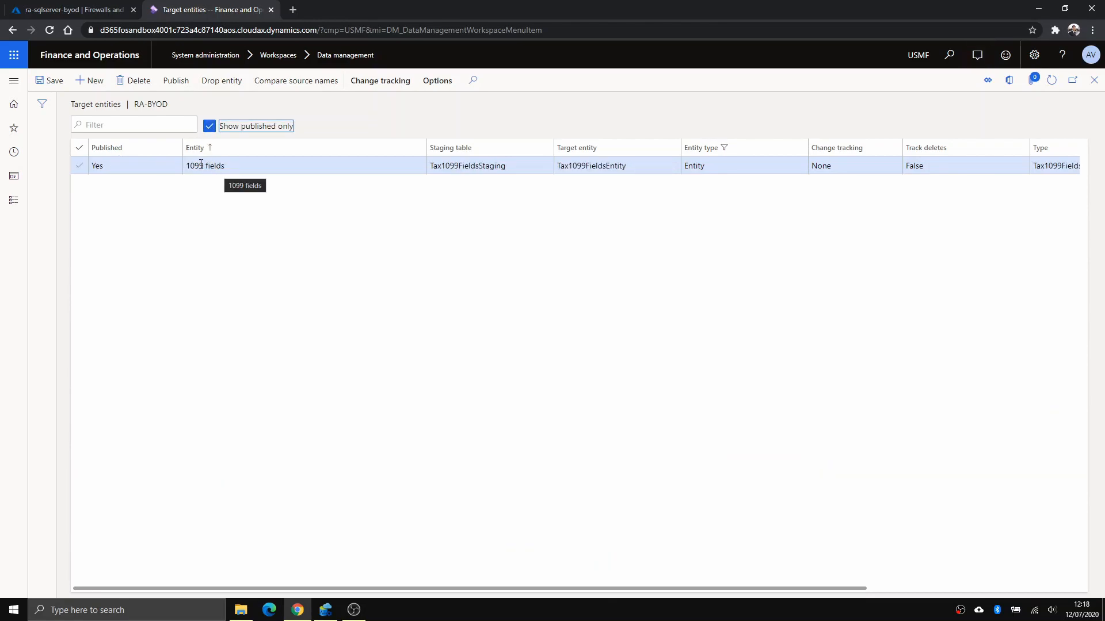
Expand dbo.Tax1099FieldsStaging in ra-sqldb-byod within Azure Data Studio to its columns, keys and indexes
click(325, 610)
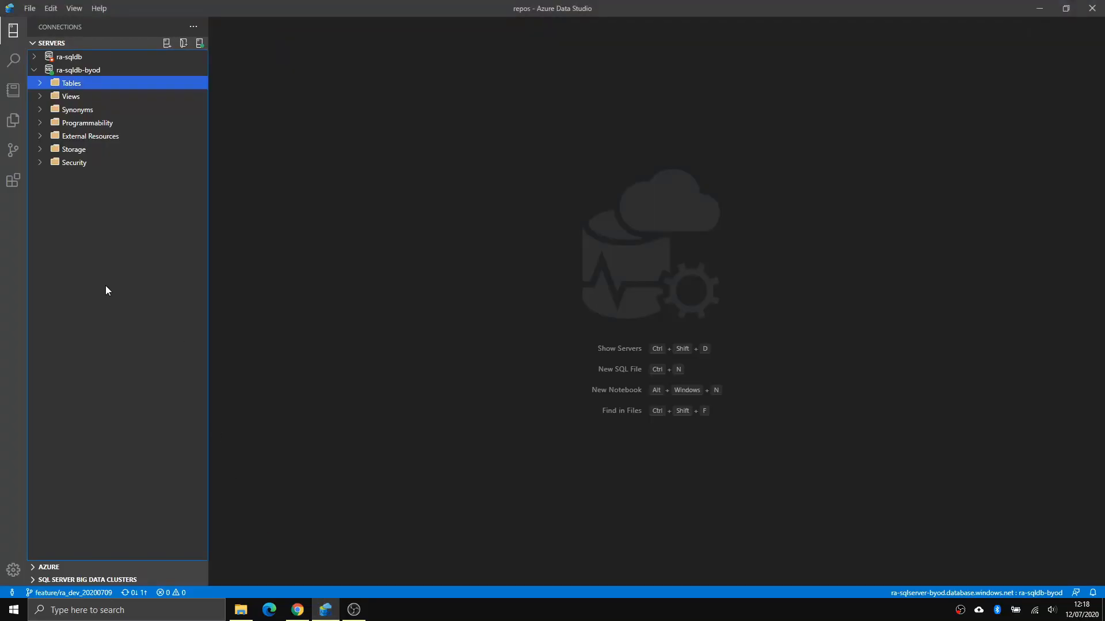
mouse_move(100, 101)
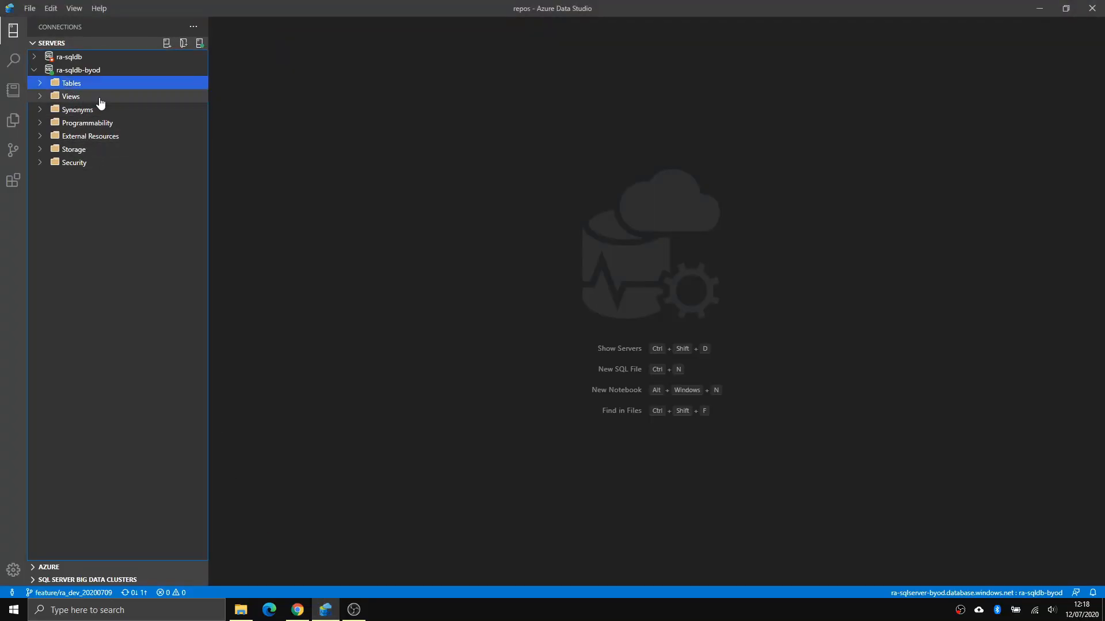
click(70, 83)
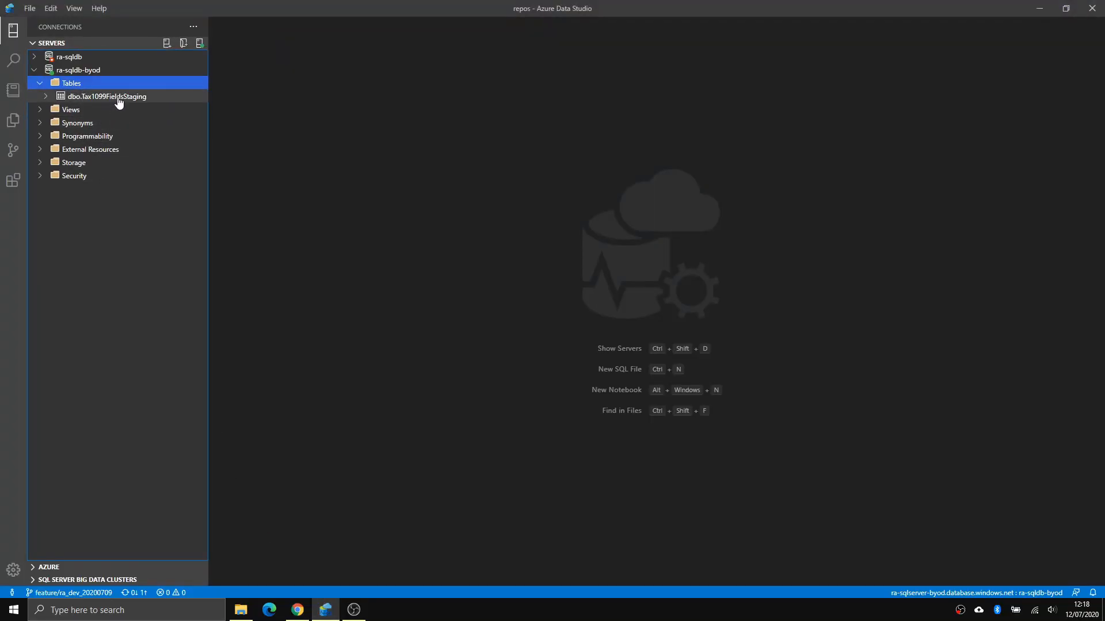
mouse_move(146, 102)
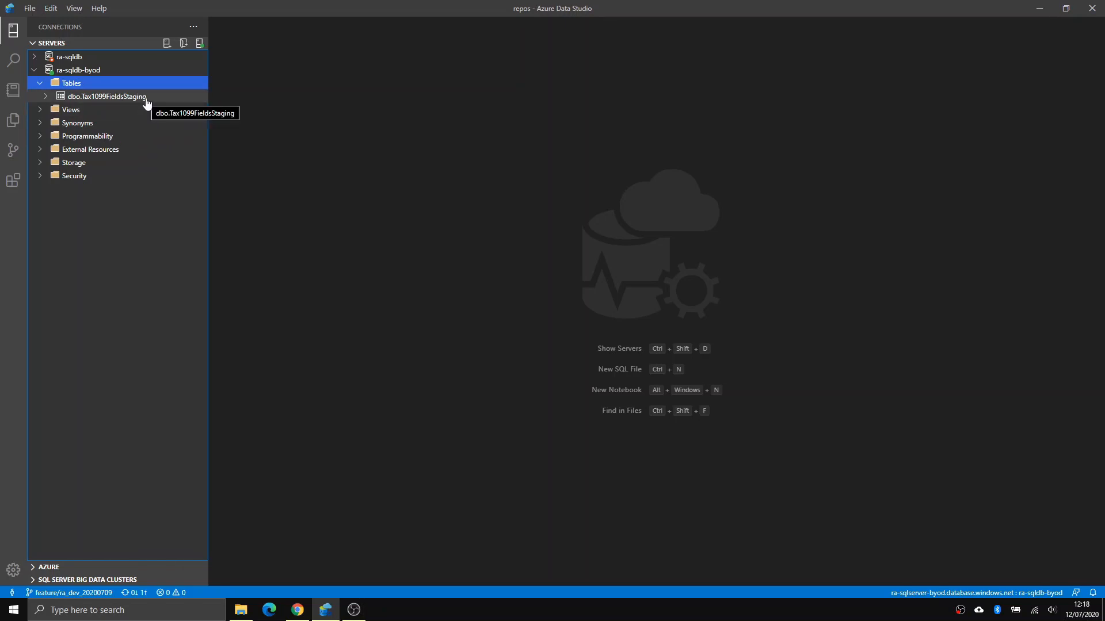
mouse_move(73, 102)
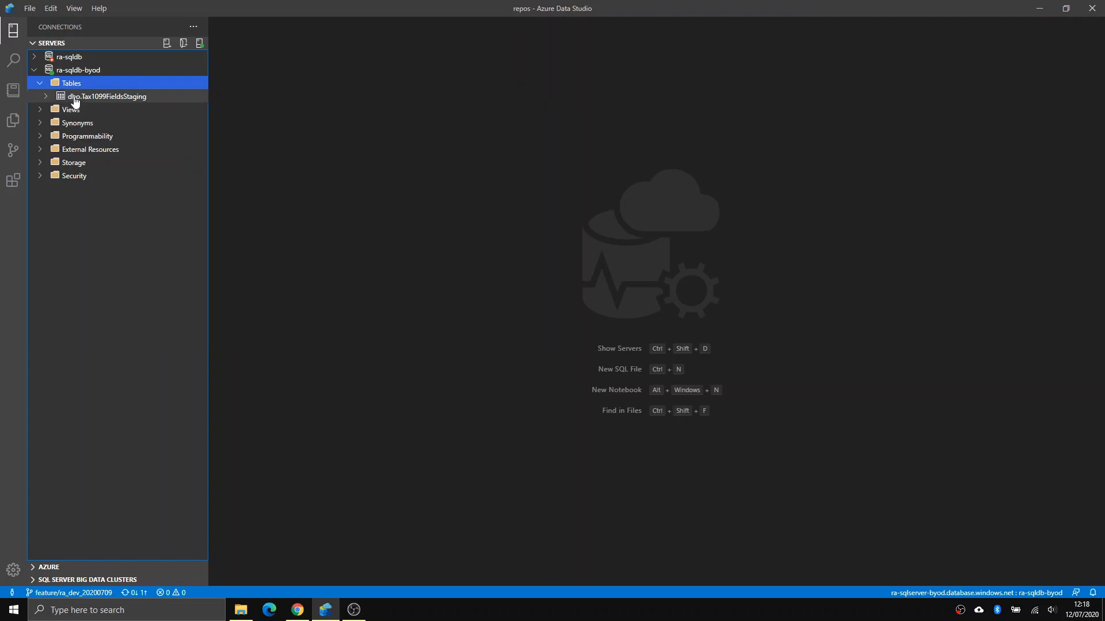
mouse_move(67, 113)
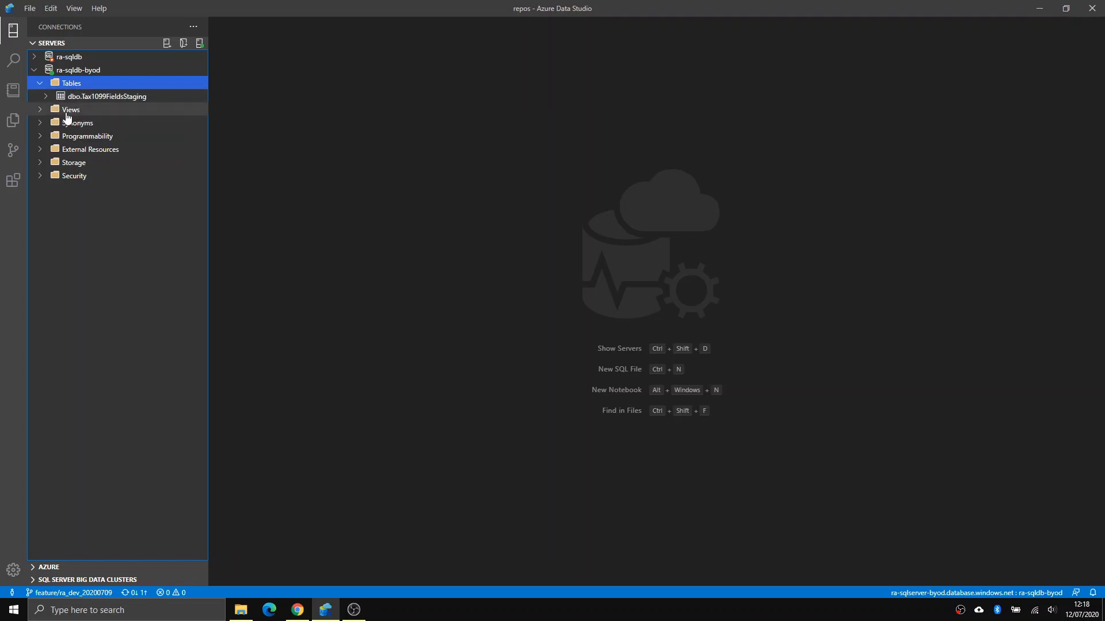
mouse_move(70, 110)
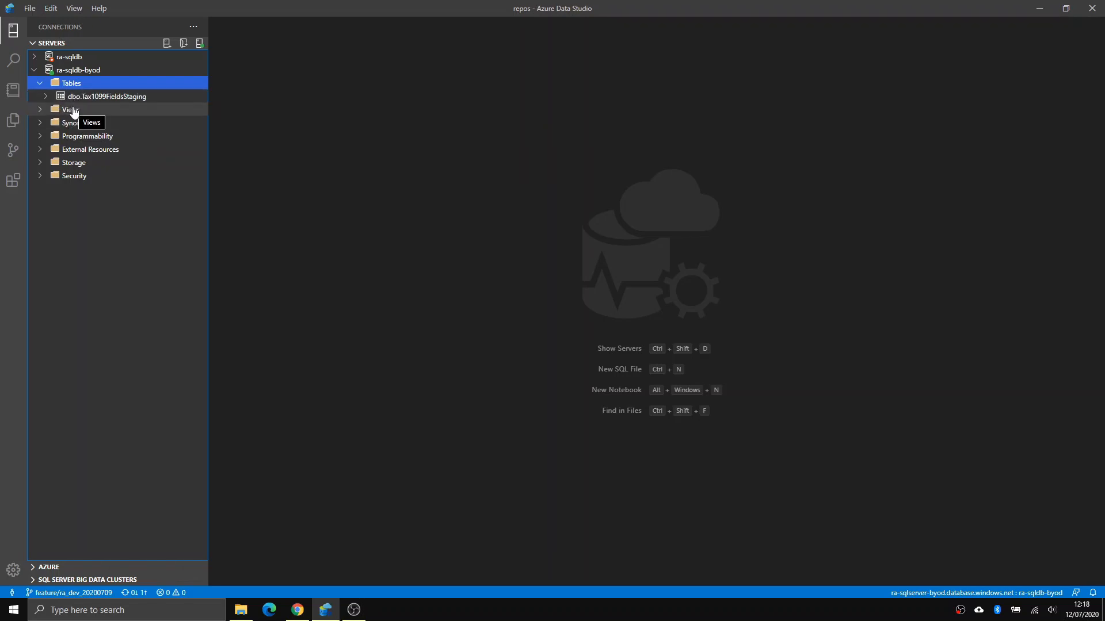
click(106, 96)
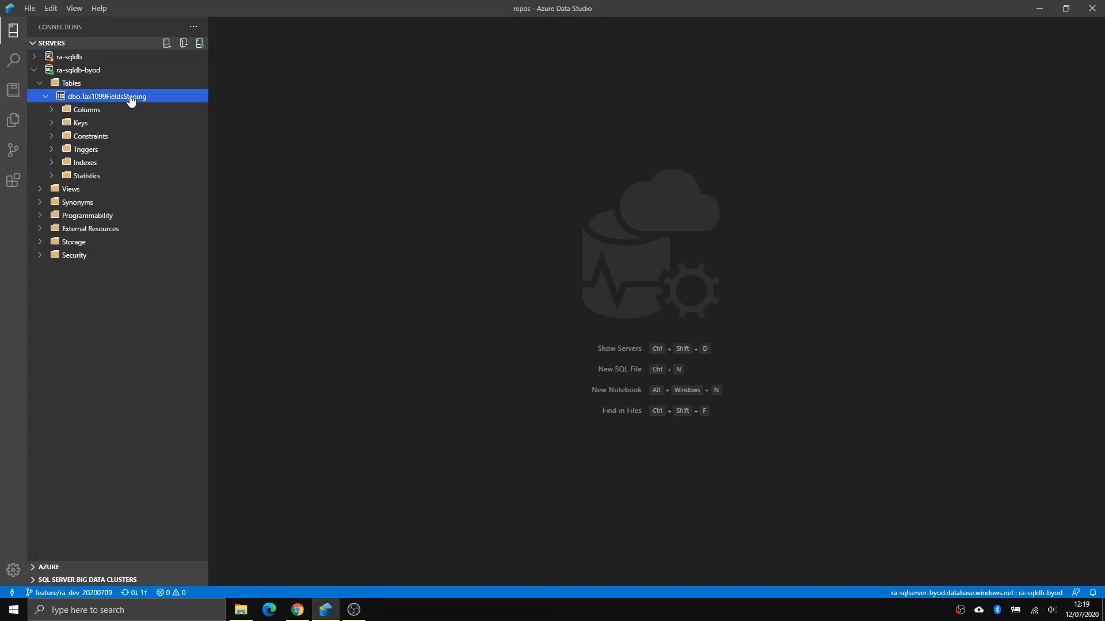
mouse_move(435, 184)
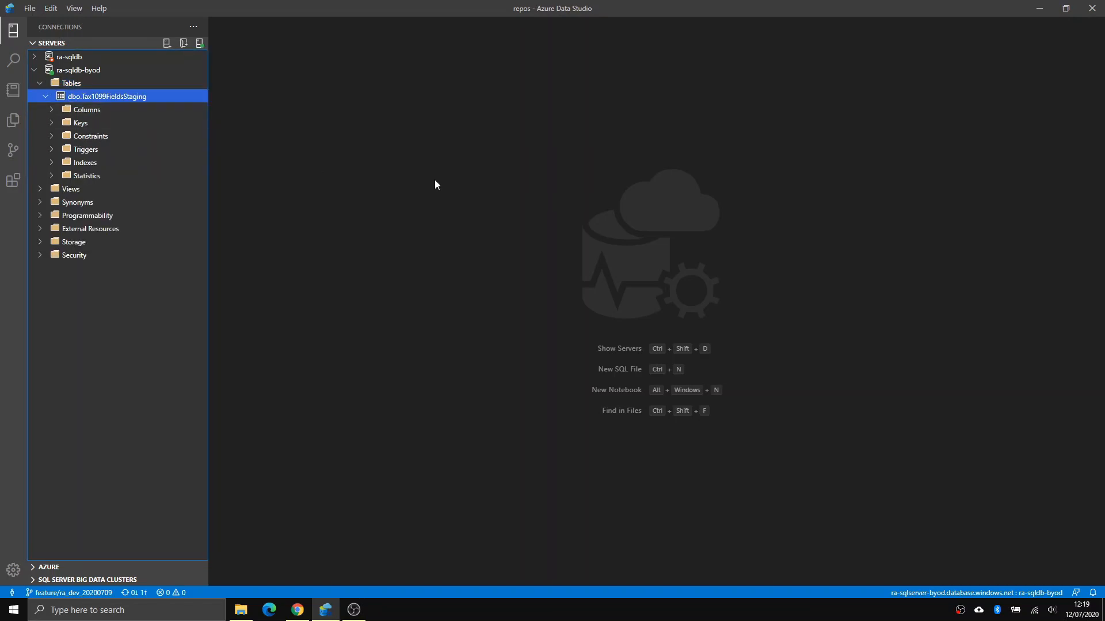
mouse_move(415, 177)
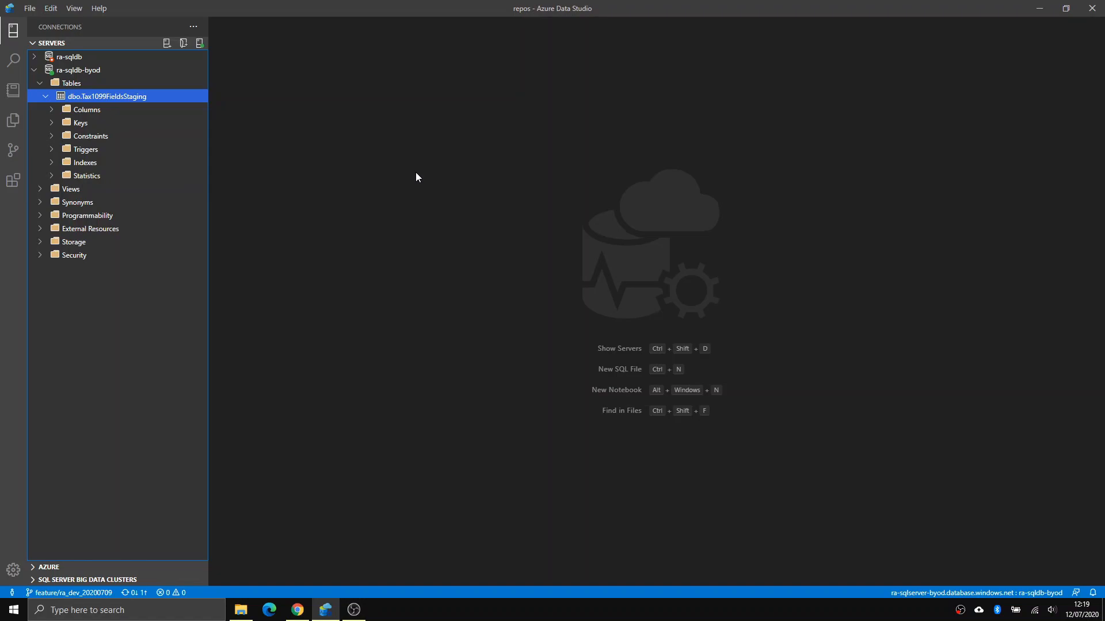
mouse_move(133, 72)
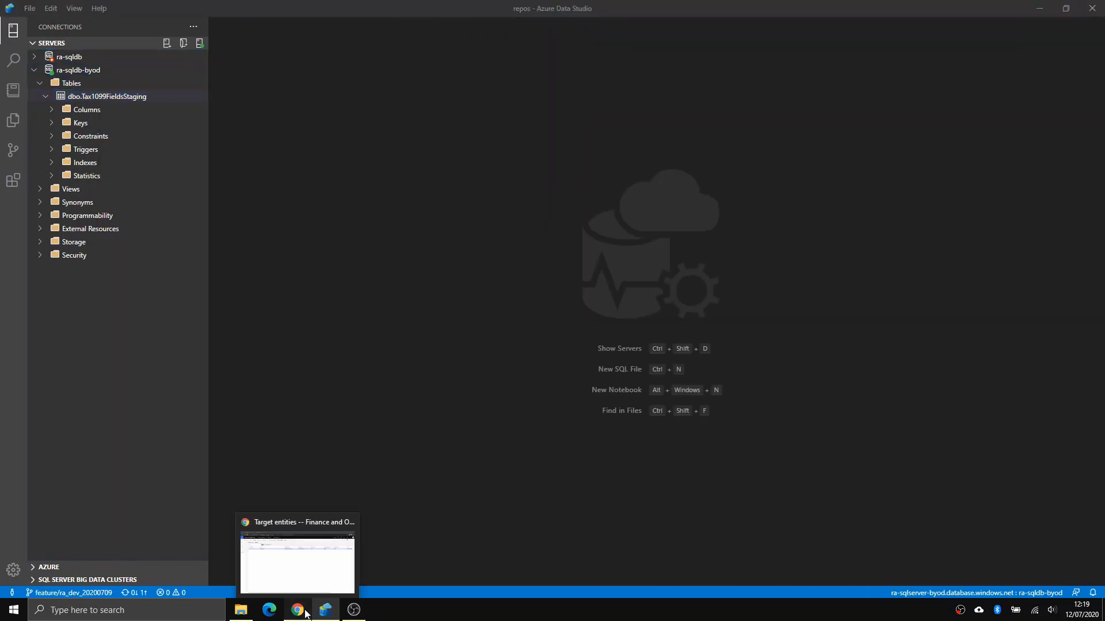
Go to the Data management workspace via Favorites and start a new export project
click(296, 563)
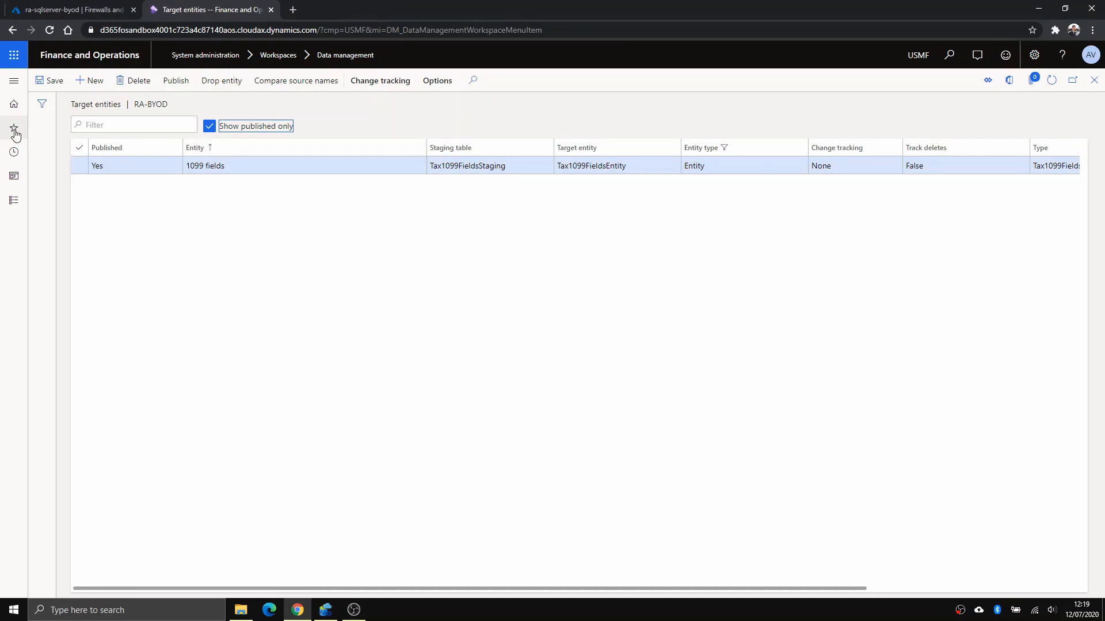
click(13, 131)
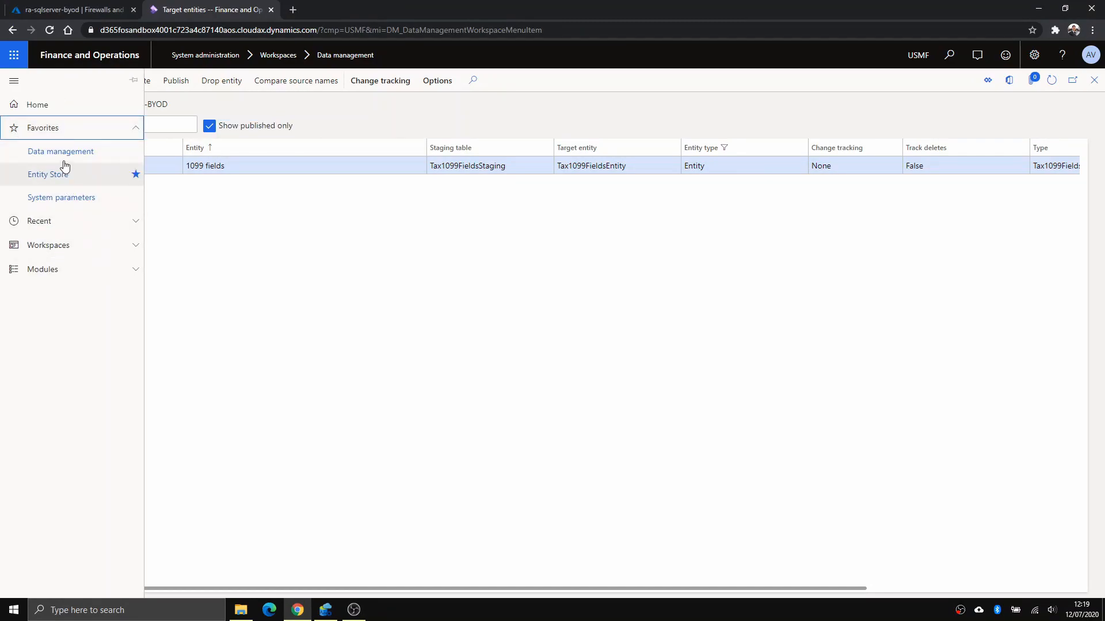
mouse_move(60, 155)
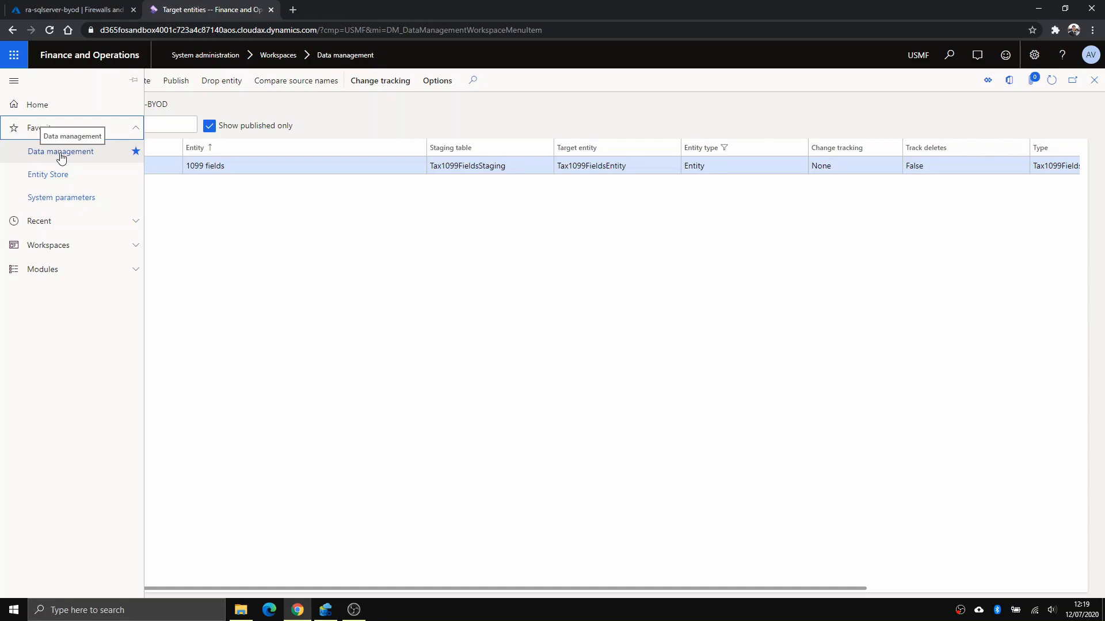
click(60, 152)
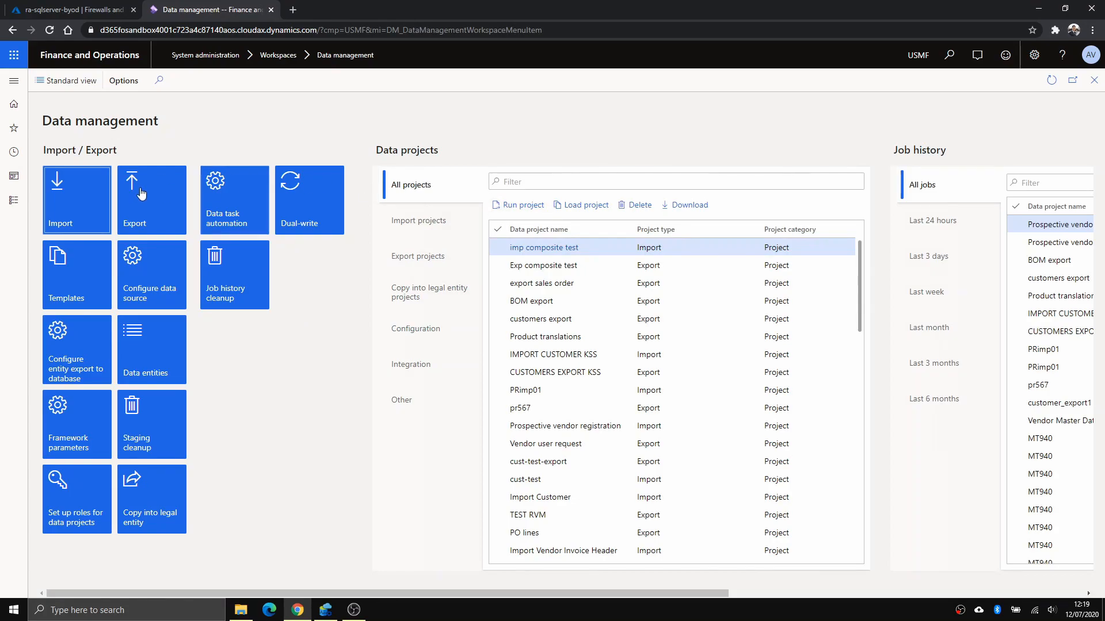
mouse_move(228, 316)
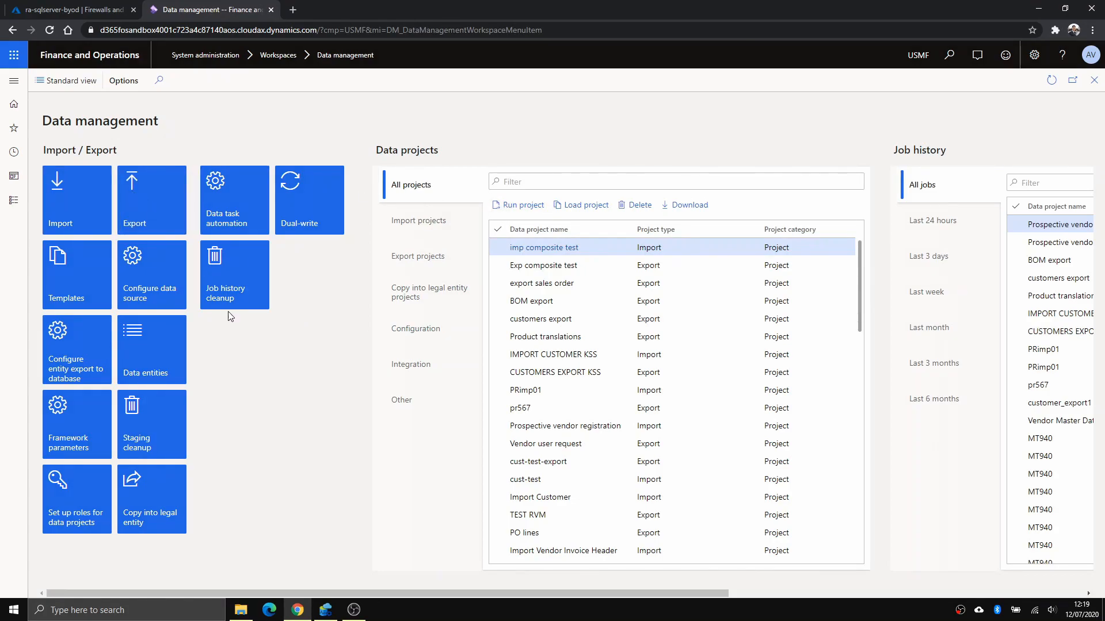
click(131, 182)
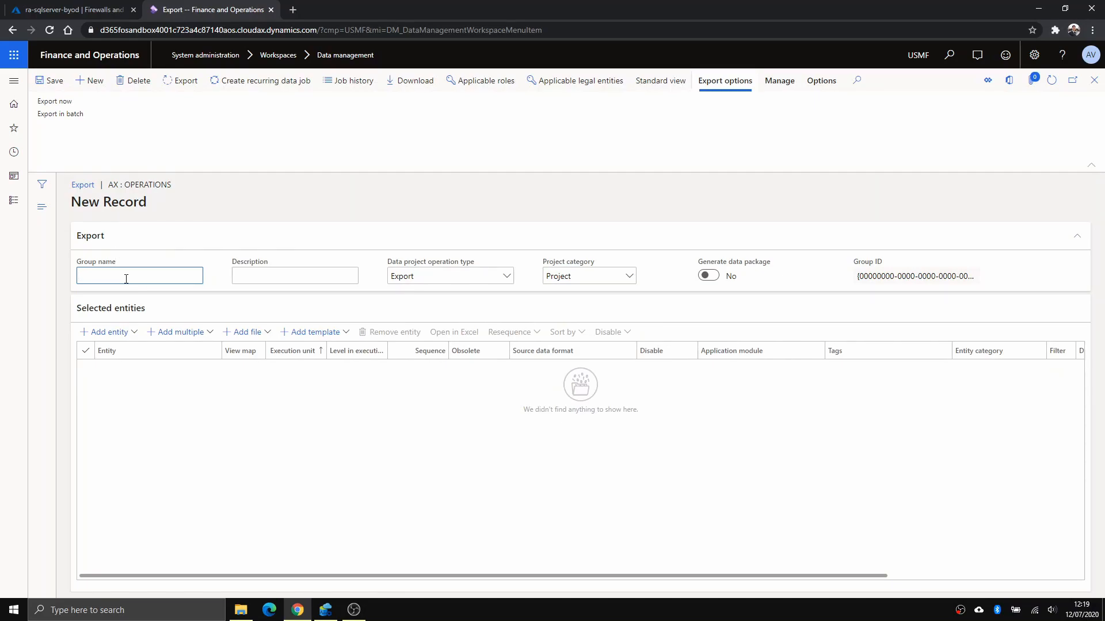
Name the export project group 'ra-byod-test' and begin adding an entity
text(ra-byod)
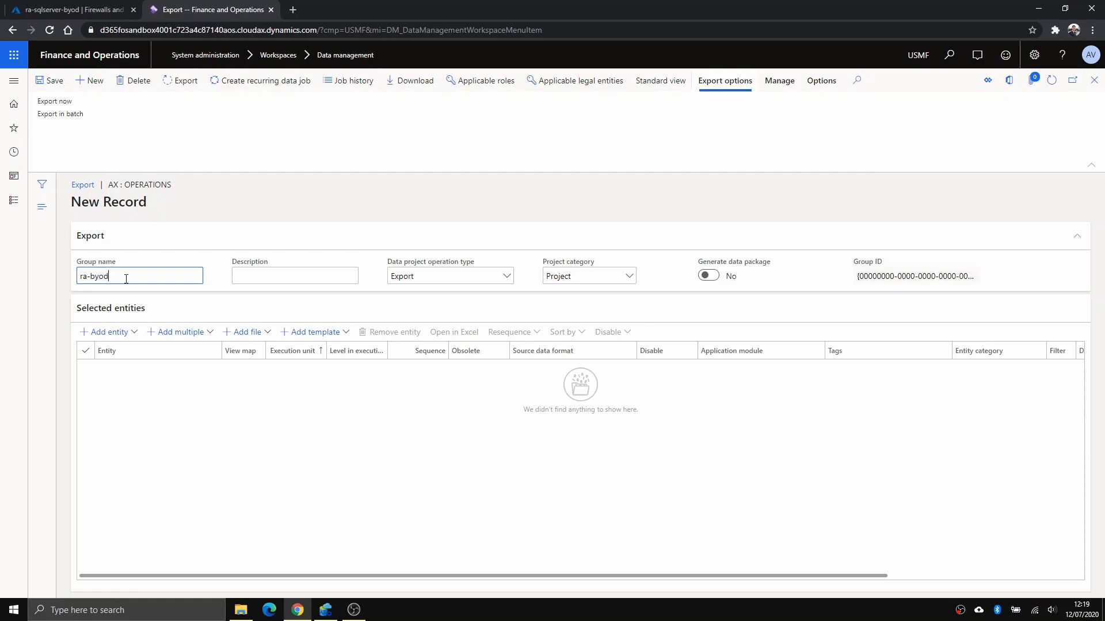
text(-test)
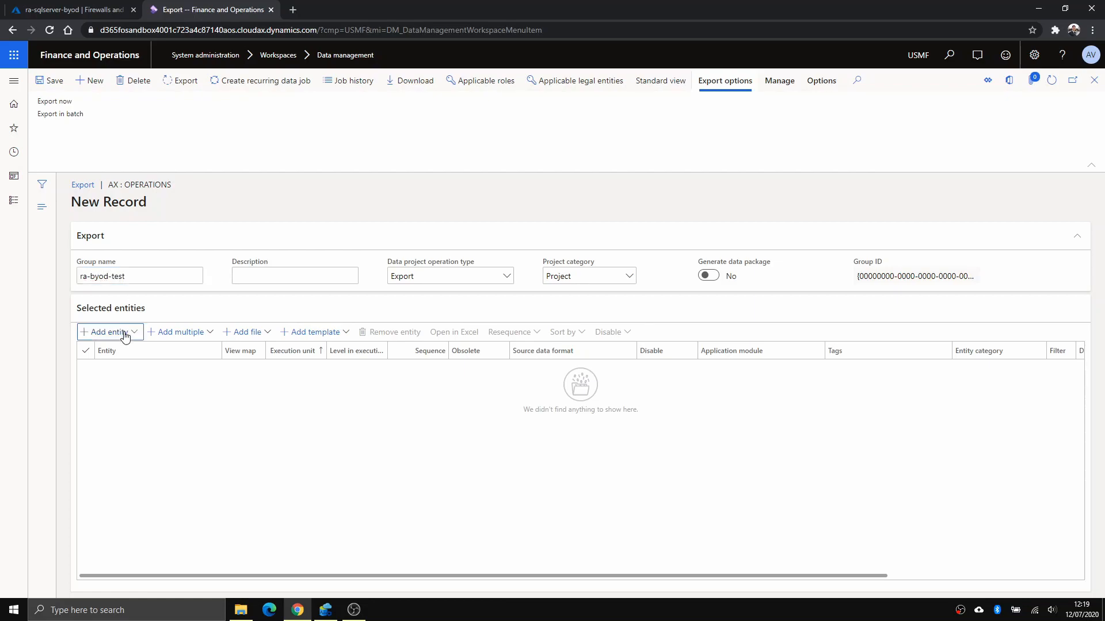
click(104, 331)
text(1099)
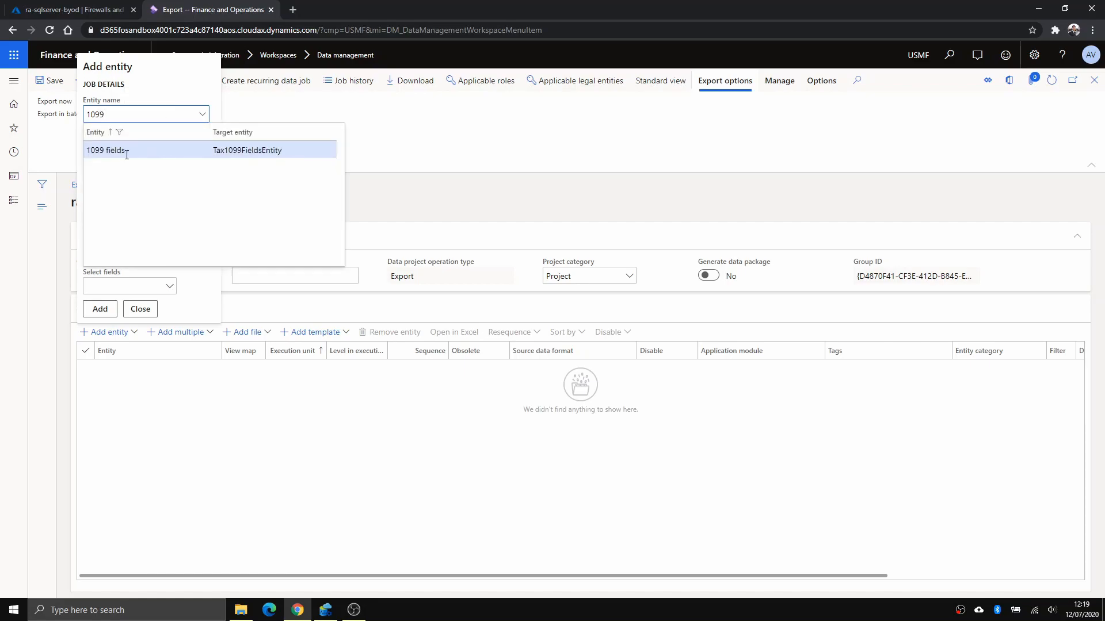
Add the 1099 fields entity with target format ra-byod and Full push only
click(106, 149)
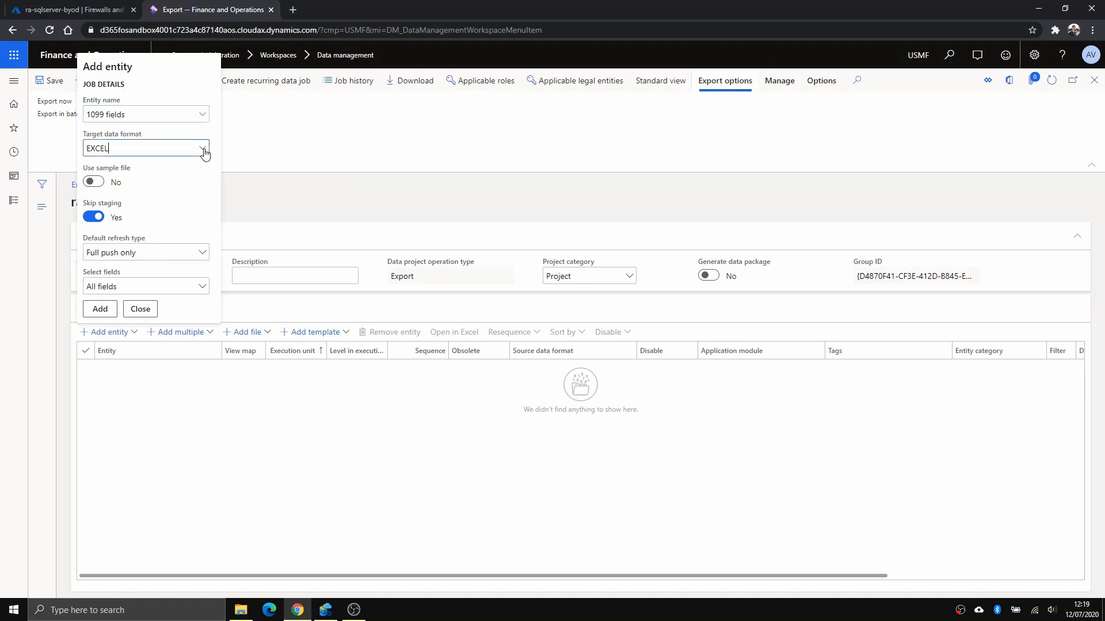
click(203, 149)
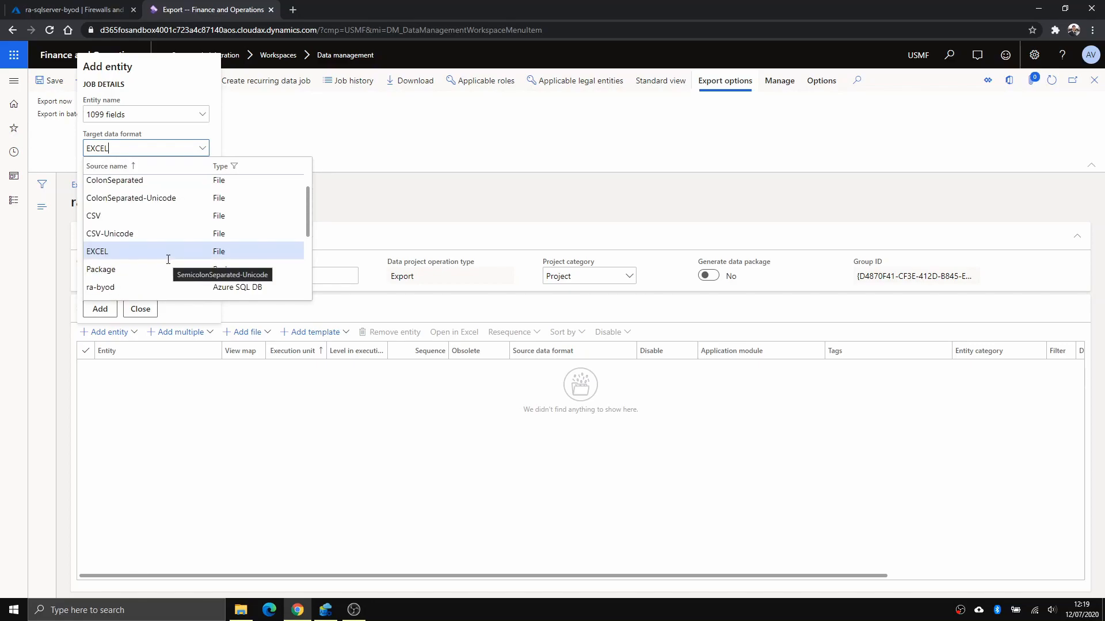
click(100, 287)
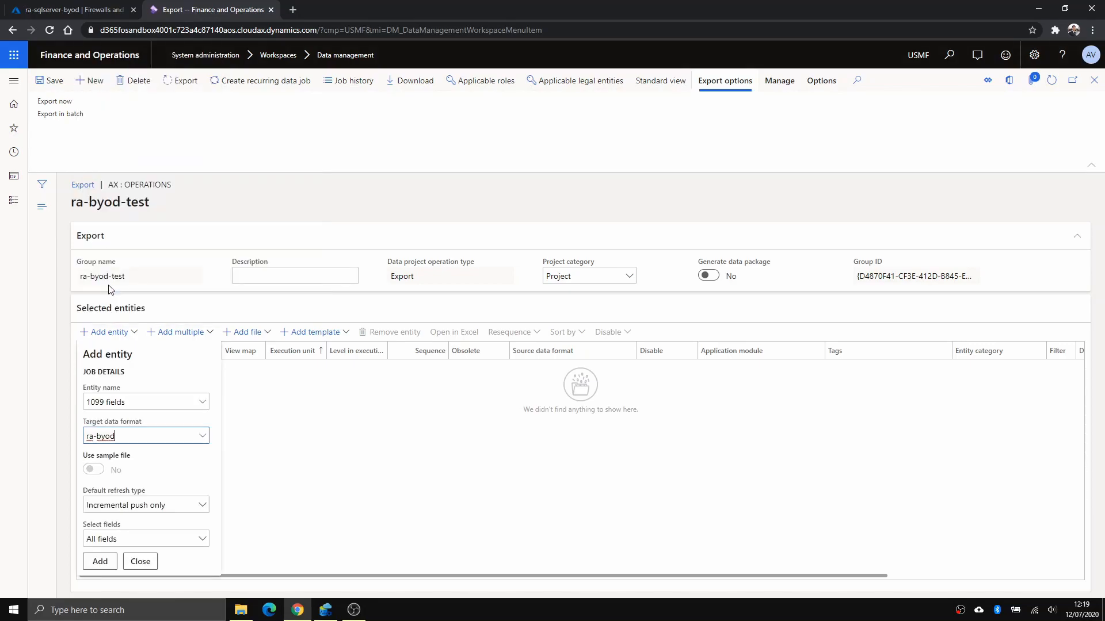
mouse_move(121, 529)
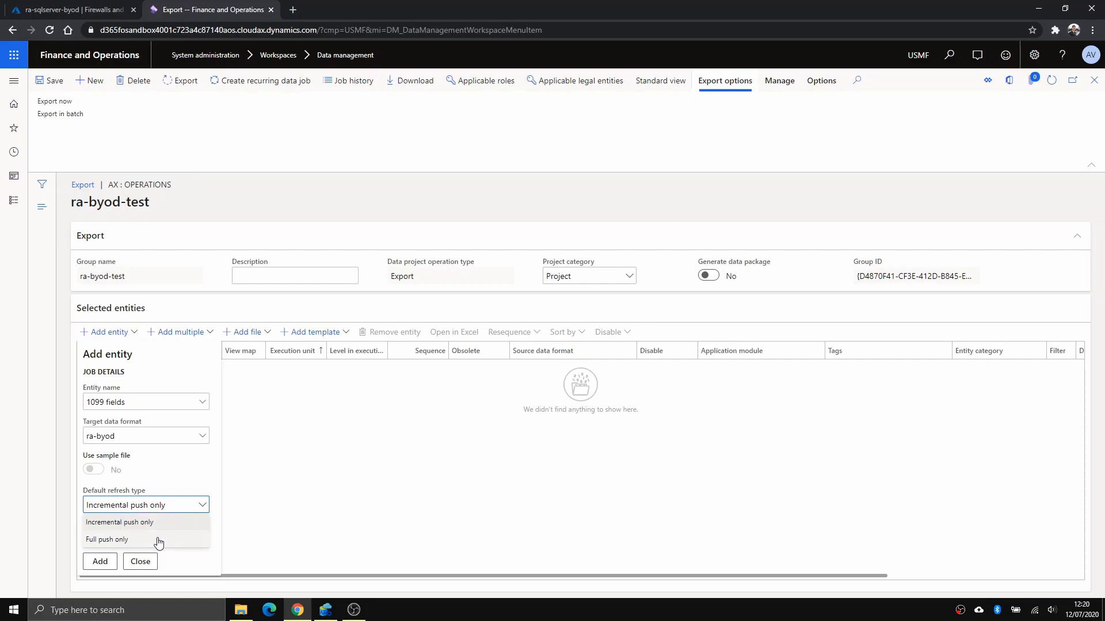
click(107, 540)
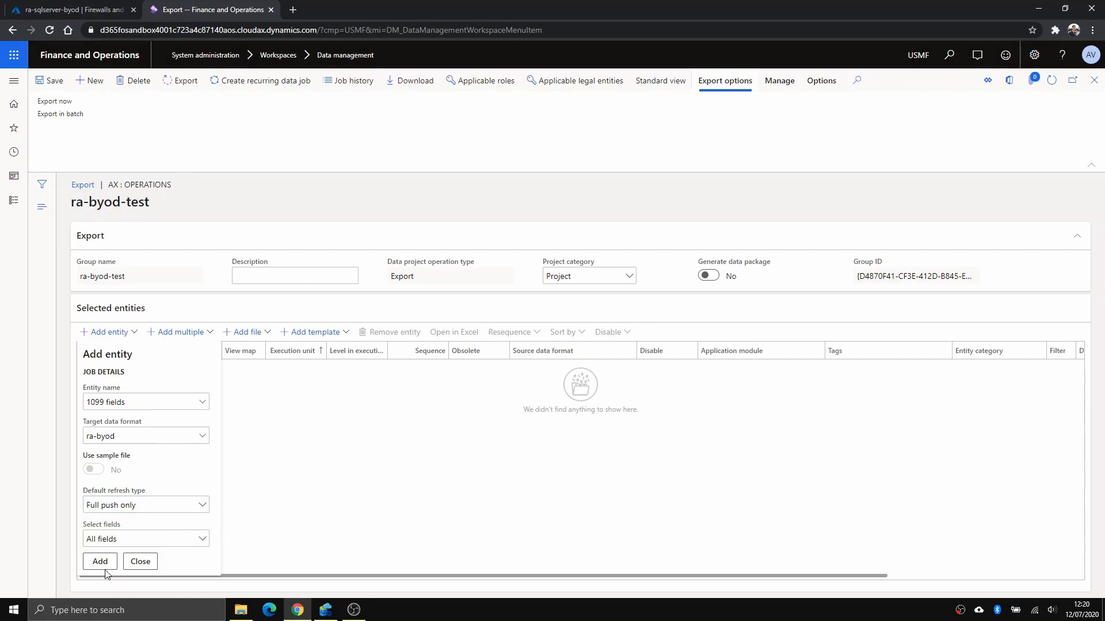
click(100, 562)
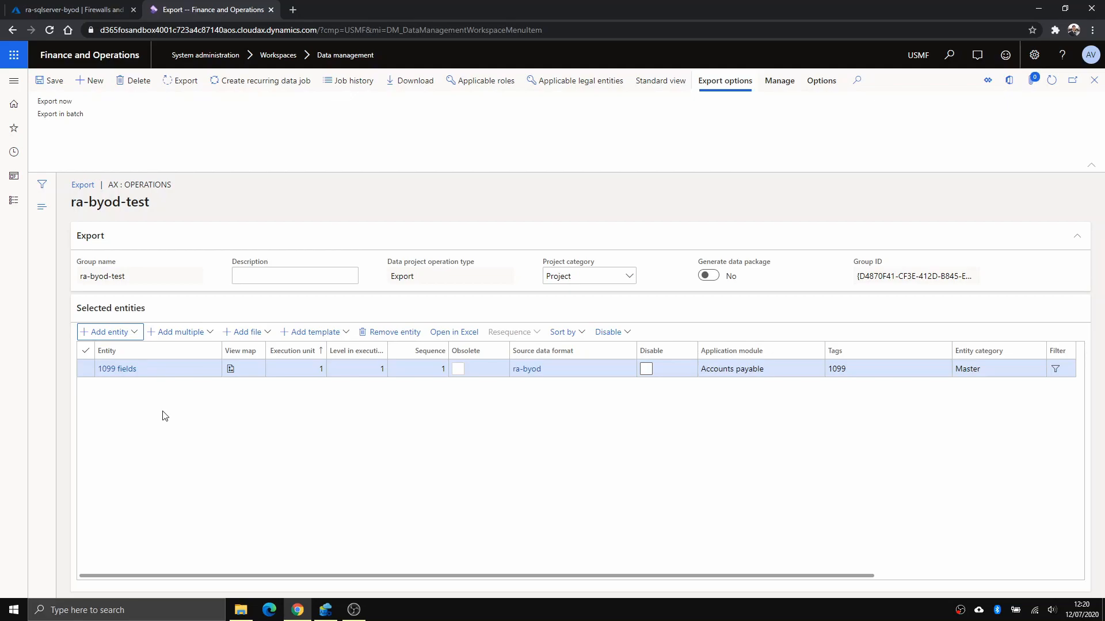
mouse_move(598, 390)
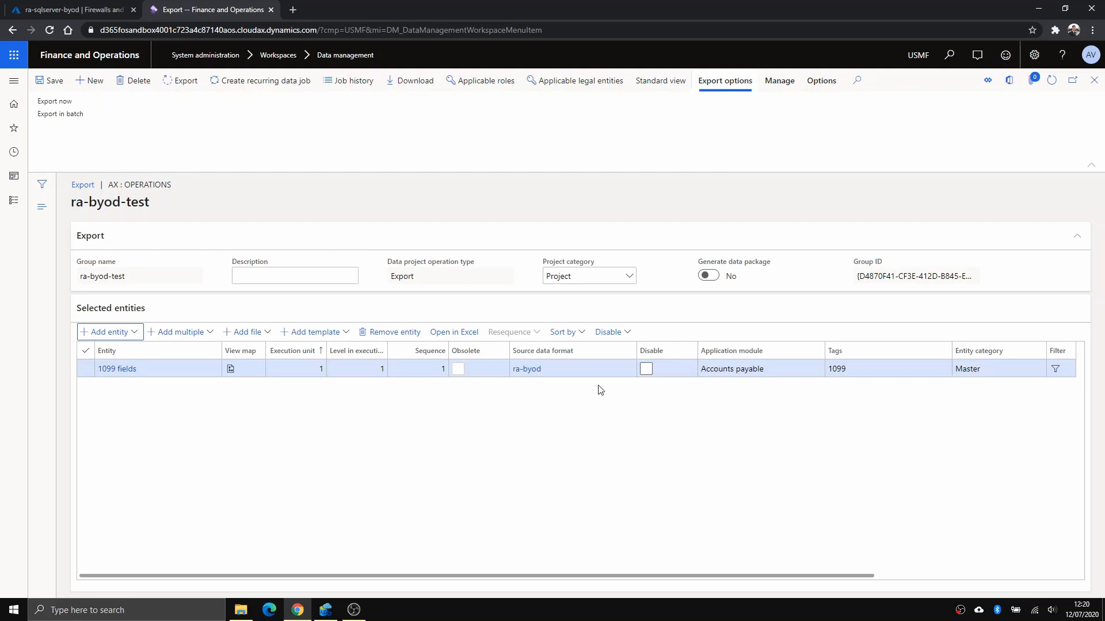
mouse_move(282, 111)
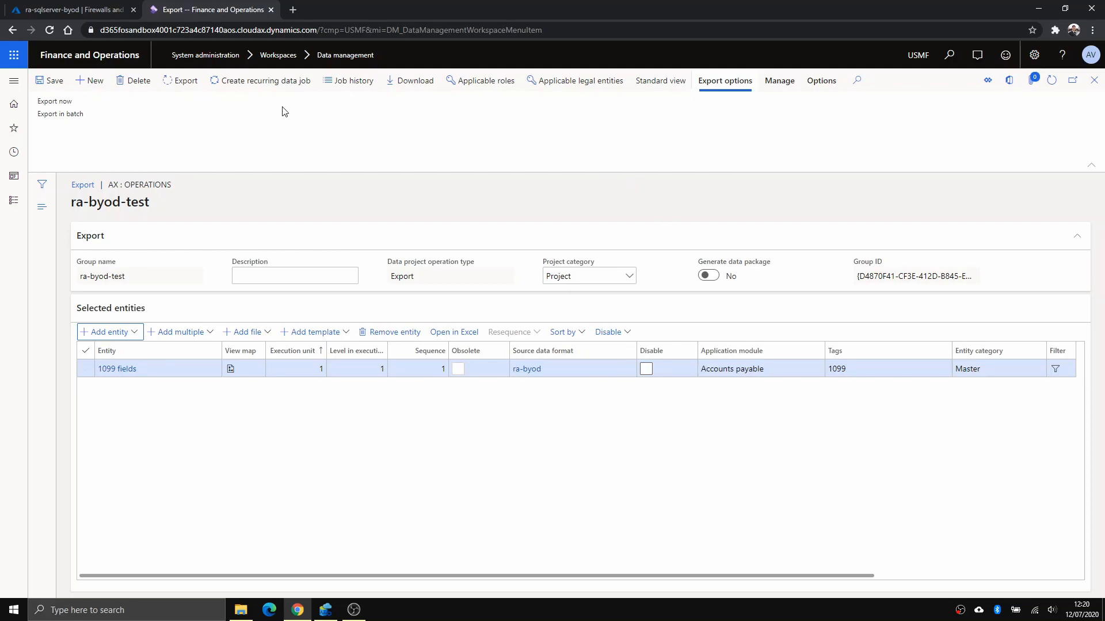
mouse_move(295, 180)
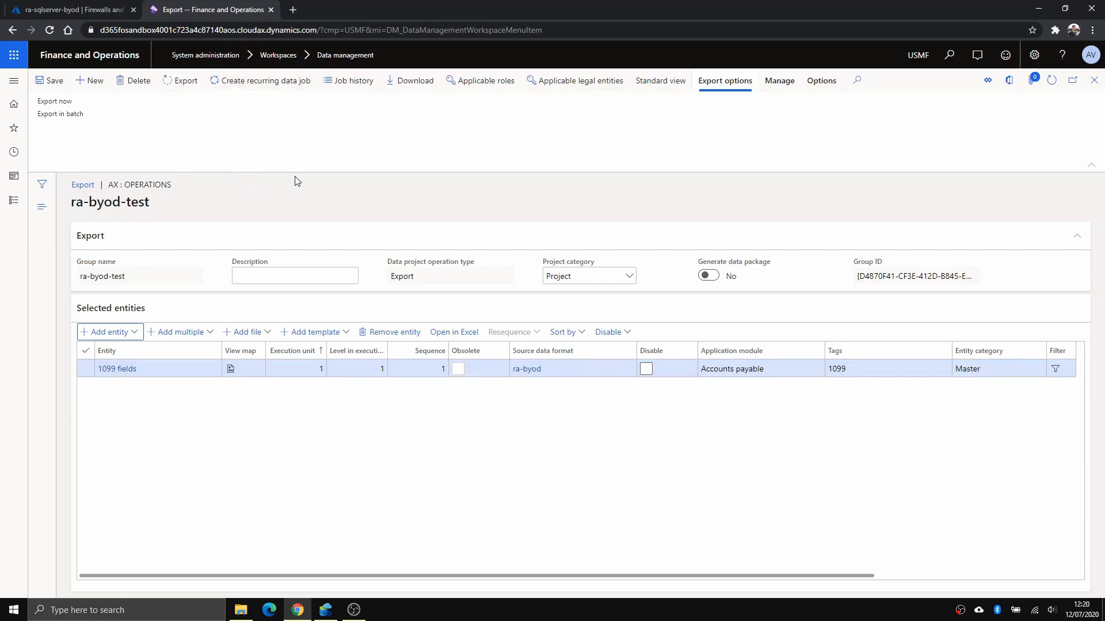
mouse_move(184, 147)
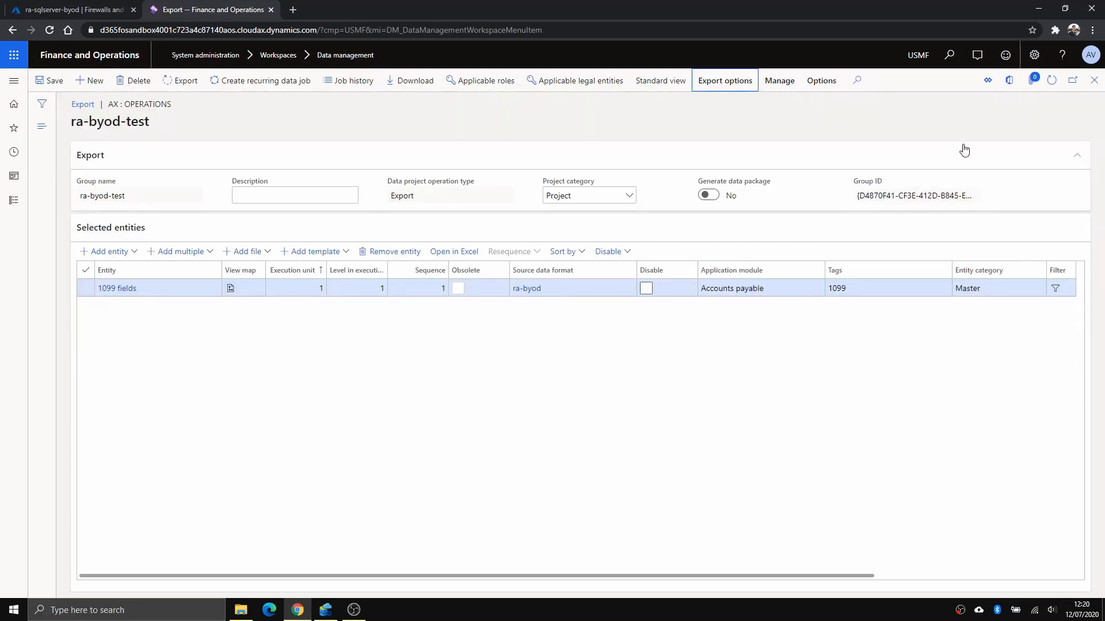
mouse_move(189, 124)
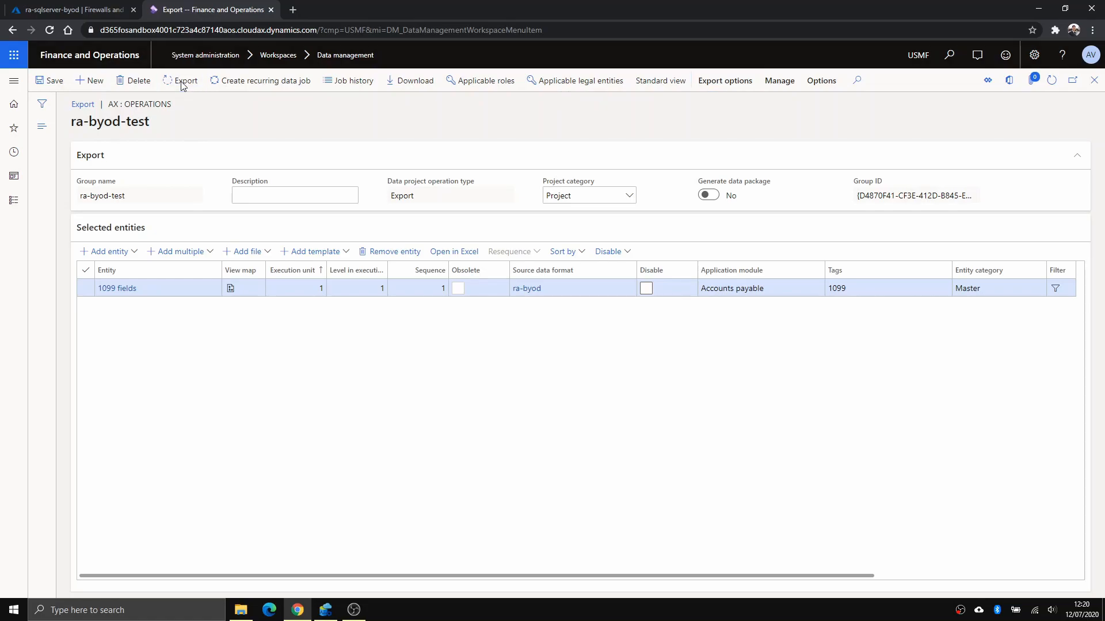
Export the project and refresh the execution summary until the job shows Succeeded
click(185, 80)
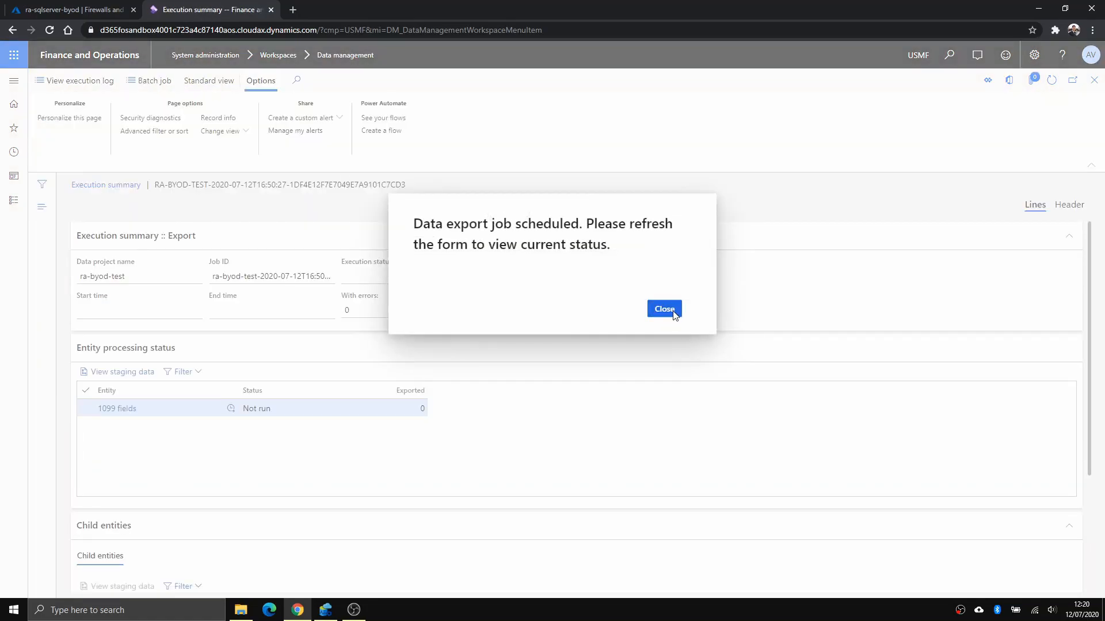
click(662, 308)
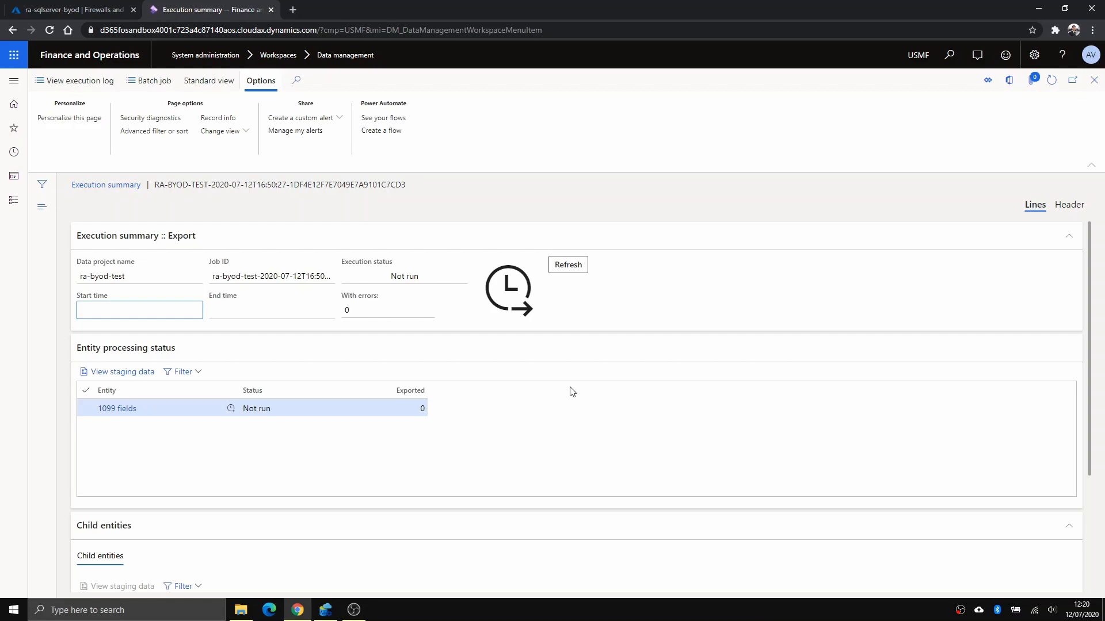
mouse_move(567, 268)
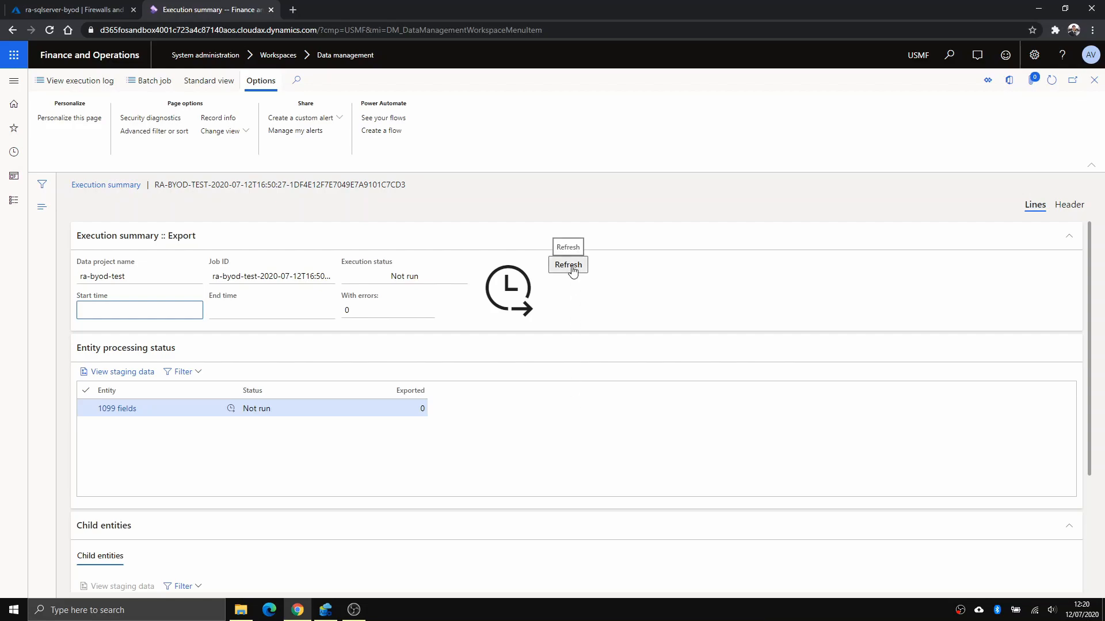
click(567, 265)
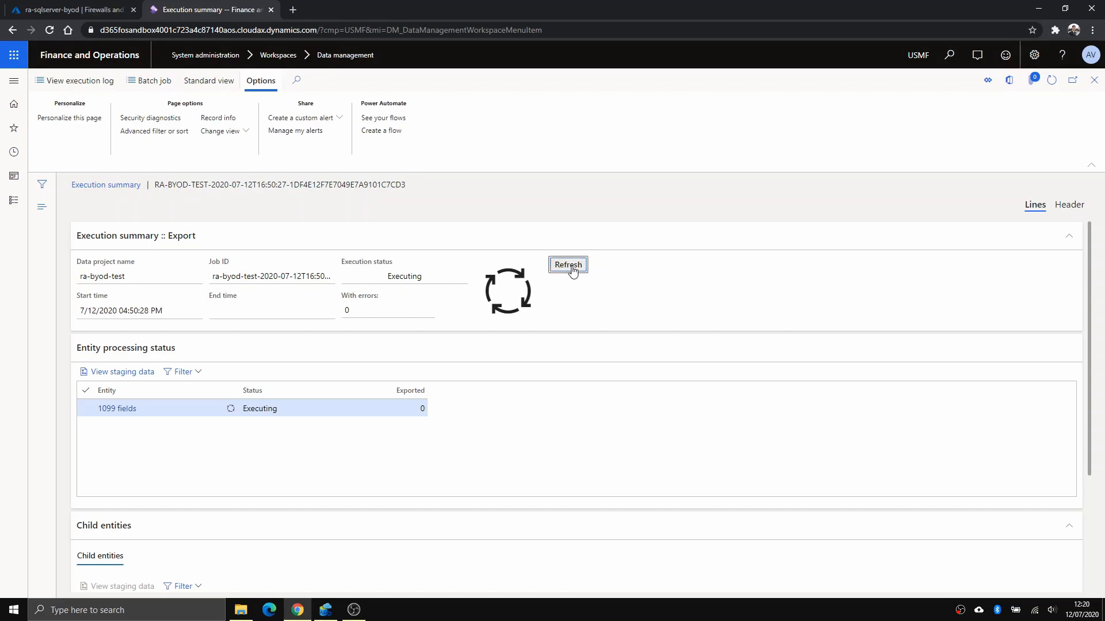
mouse_move(568, 264)
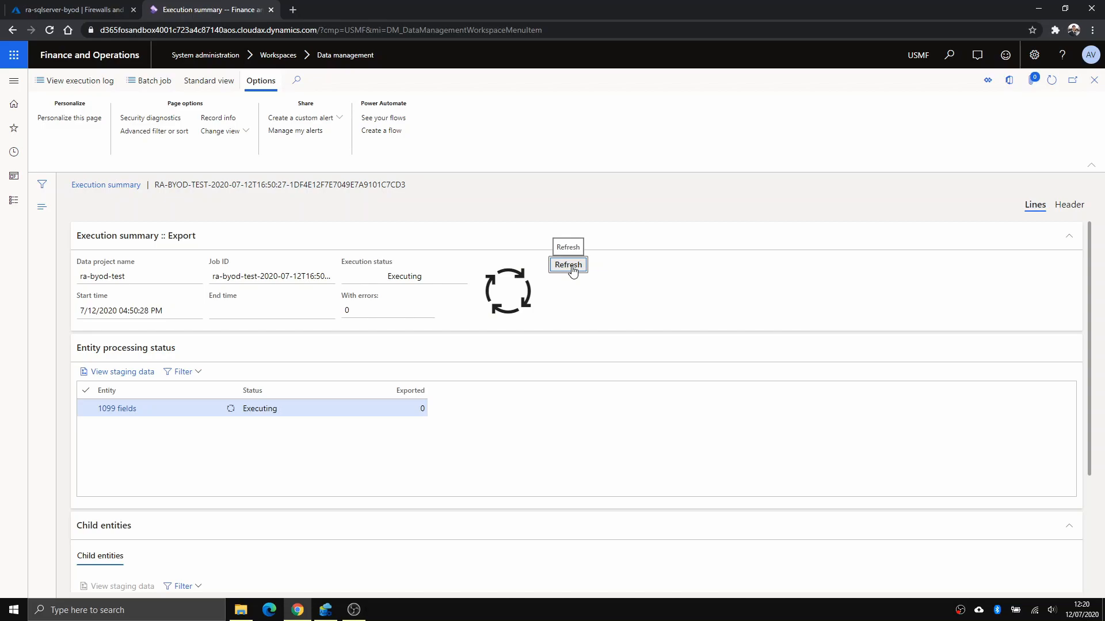
click(567, 264)
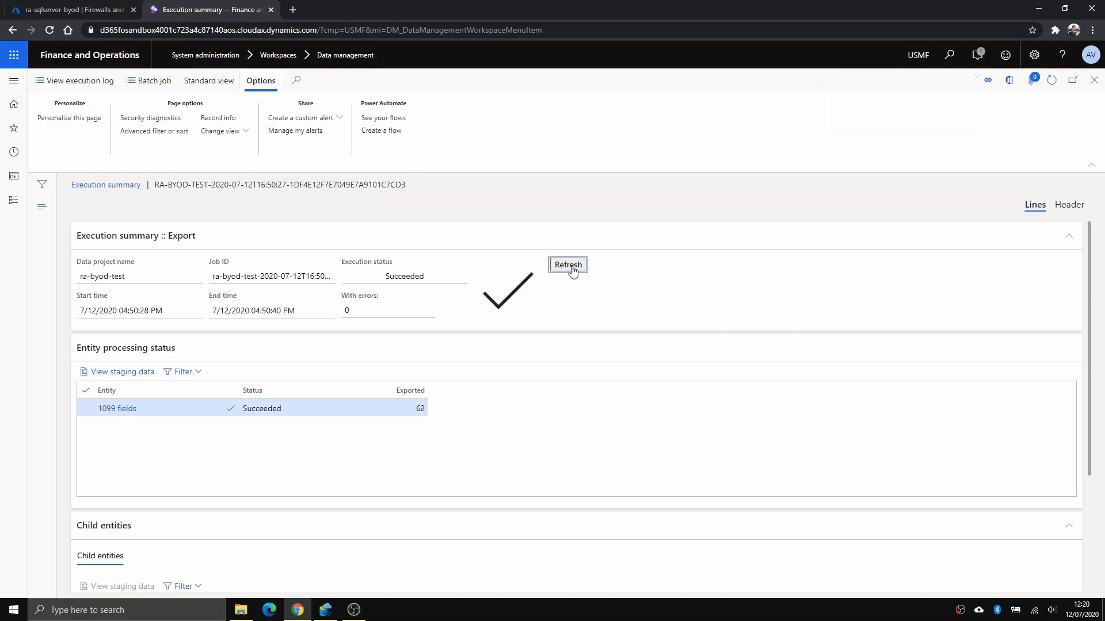
click(568, 264)
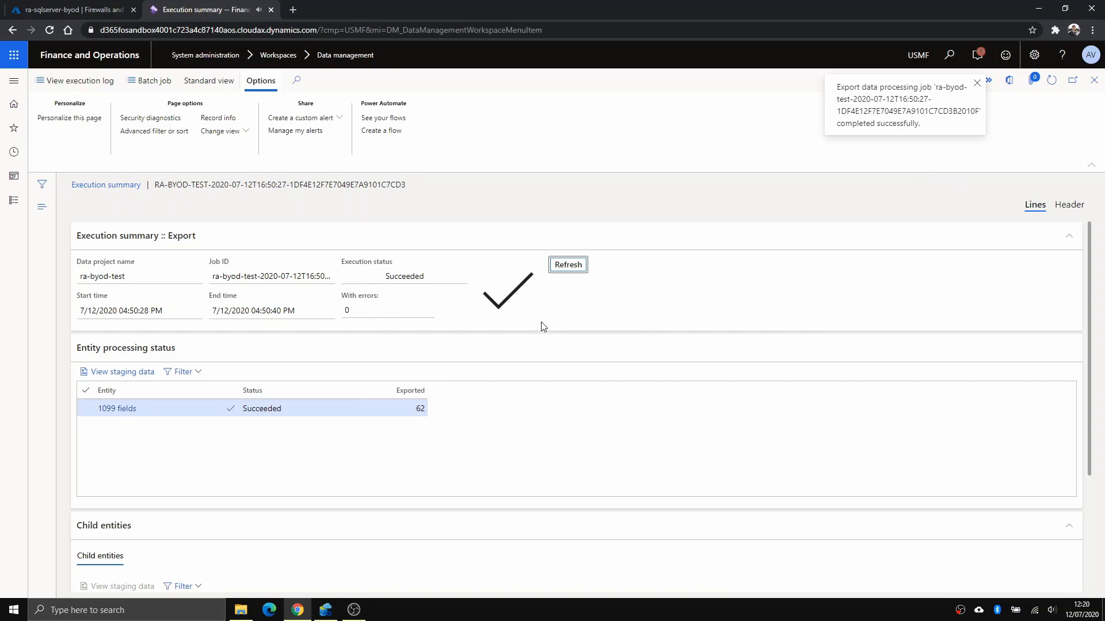
click(324, 610)
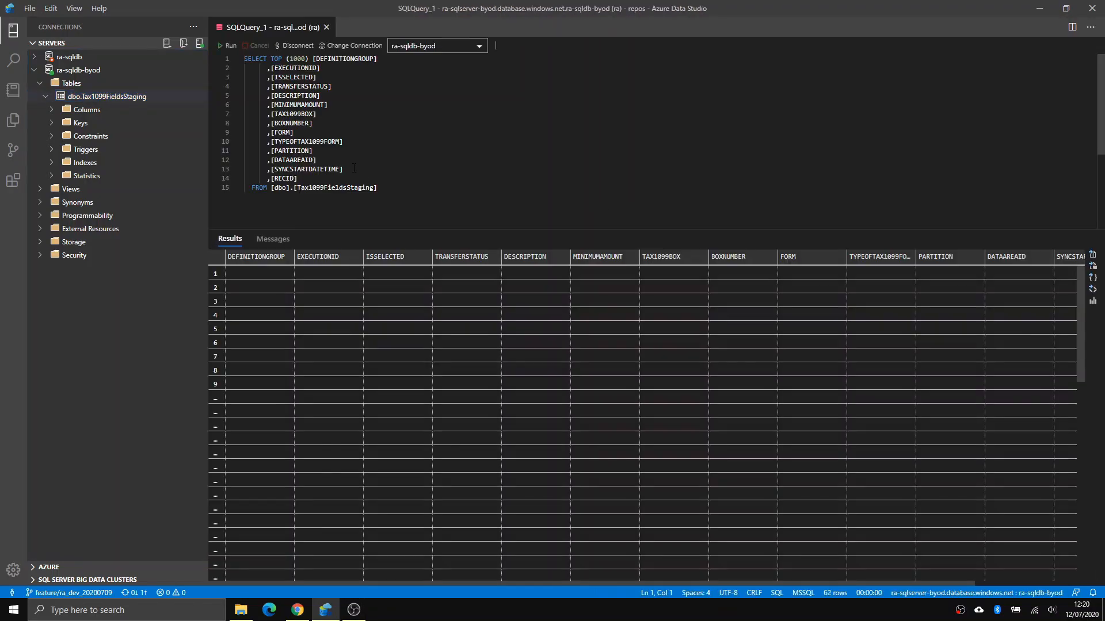
Run the SELECT TOP 1000 query on dbo.Tax1099FieldsStaging, returning the 62 exported rows
click(230, 45)
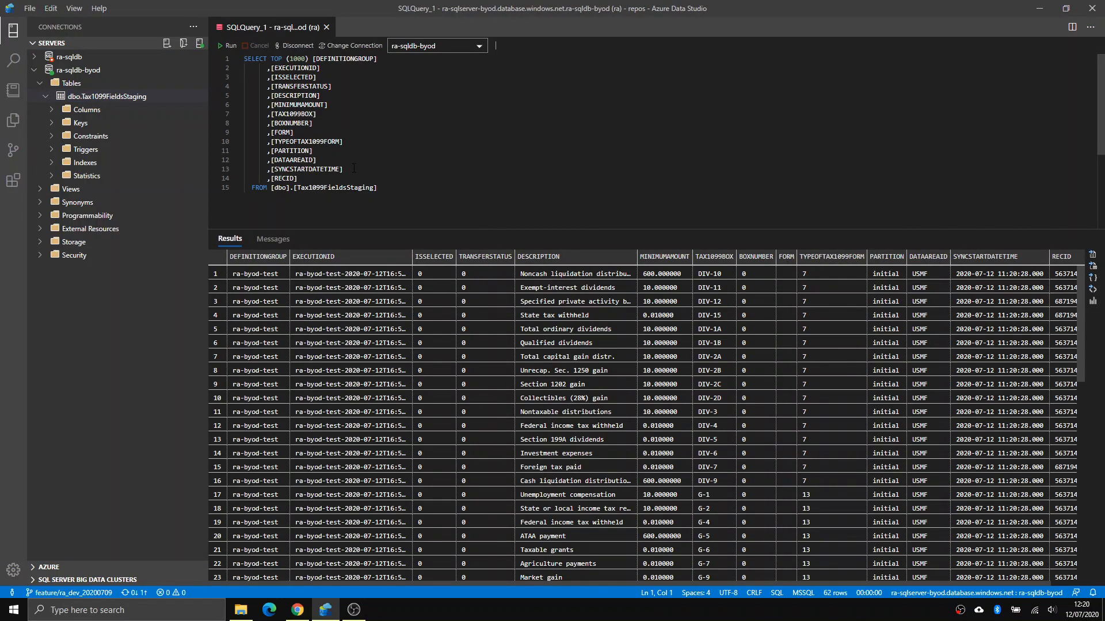